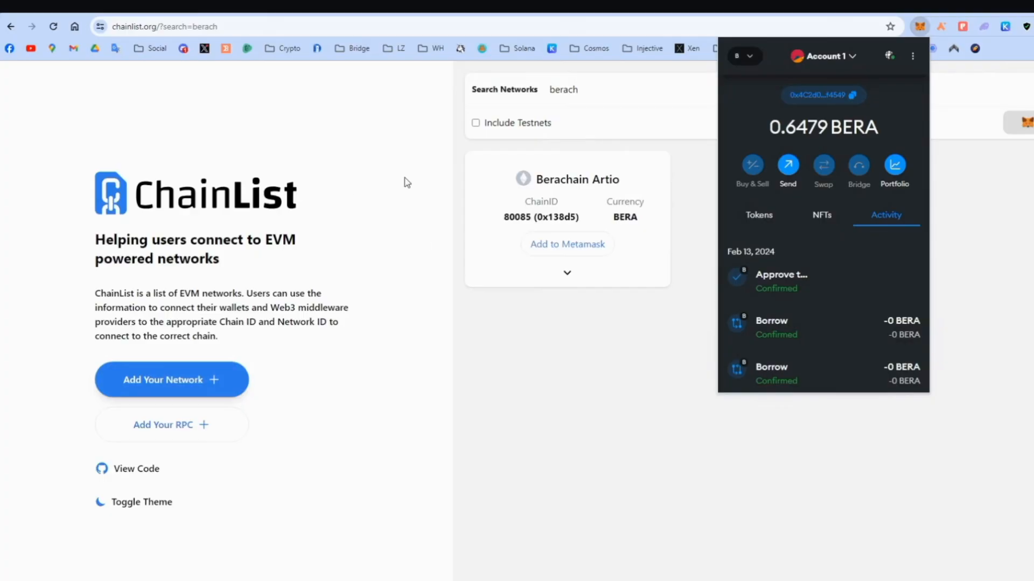
mouse_move(583, 227)
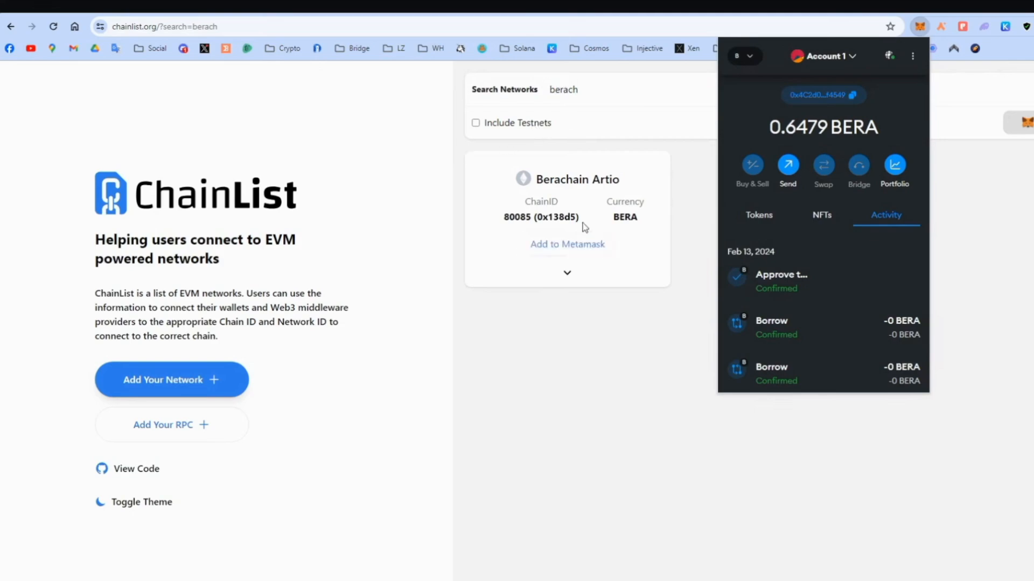
Add Berachain Artio (chain ID 80085) from the ChainList 'berach' search to MetaMask.
left_click(742, 56)
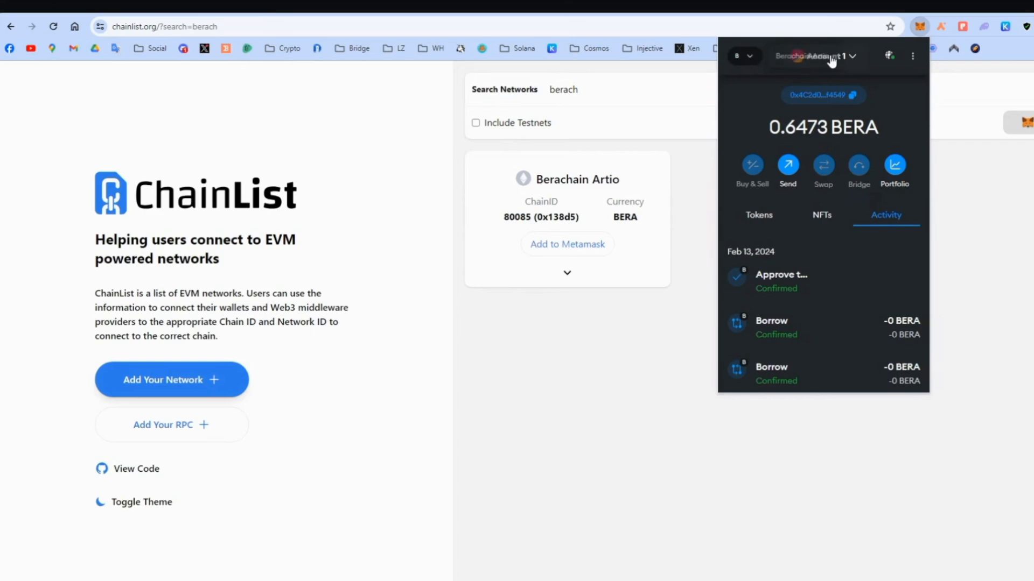
mouse_move(788, 199)
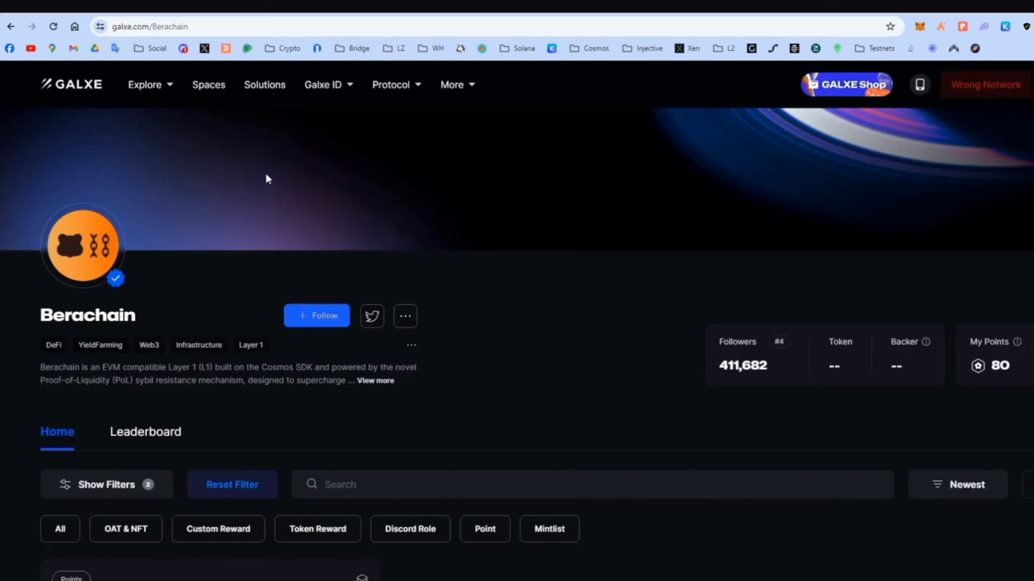
Go from March of the Beras Daily Drip to Part One: Onboarding and reveal the Drip $BERA task.
scroll("down", 3)
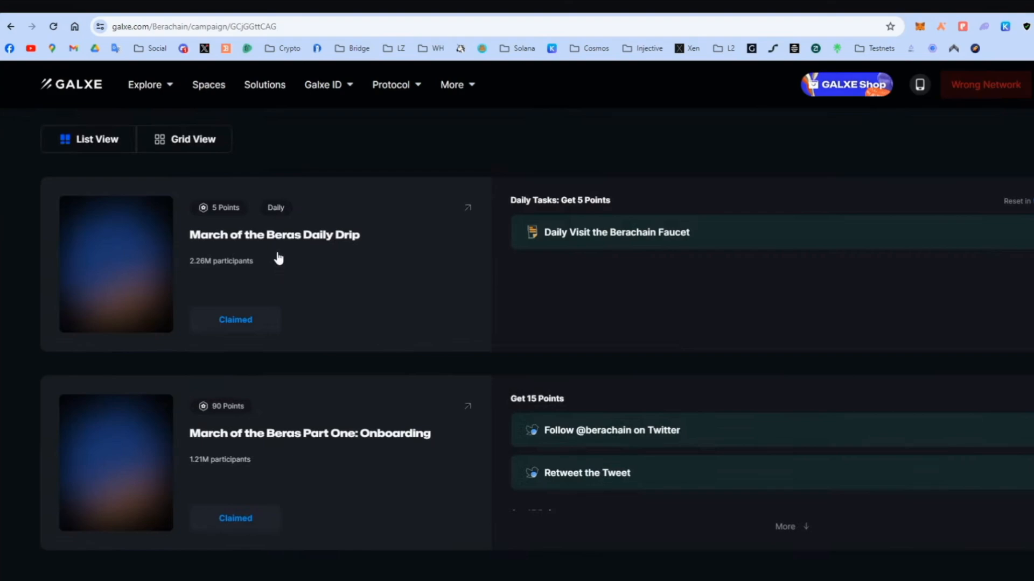
left_click(274, 234)
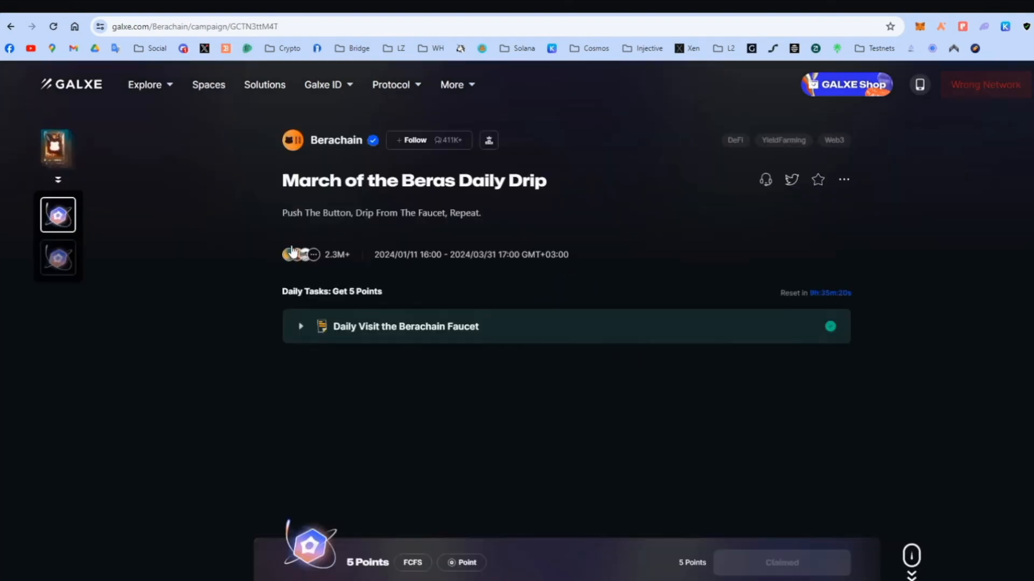
mouse_move(453, 290)
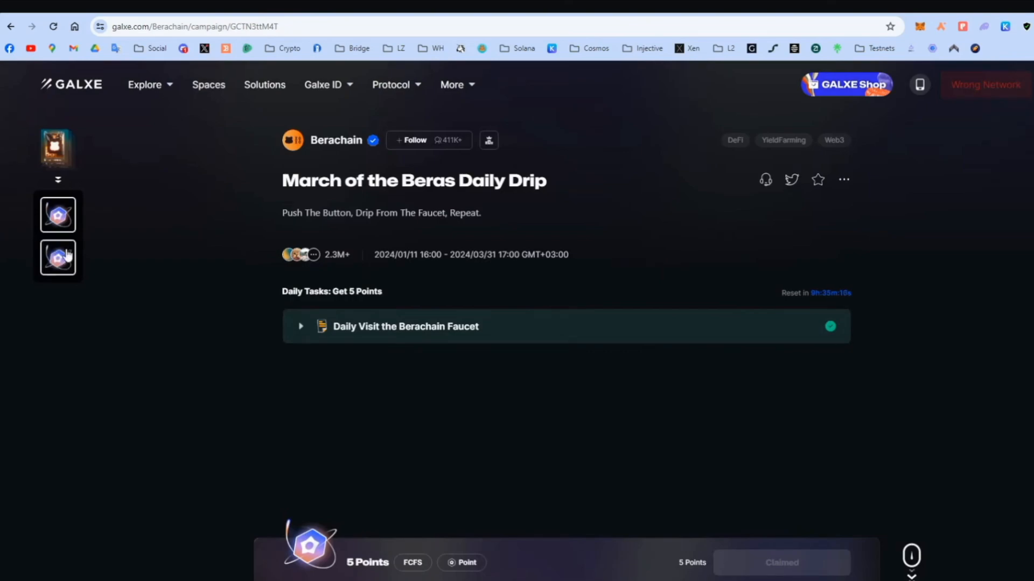
left_click(57, 257)
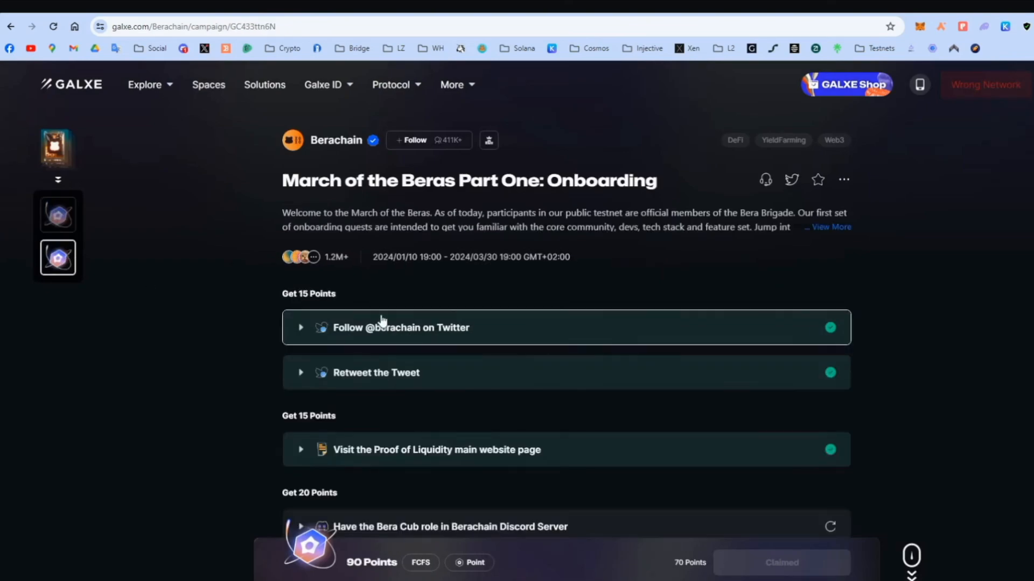
scroll("down", 3)
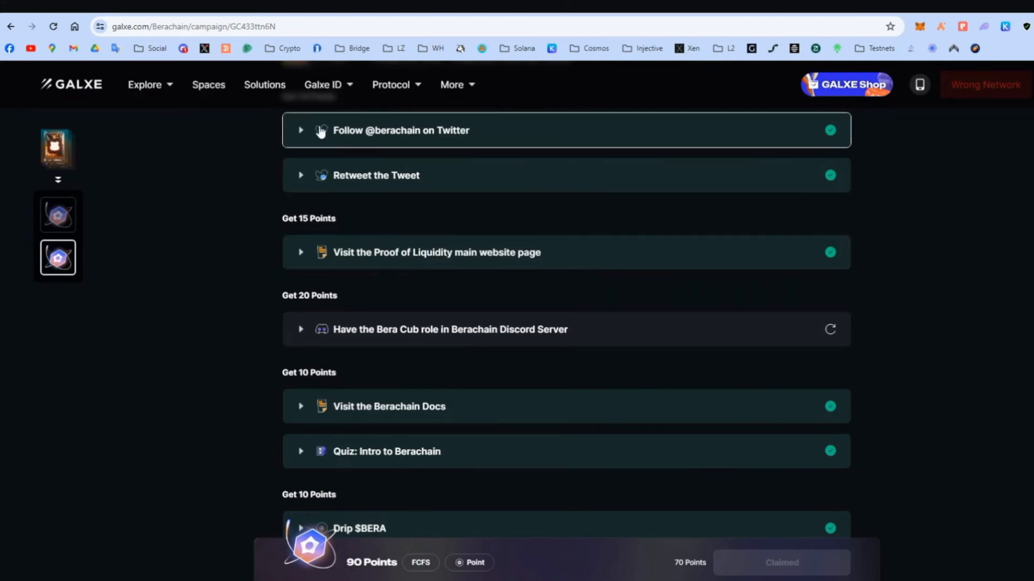
mouse_move(446, 339)
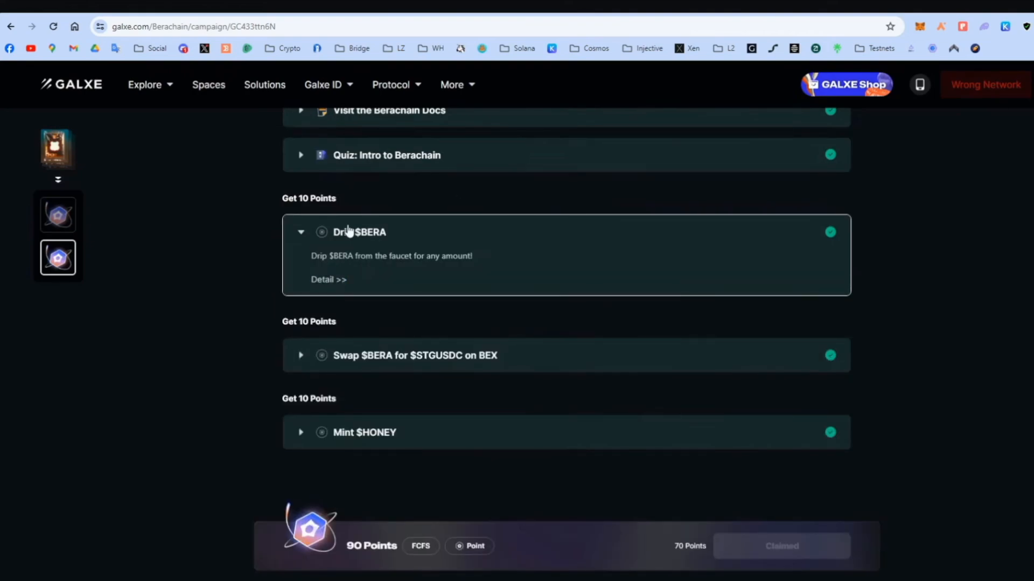
Follow the Drip $BERA task link to the Artio faucet and check the 0.6473 BERA wallet balance.
left_click(327, 278)
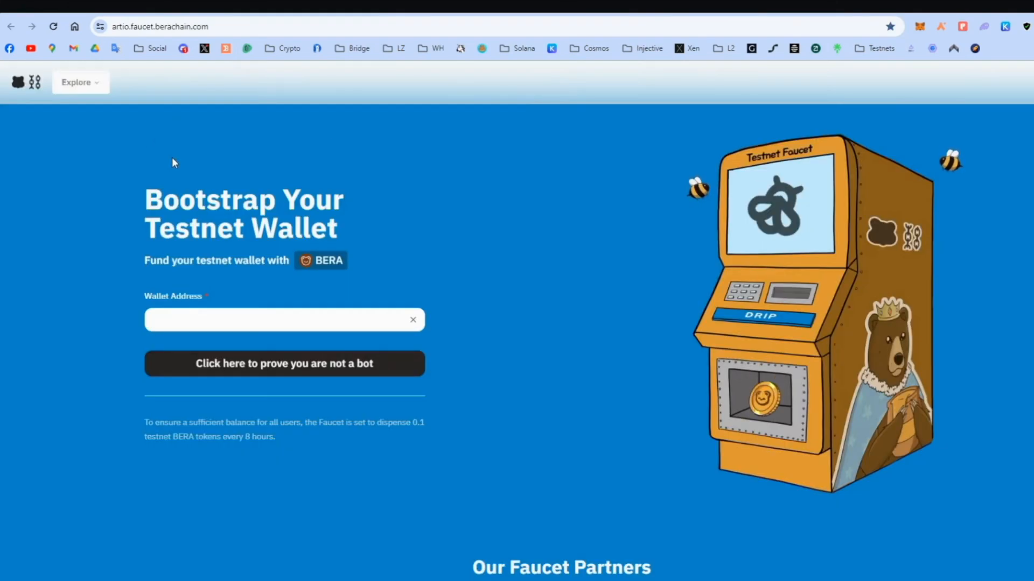
left_click(283, 320)
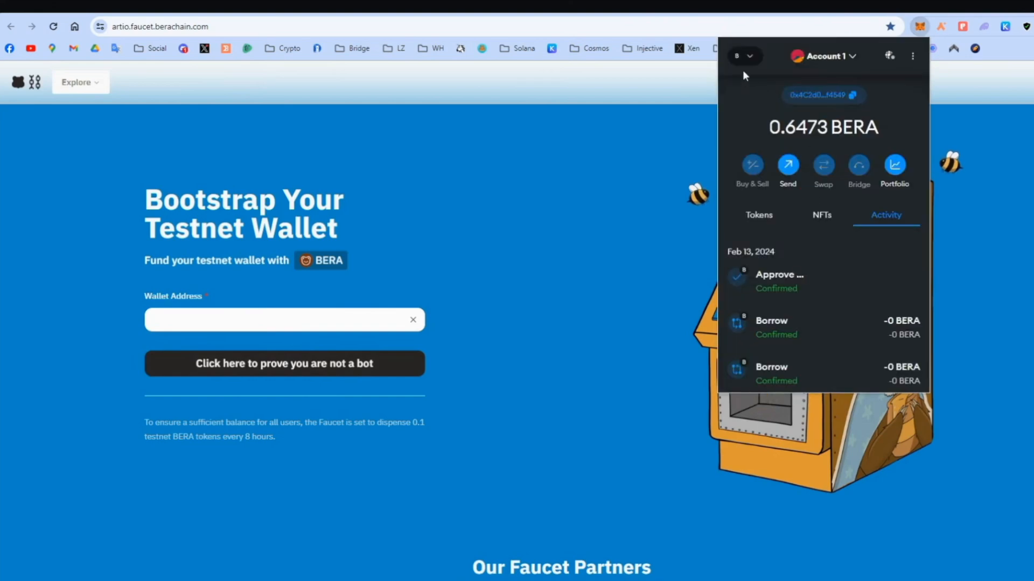
mouse_move(819, 136)
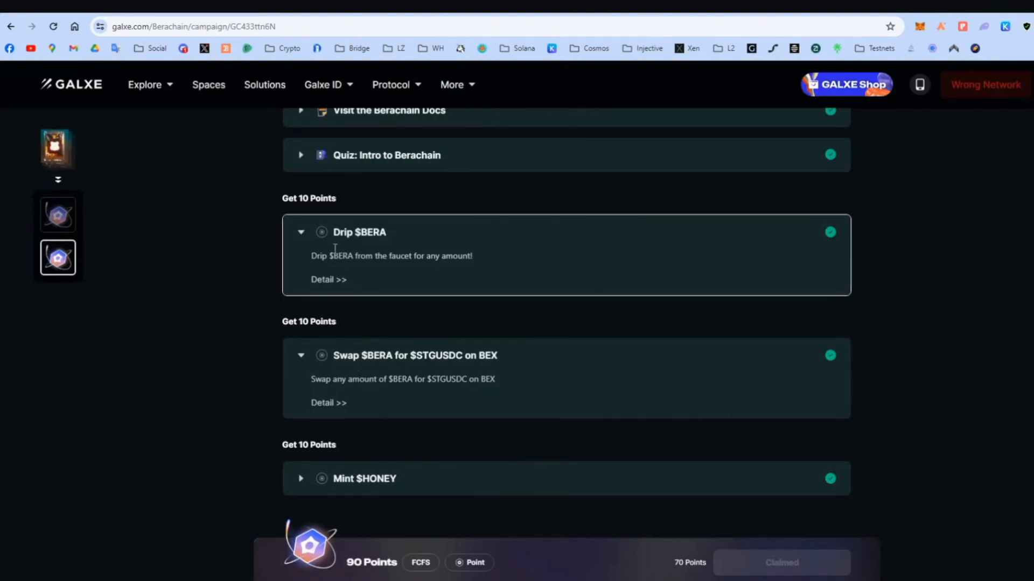
mouse_move(438, 363)
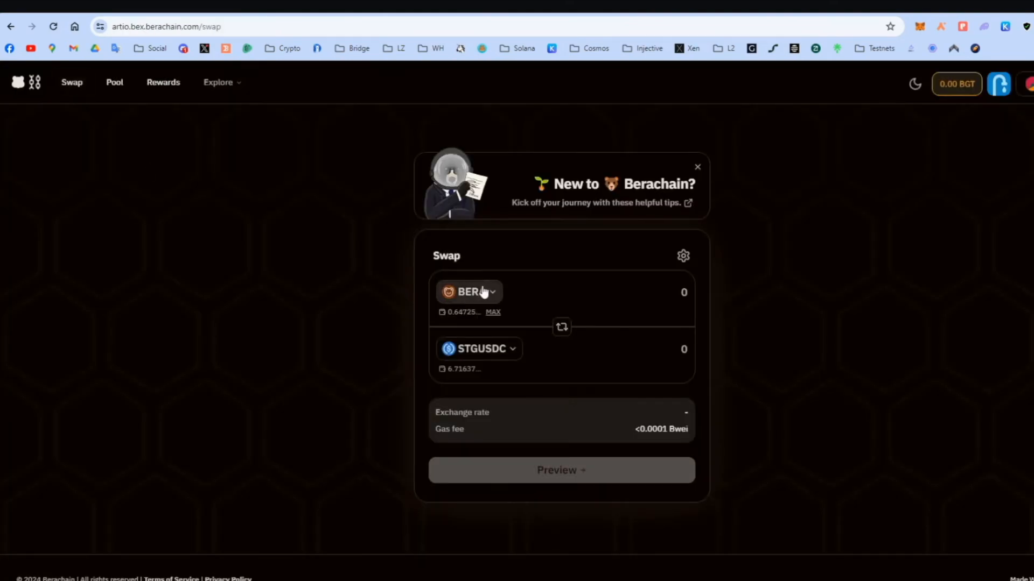
mouse_move(600, 319)
type("0.02")
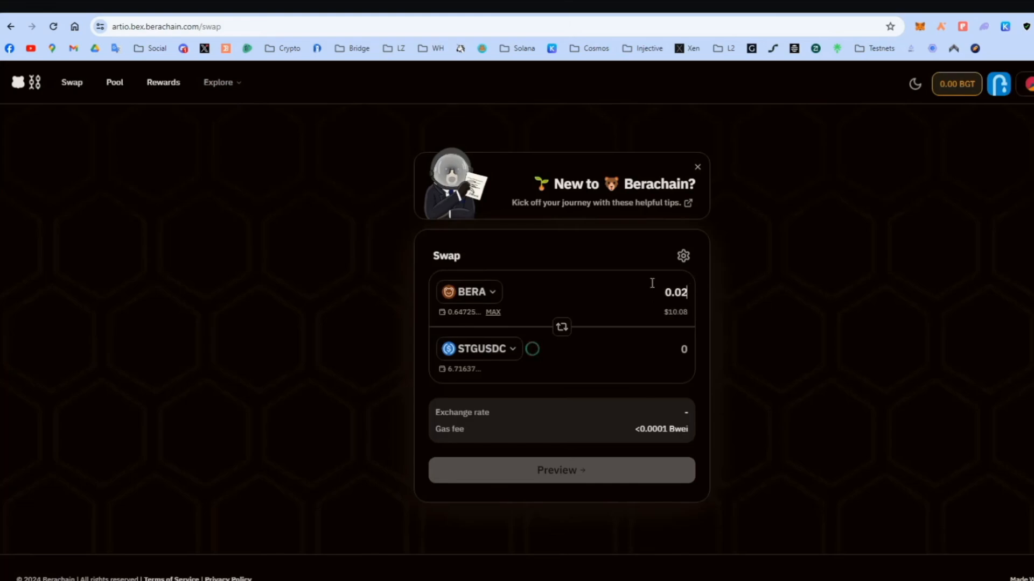
mouse_move(918, 26)
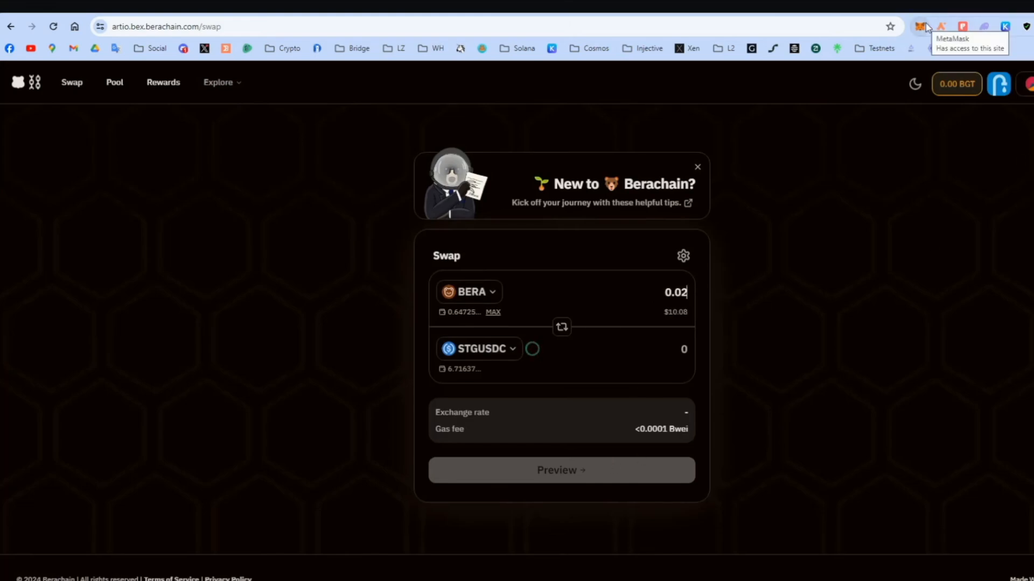
Preview and submit the swap of 0.02 BERA for about 10.13 STGUSDC.
left_click(561, 471)
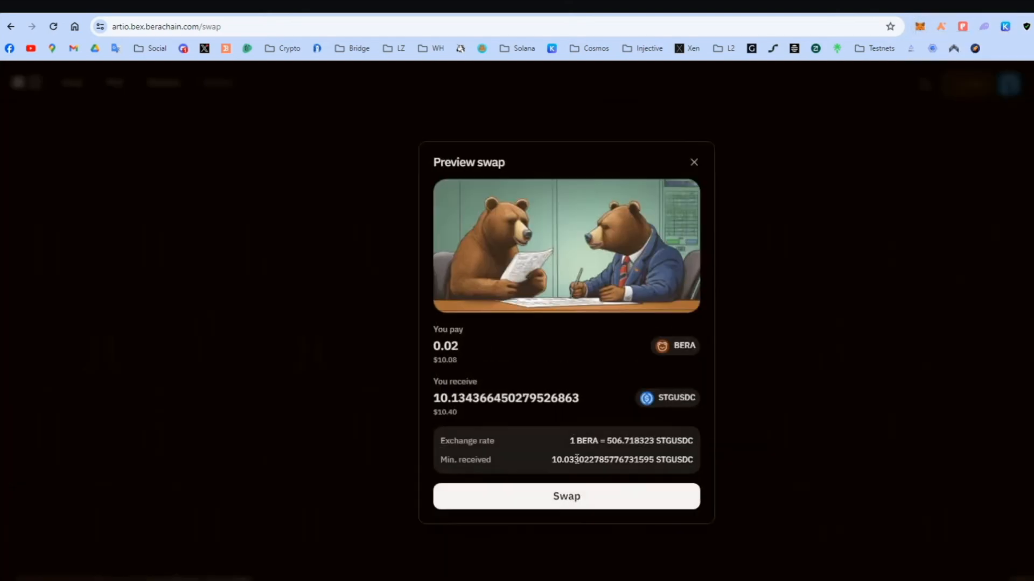
left_click(565, 495)
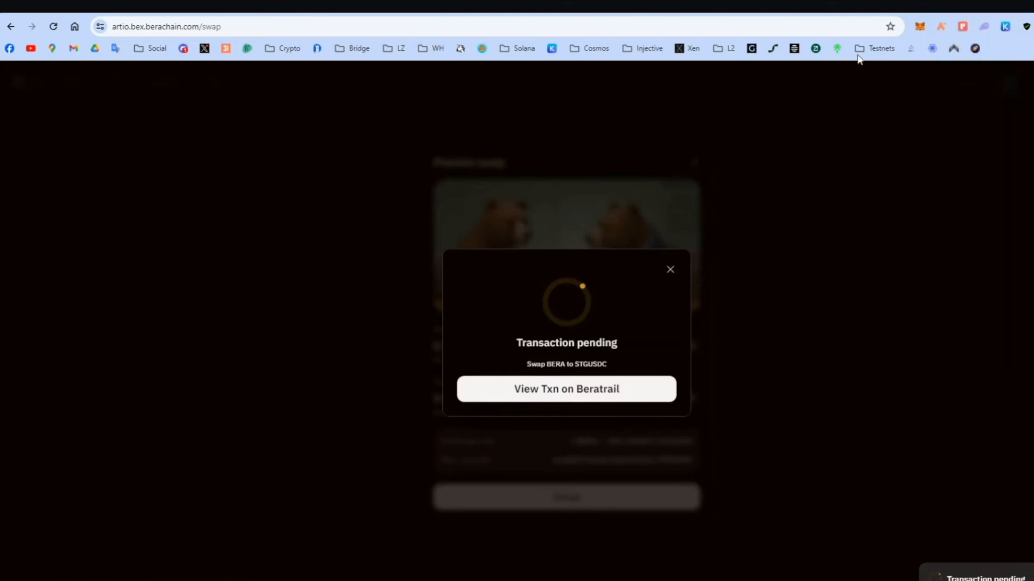
mouse_move(581, 213)
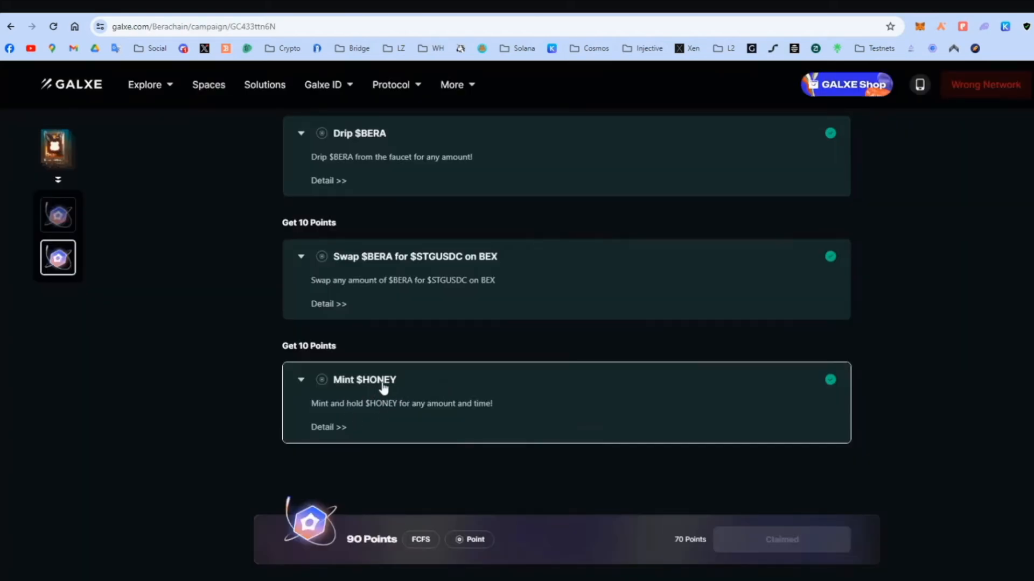
mouse_move(551, 156)
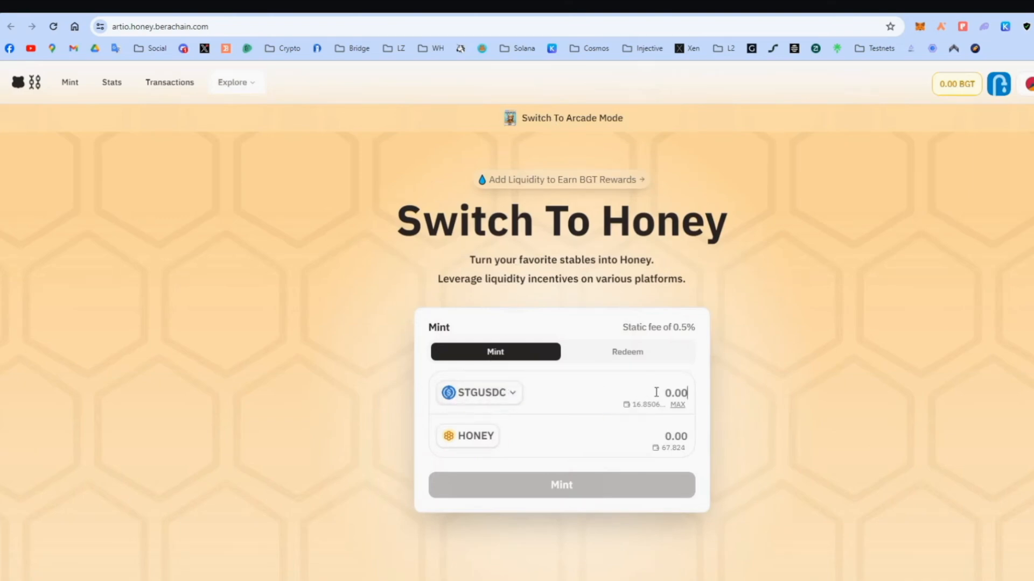
Enter 5 STGUSDC to mint, quoting about 4.975 HONEY.
type("5")
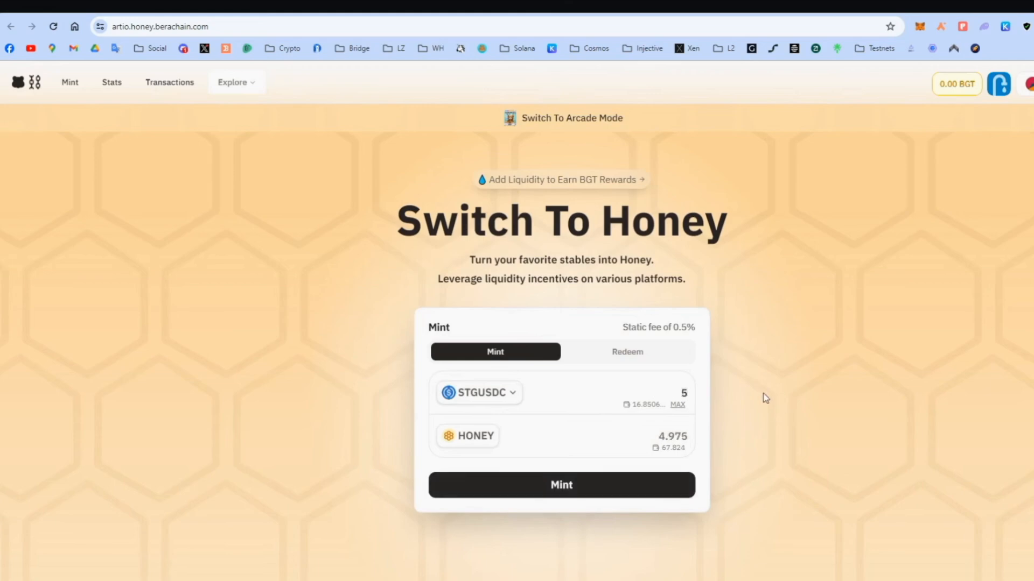
mouse_move(463, 440)
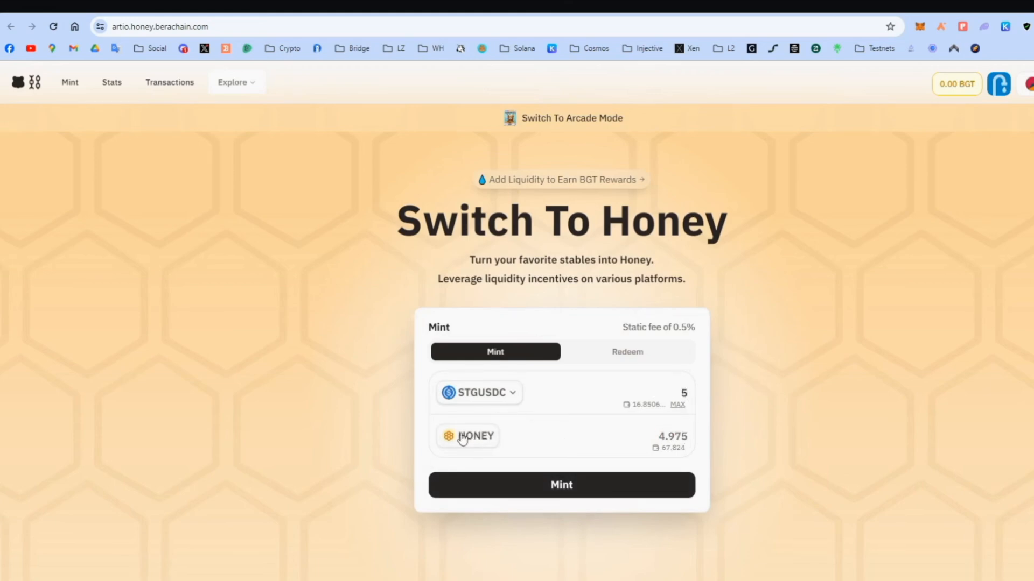
mouse_move(543, 480)
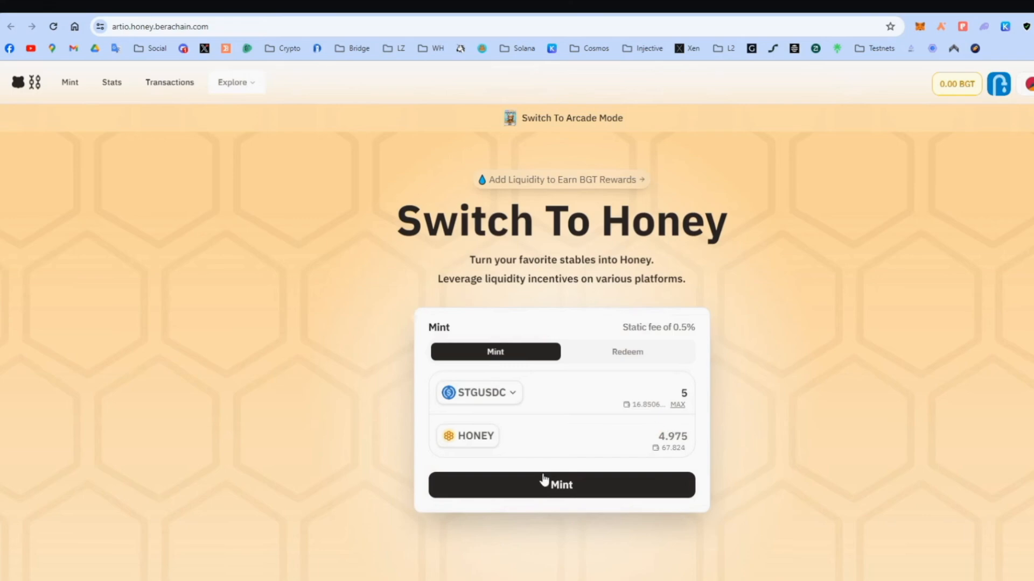
mouse_move(582, 408)
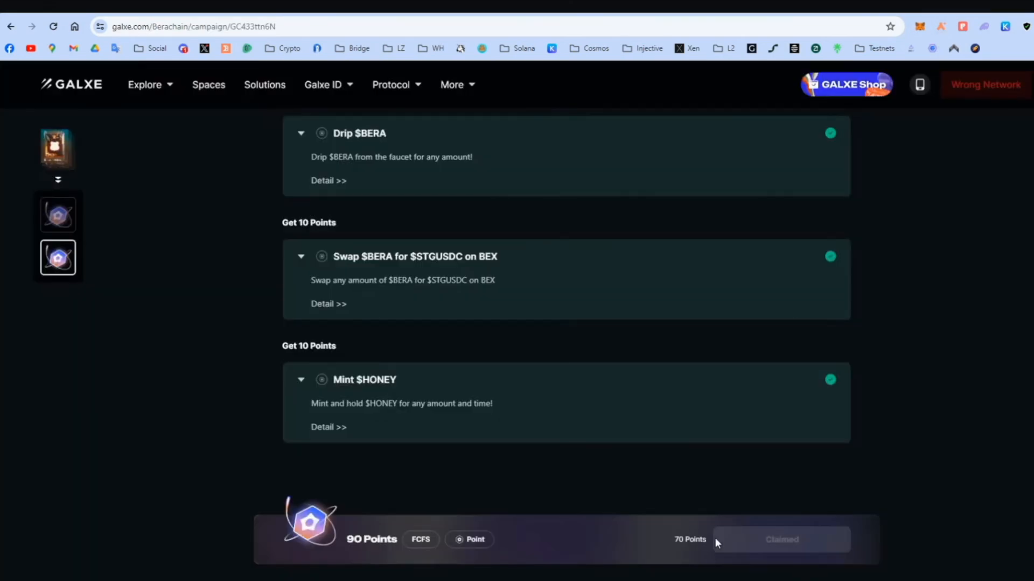
scroll("up", 3)
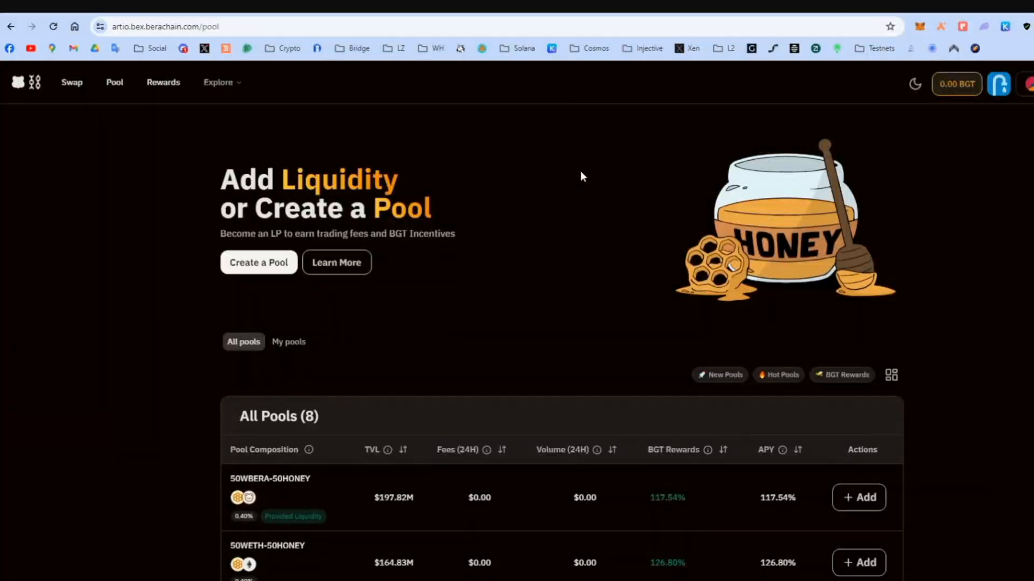
mouse_move(589, 185)
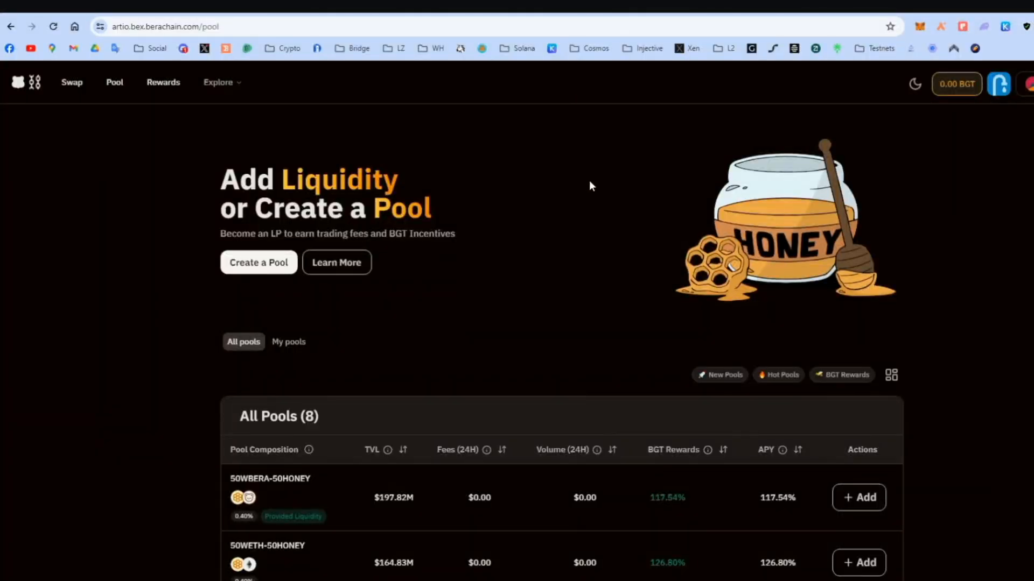
mouse_move(551, 209)
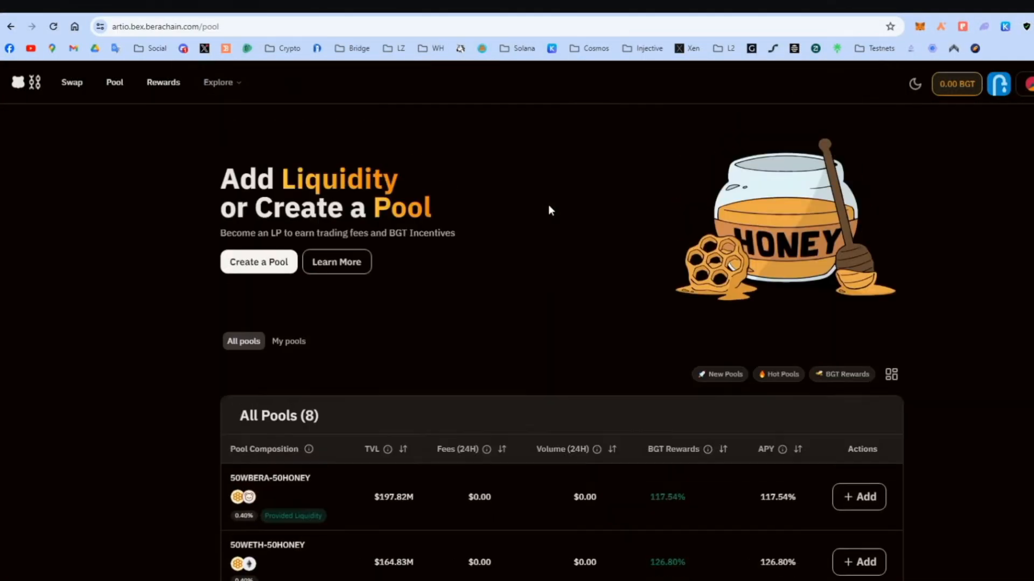
Start adding liquidity to the 50WBERA-50HONEY pool from the pool list.
scroll("down", 3)
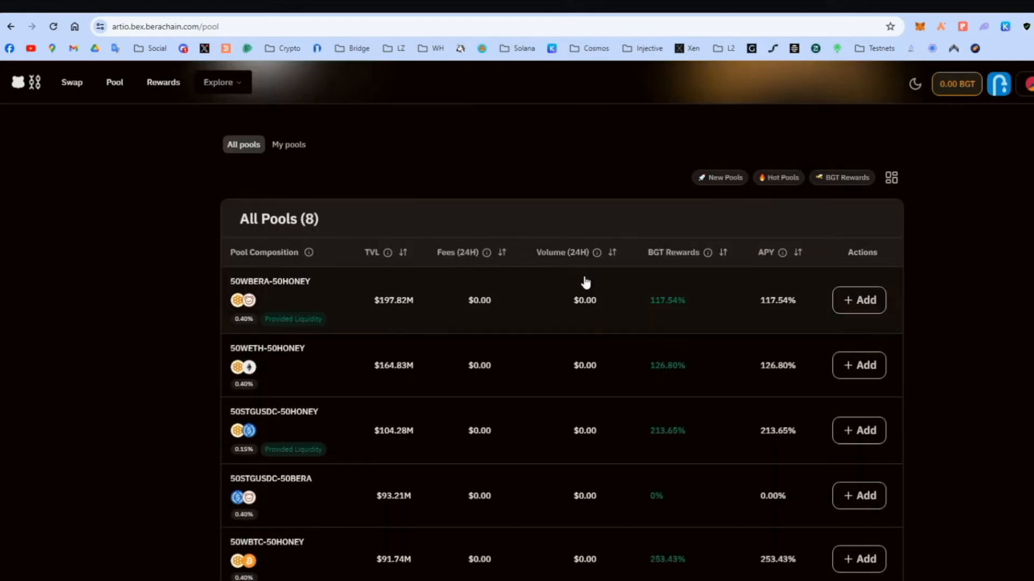
scroll("up", 3)
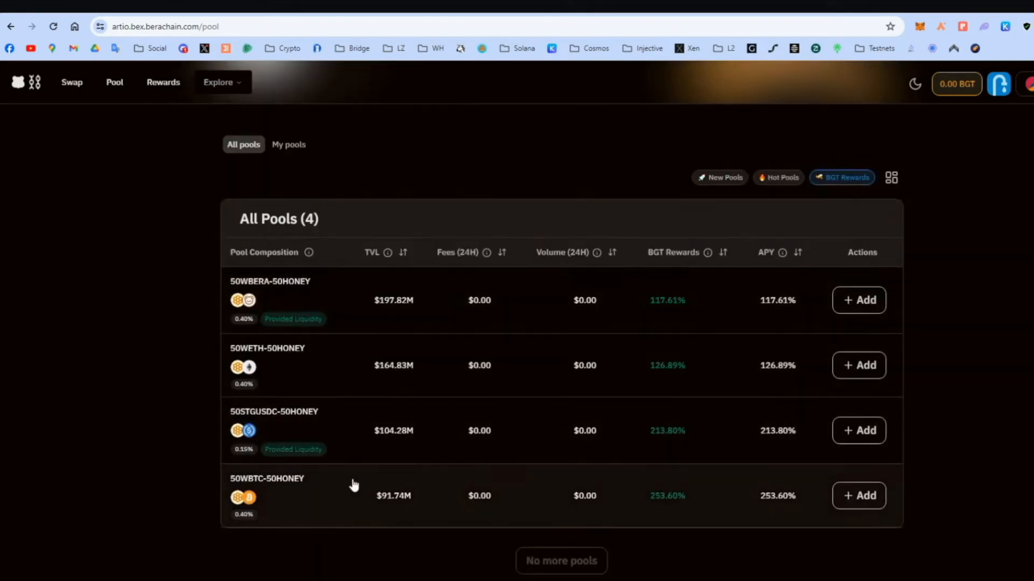
mouse_move(380, 324)
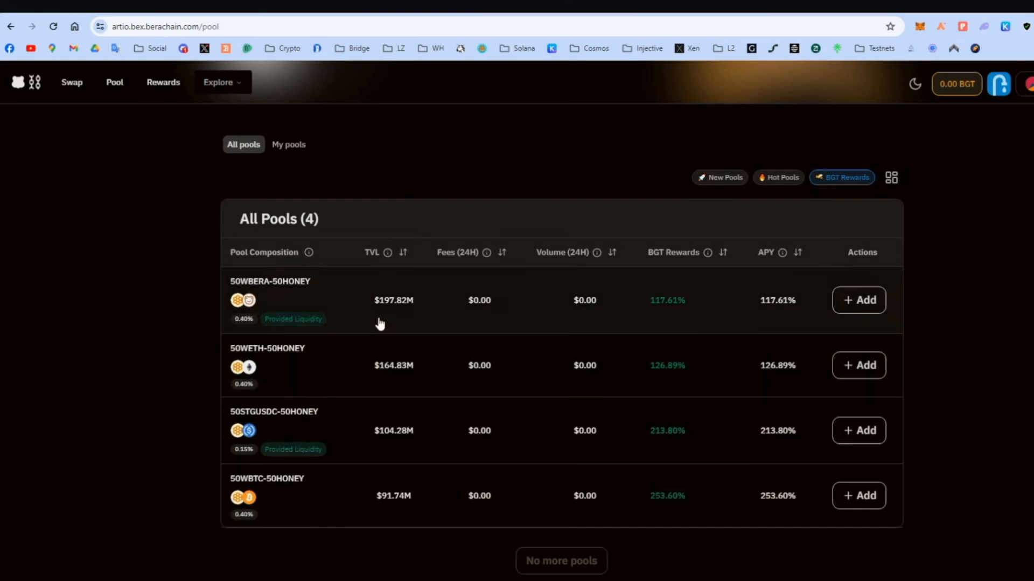
mouse_move(301, 287)
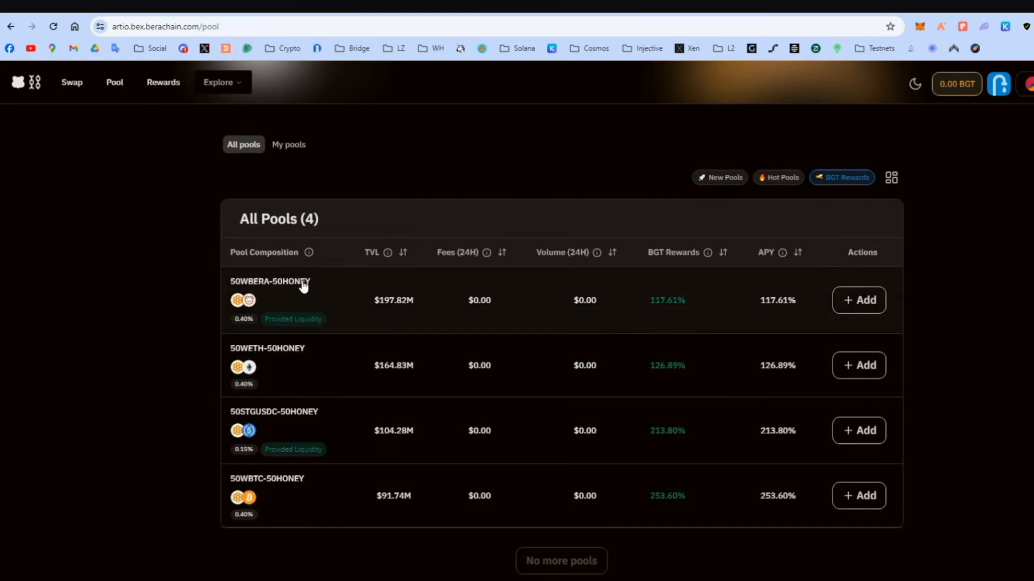
mouse_move(294, 426)
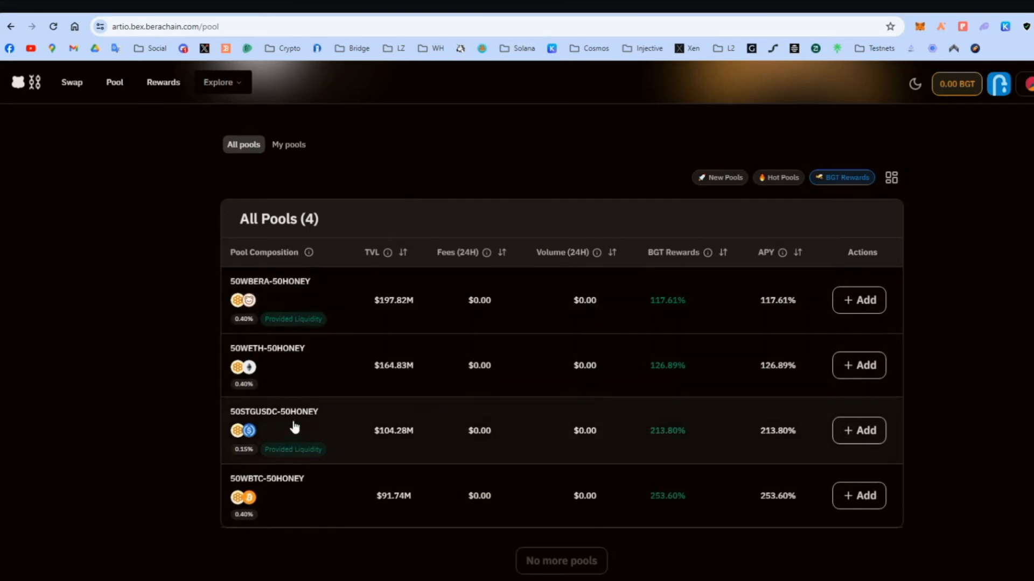
mouse_move(265, 417)
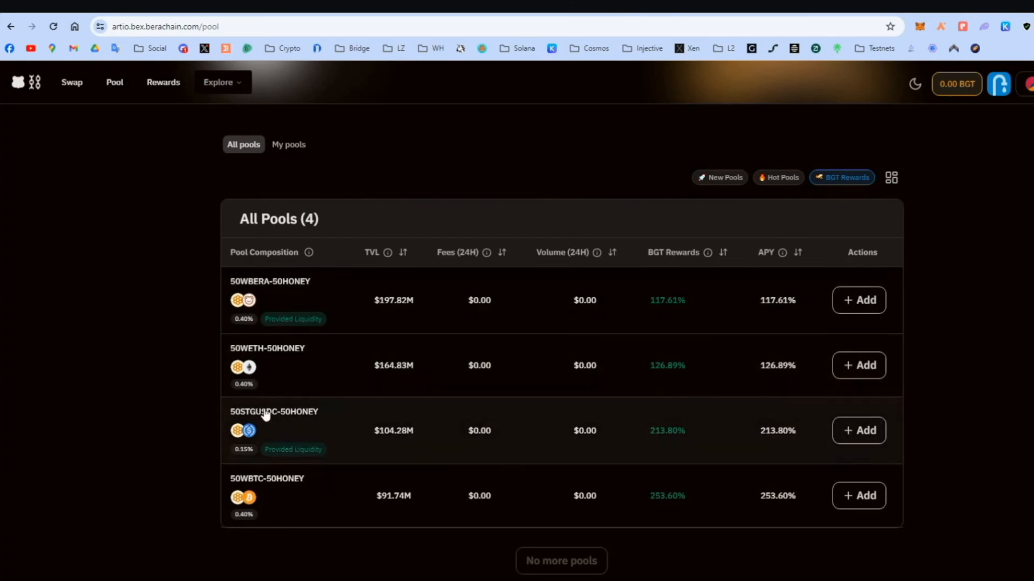
mouse_move(803, 336)
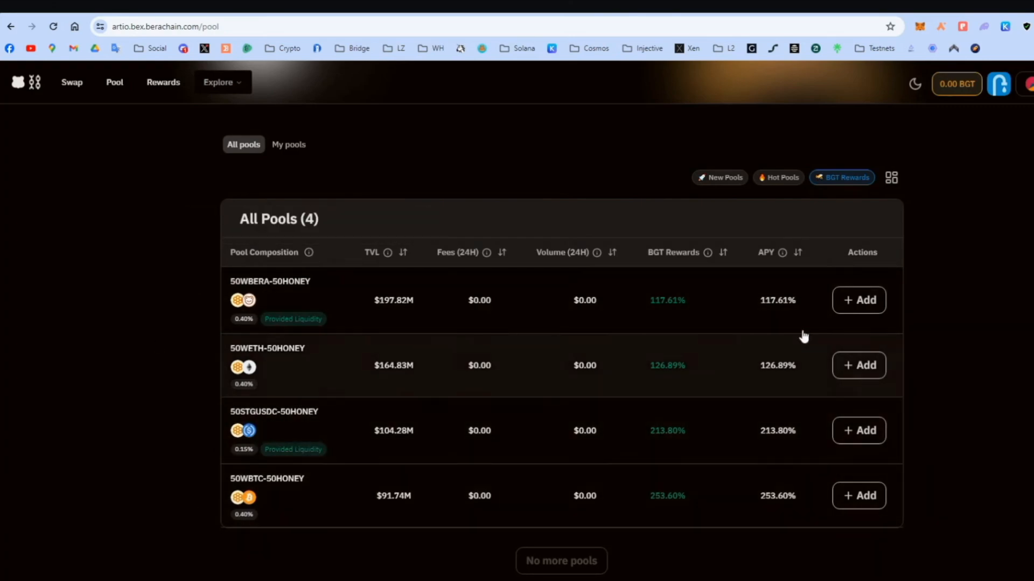
left_click(858, 300)
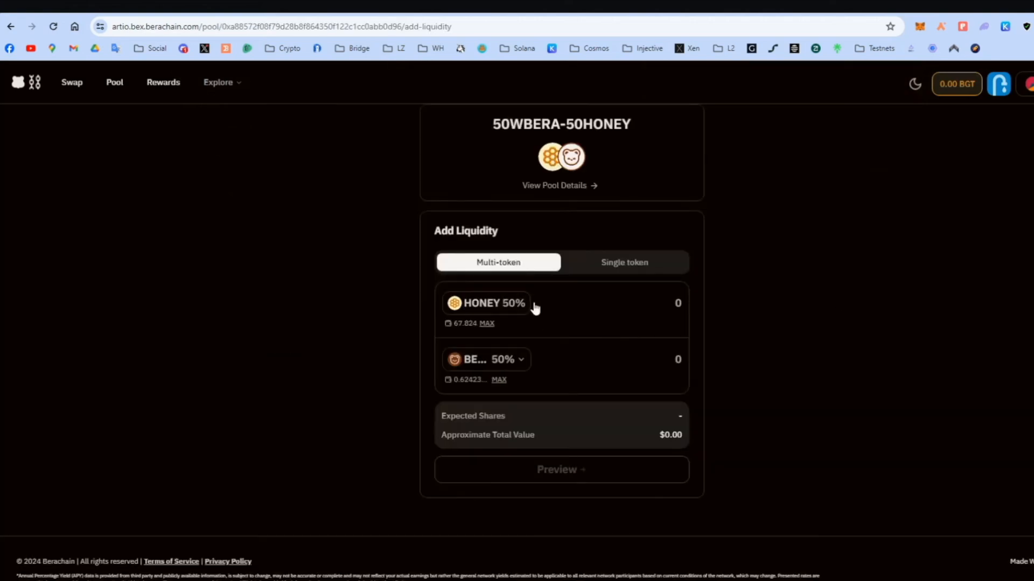
mouse_move(462, 328)
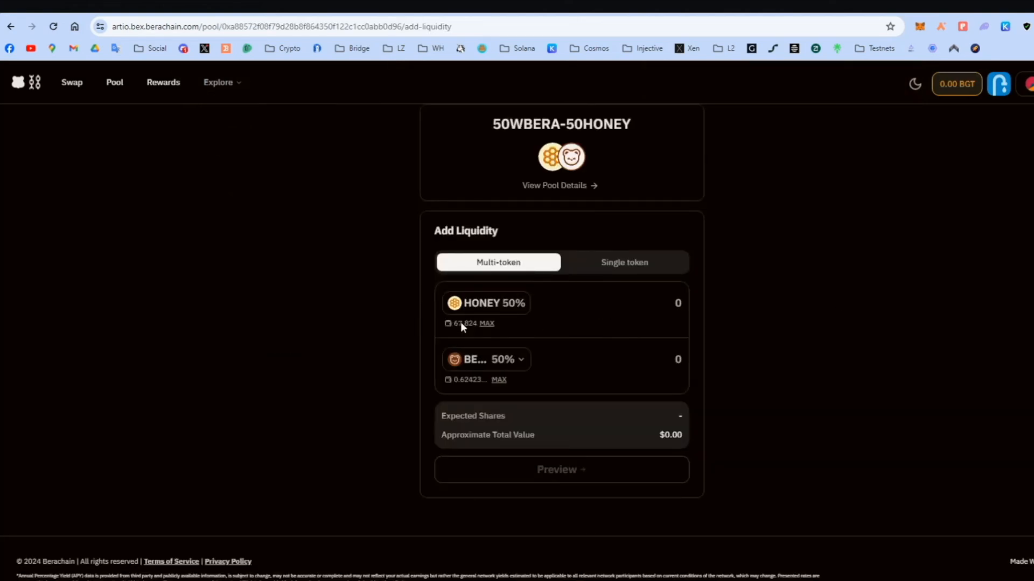
Enter 0.01 BERA in the multi-token form, then switch to single-token deposit.
left_click(626, 359)
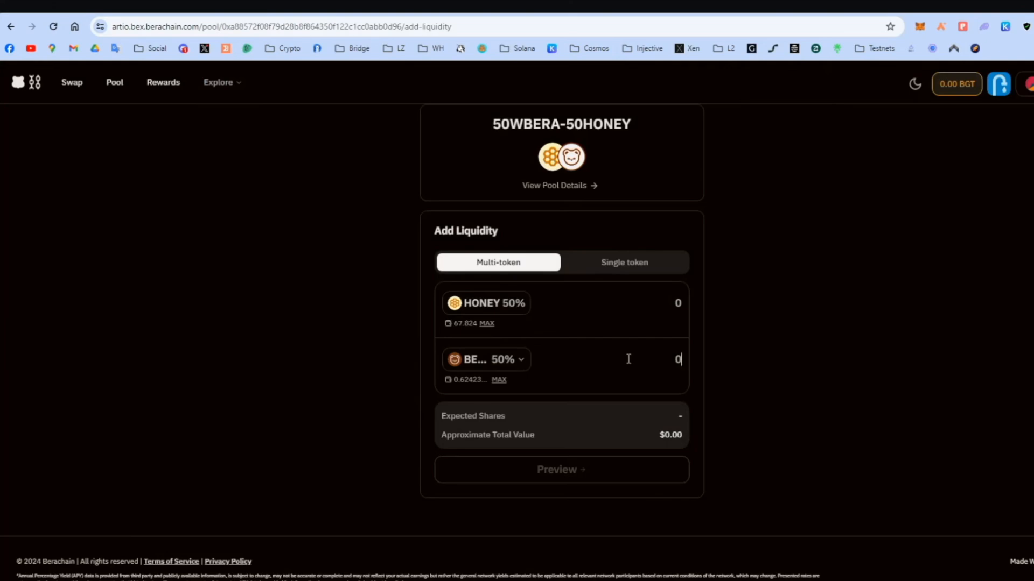
type("0.01")
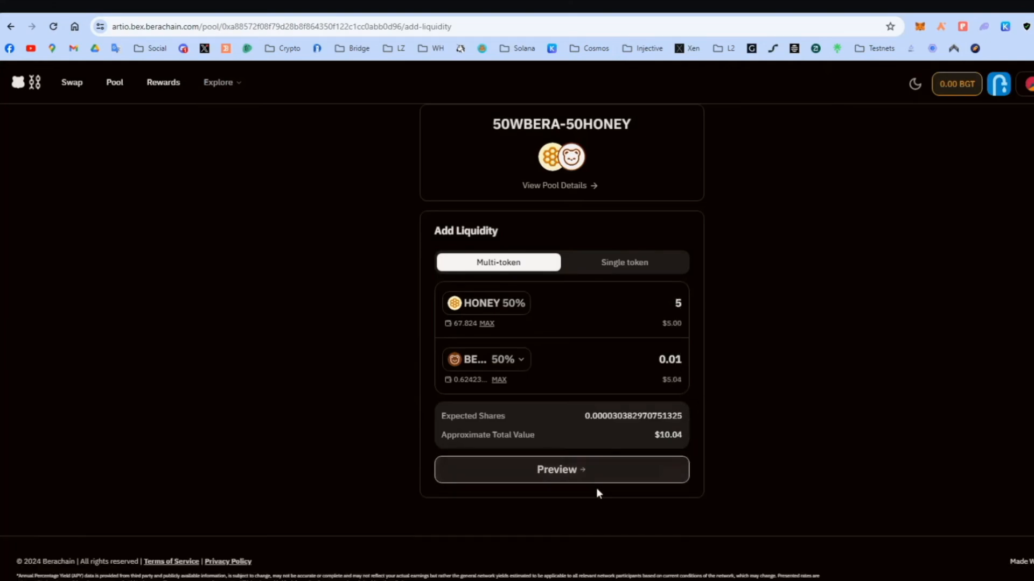
mouse_move(563, 505)
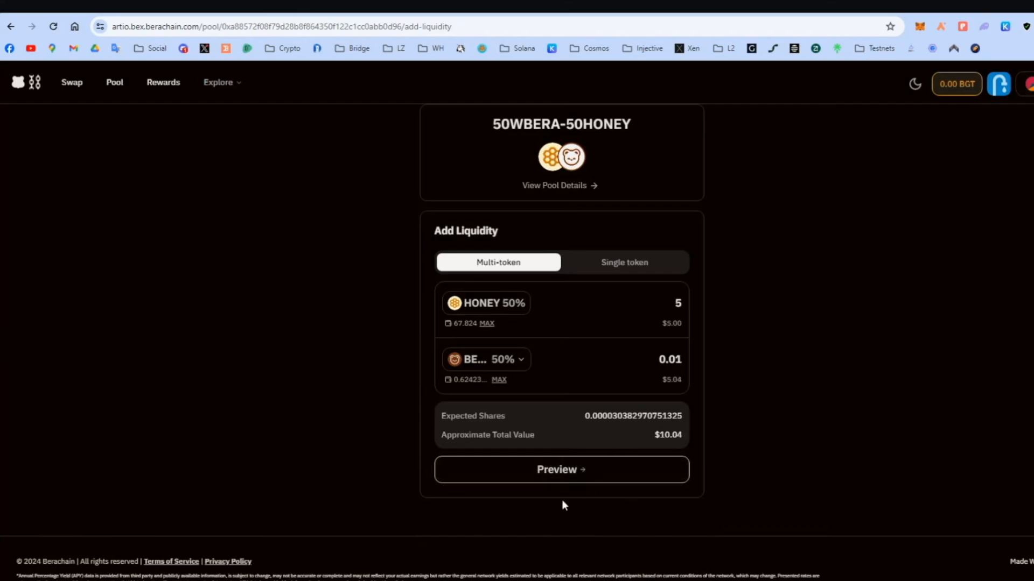
mouse_move(516, 498)
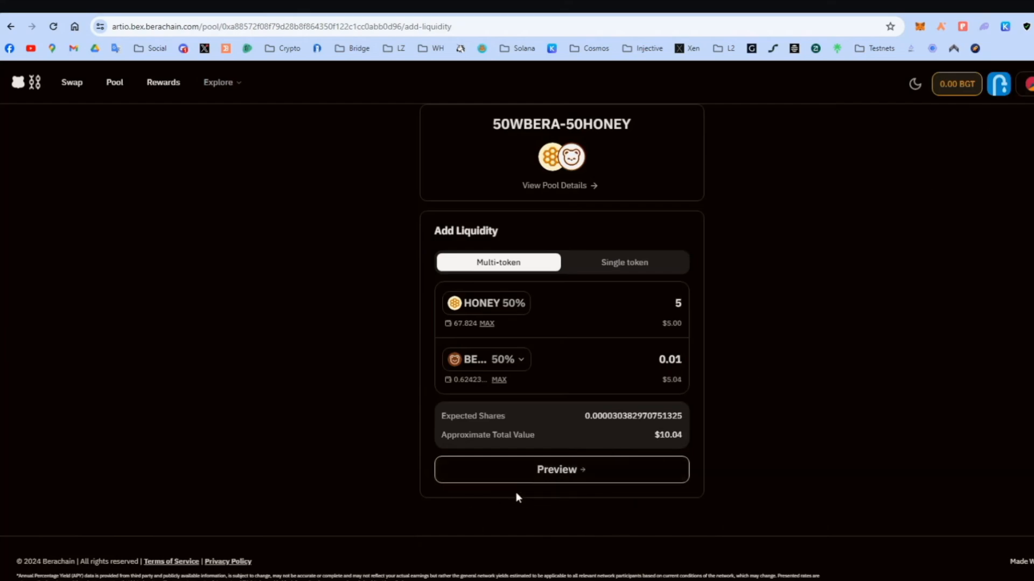
left_click(623, 261)
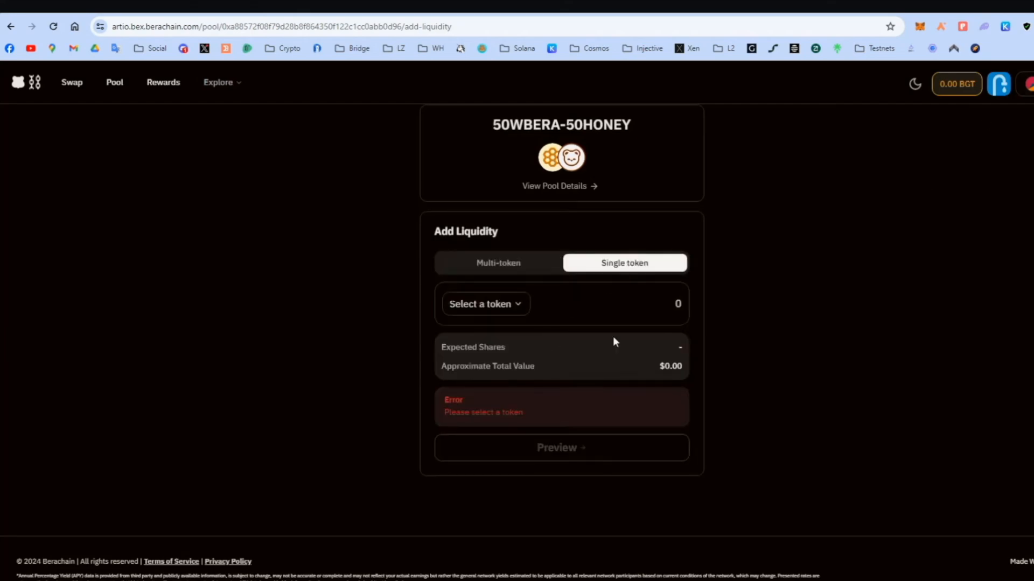
mouse_move(574, 352)
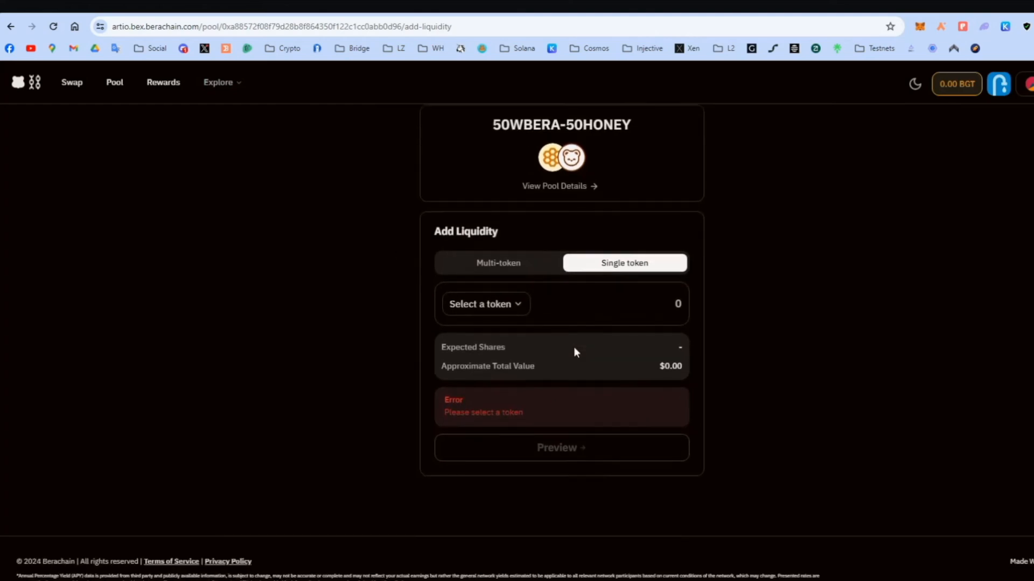
Return to the Pool overview and filter to My pools, listing both HONEY positions.
left_click(113, 82)
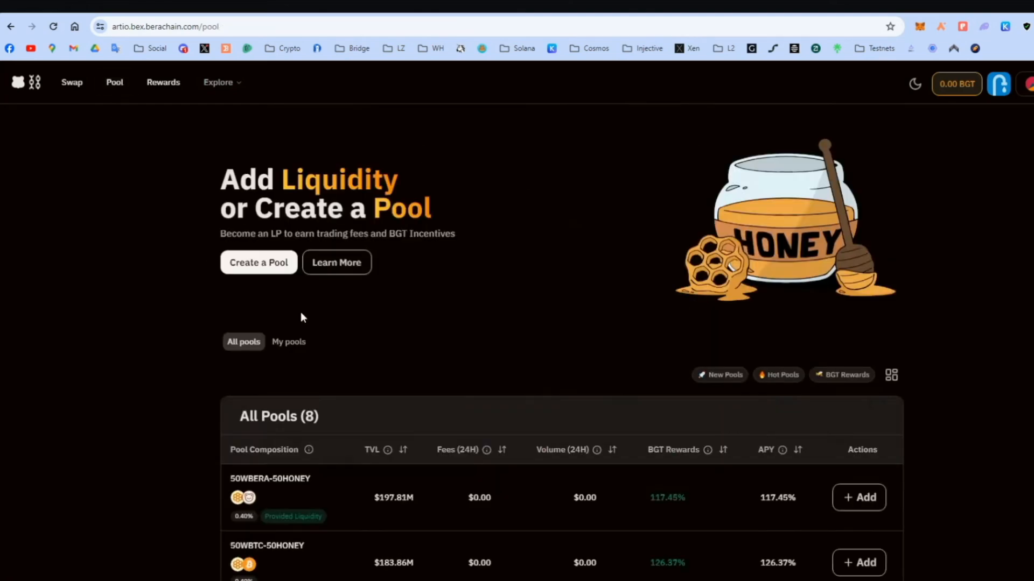
left_click(288, 341)
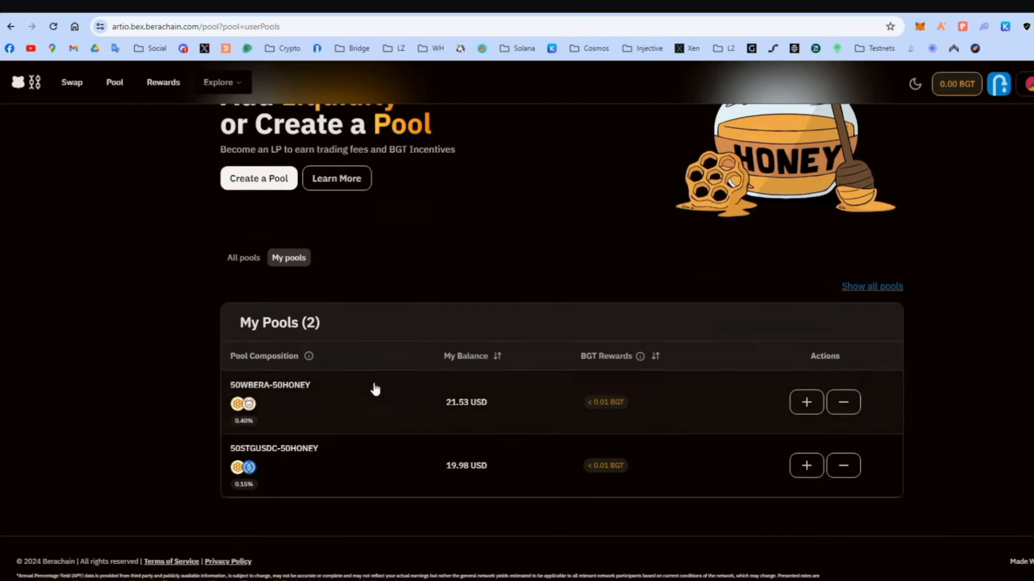
mouse_move(248, 395)
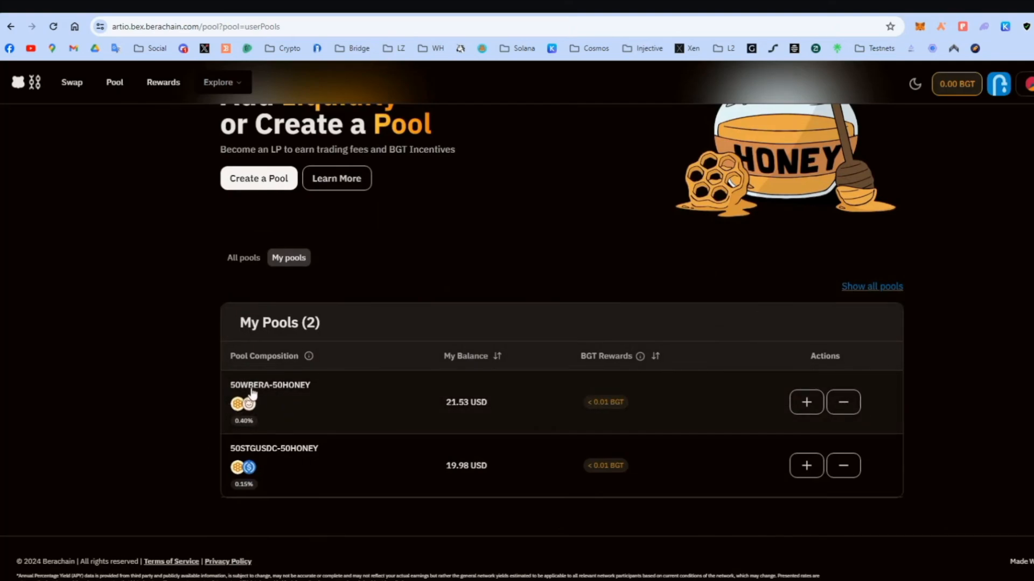
mouse_move(264, 459)
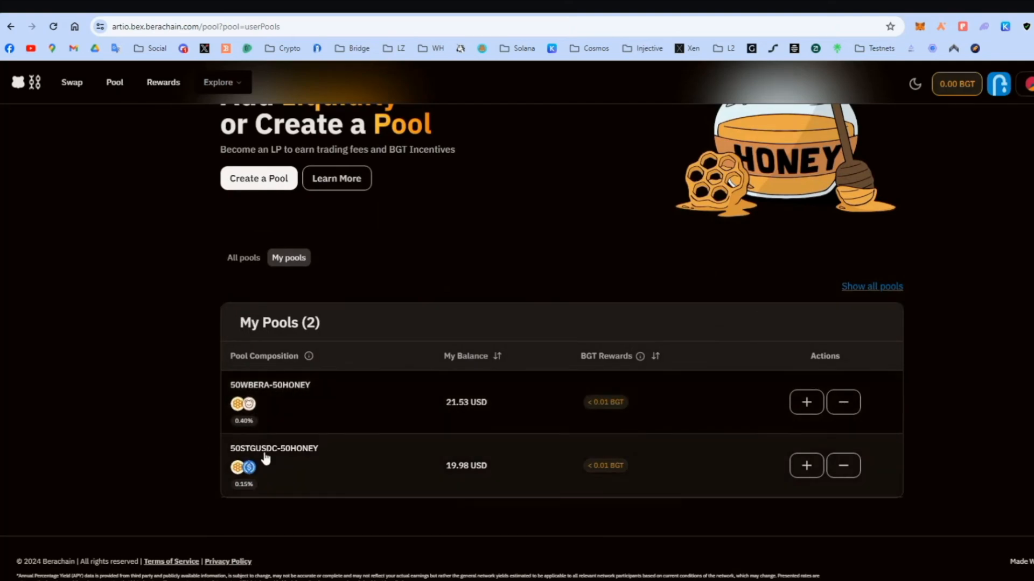
mouse_move(607, 414)
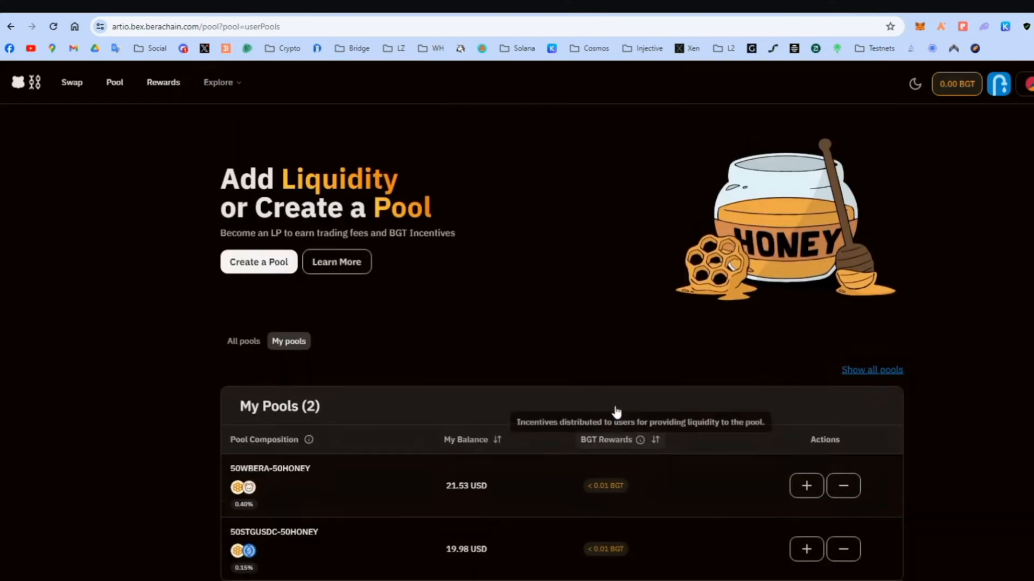
View the Rewards page with BGT earned for the STGUSDC-HONEY and WBERA-HONEY pools.
left_click(163, 82)
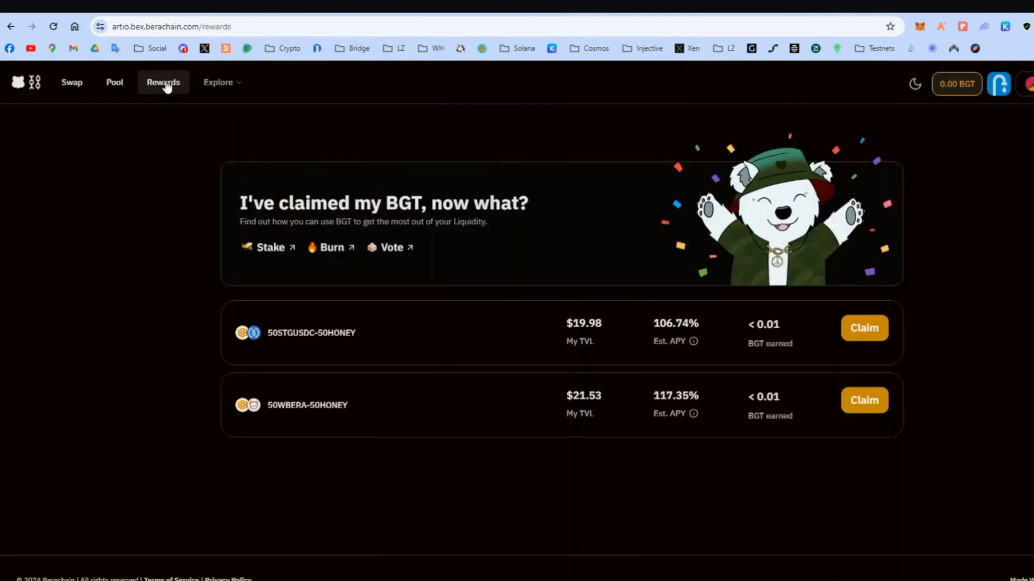
mouse_move(764, 324)
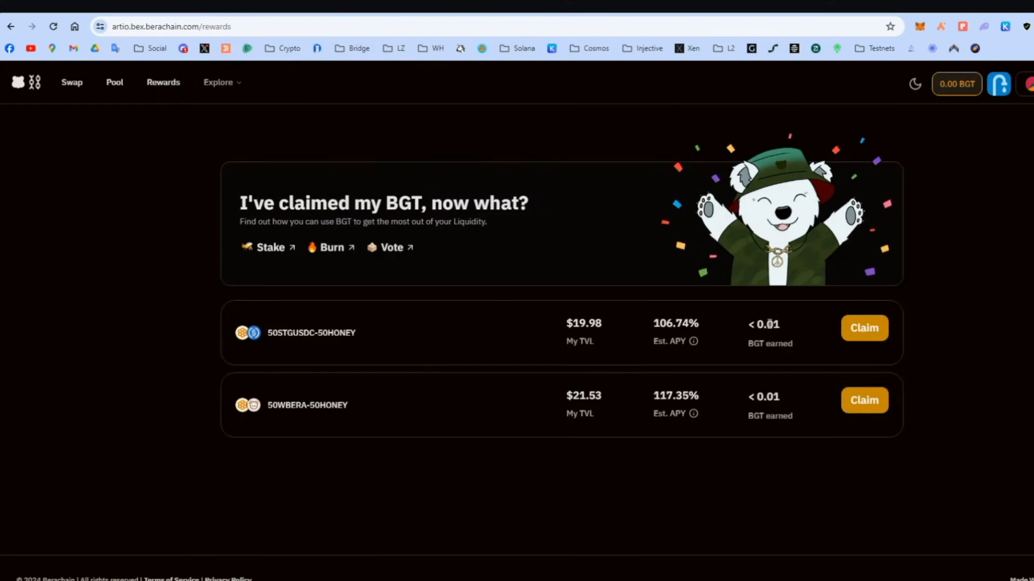
mouse_move(835, 351)
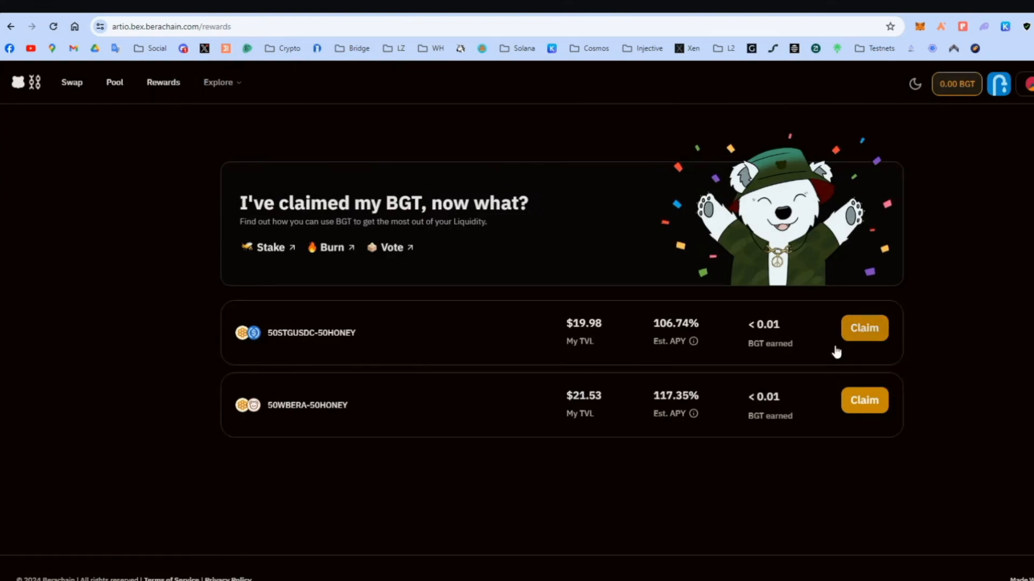
double_click(769, 343)
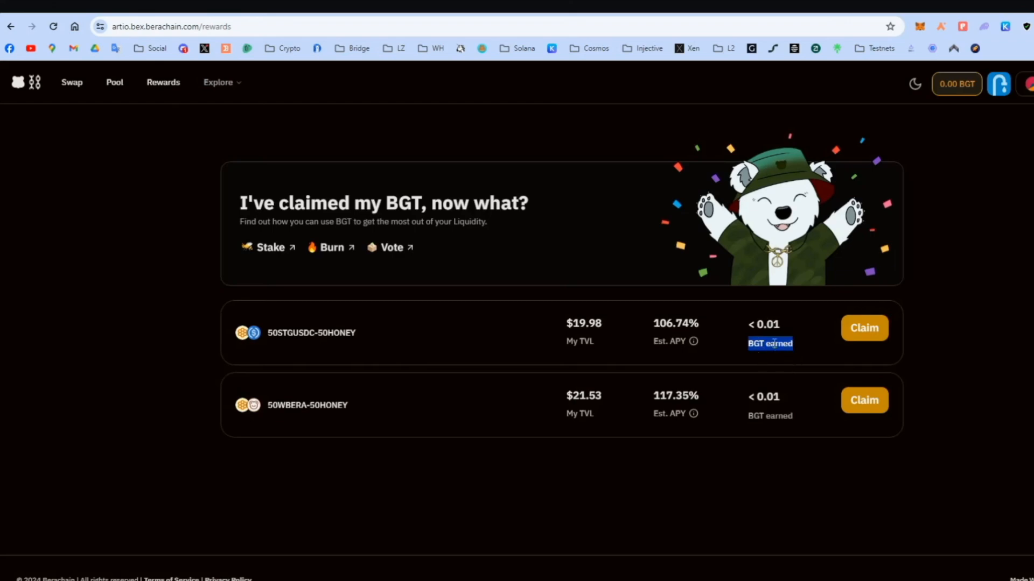
mouse_move(808, 336)
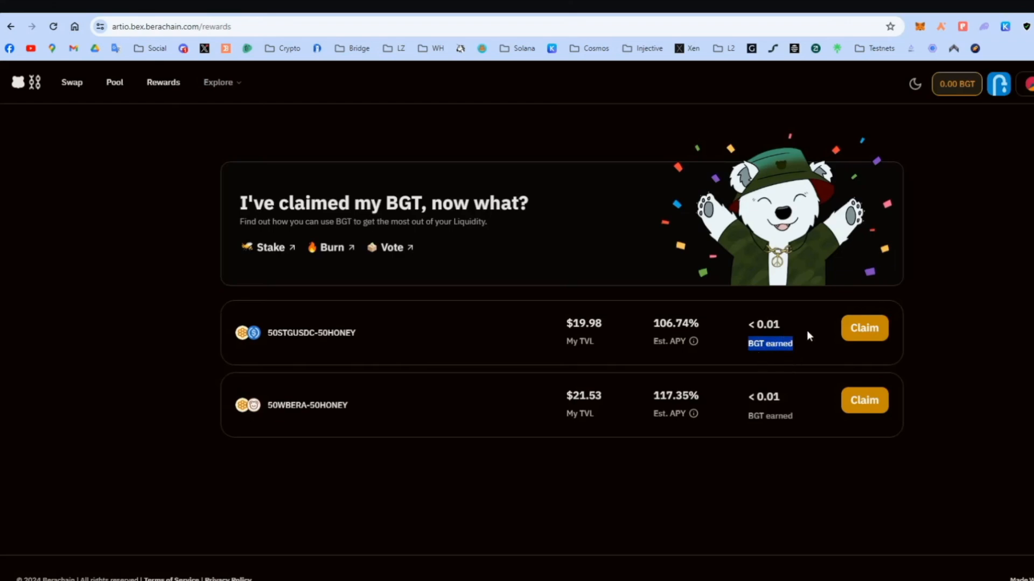
mouse_move(736, 368)
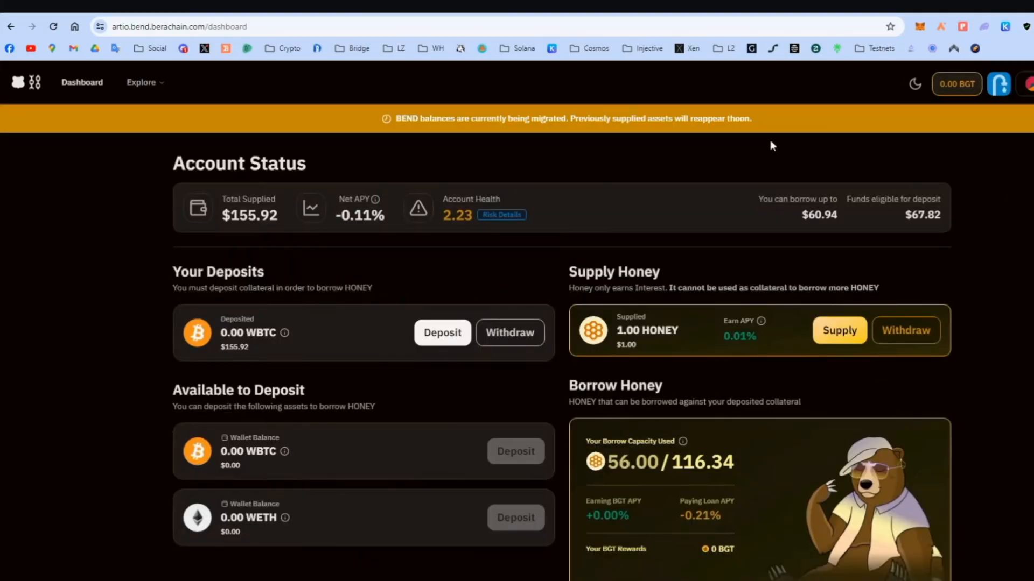
mouse_move(270, 219)
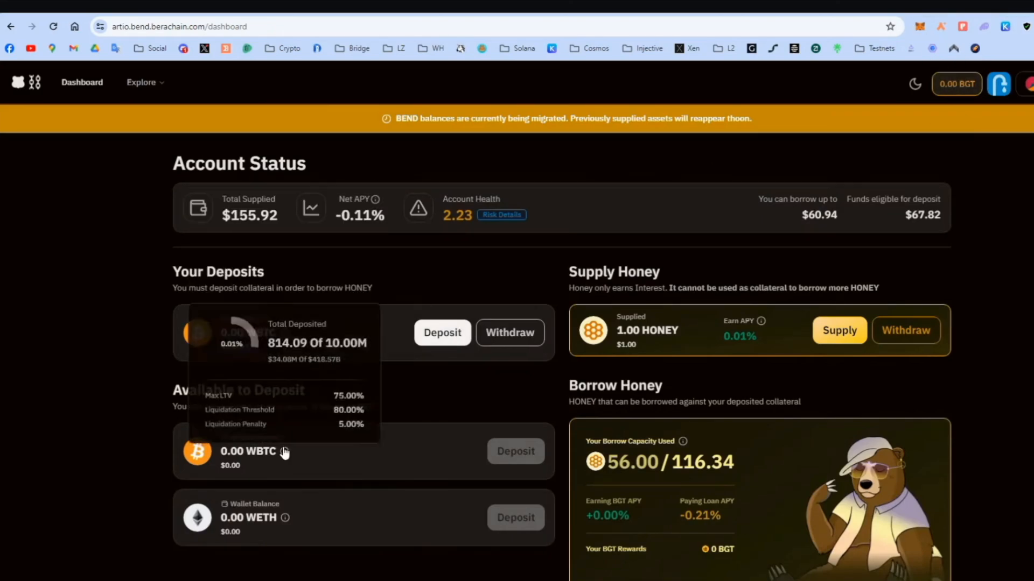
mouse_move(261, 524)
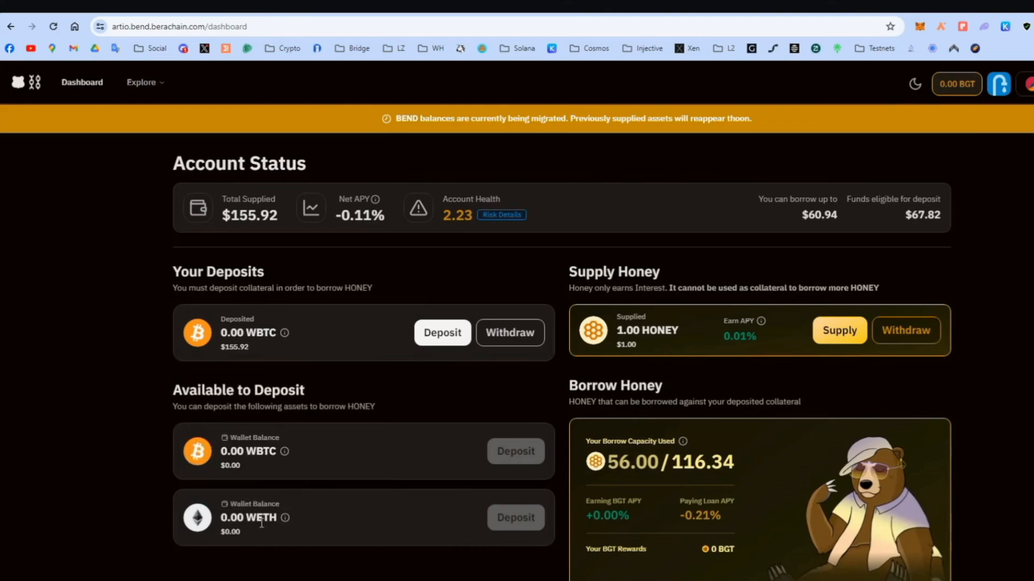
mouse_move(484, 283)
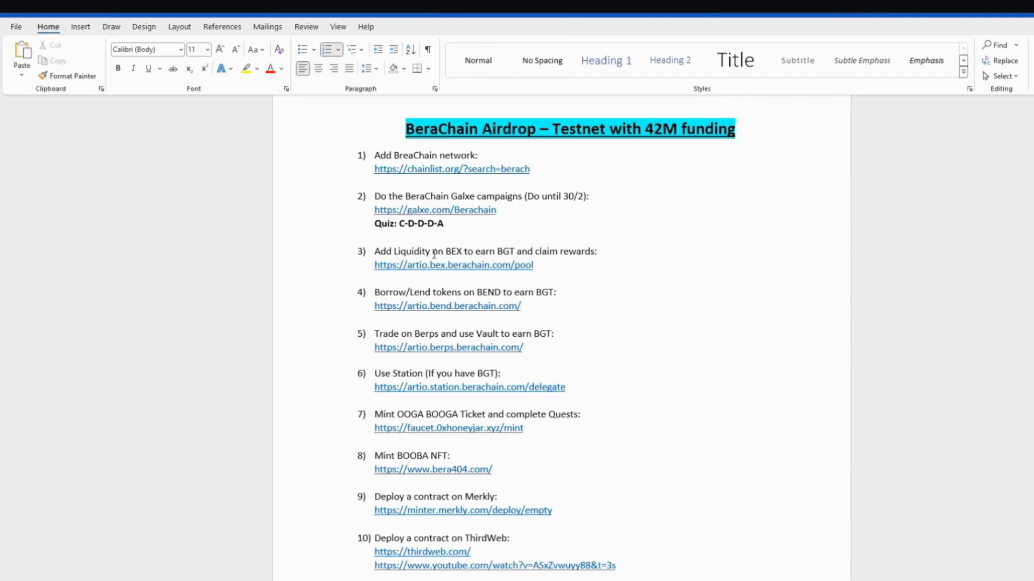
mouse_move(410, 169)
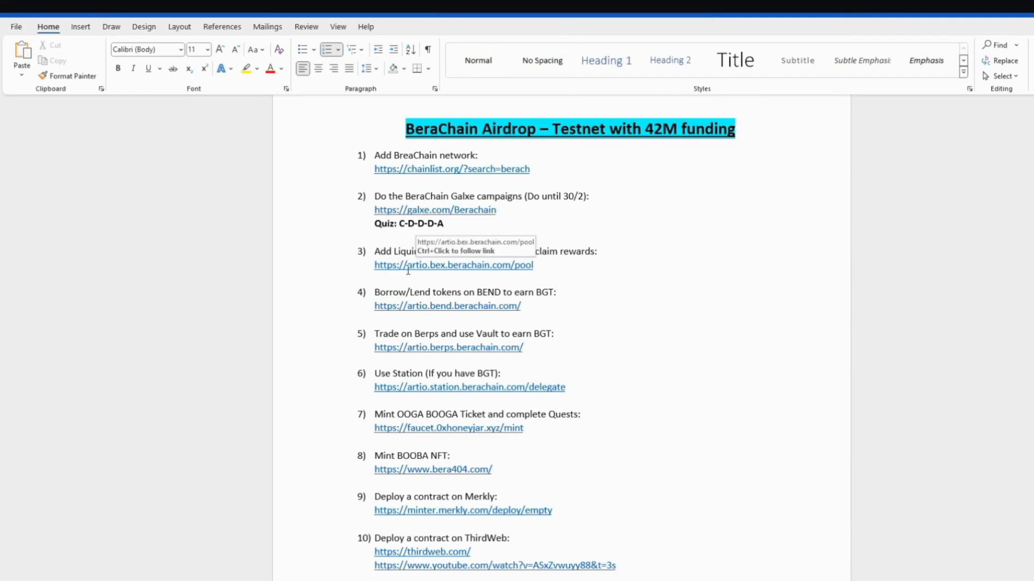
mouse_move(442, 242)
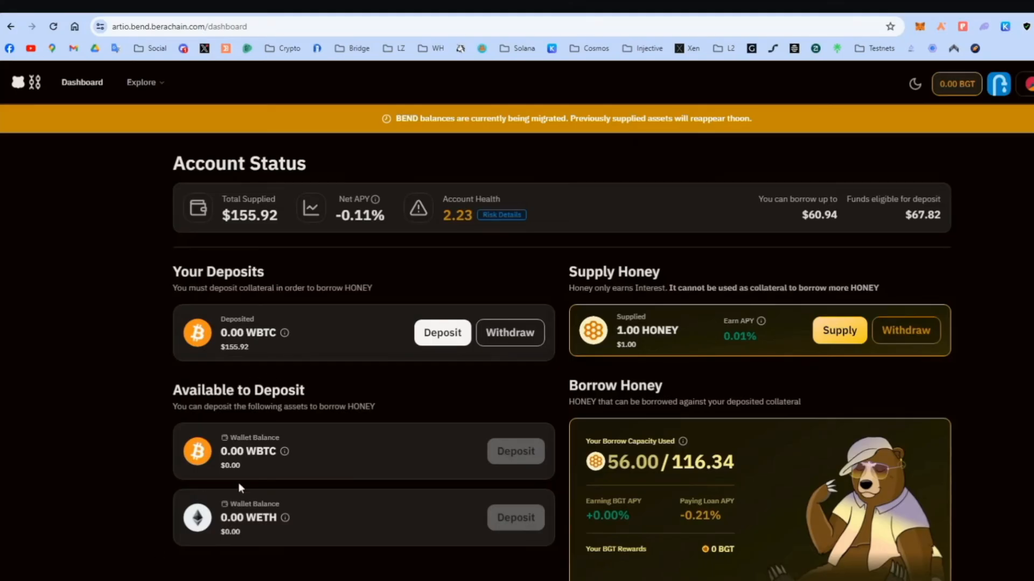
mouse_move(249, 283)
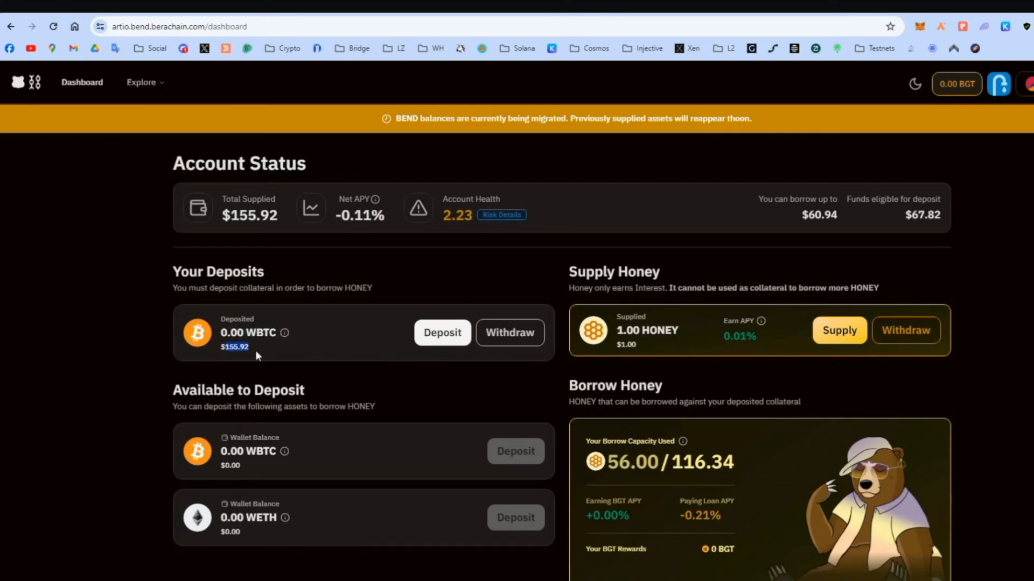
mouse_move(267, 313)
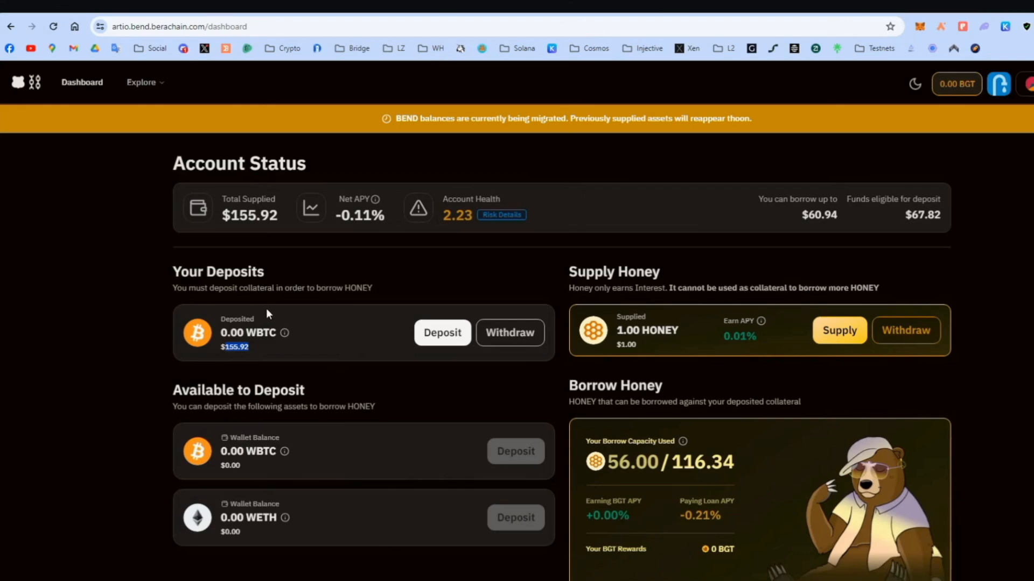
scroll("down", 3)
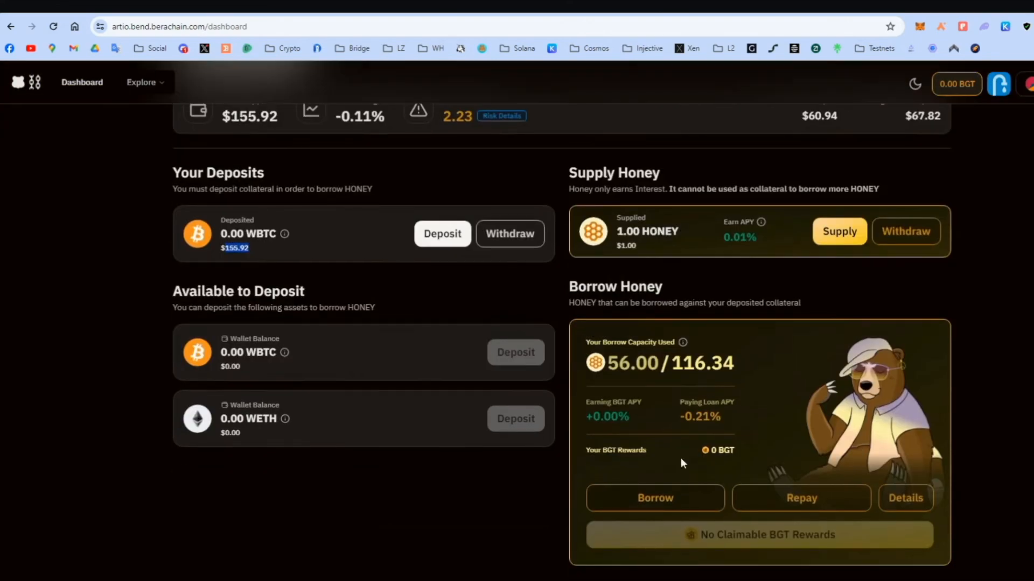
left_click(654, 497)
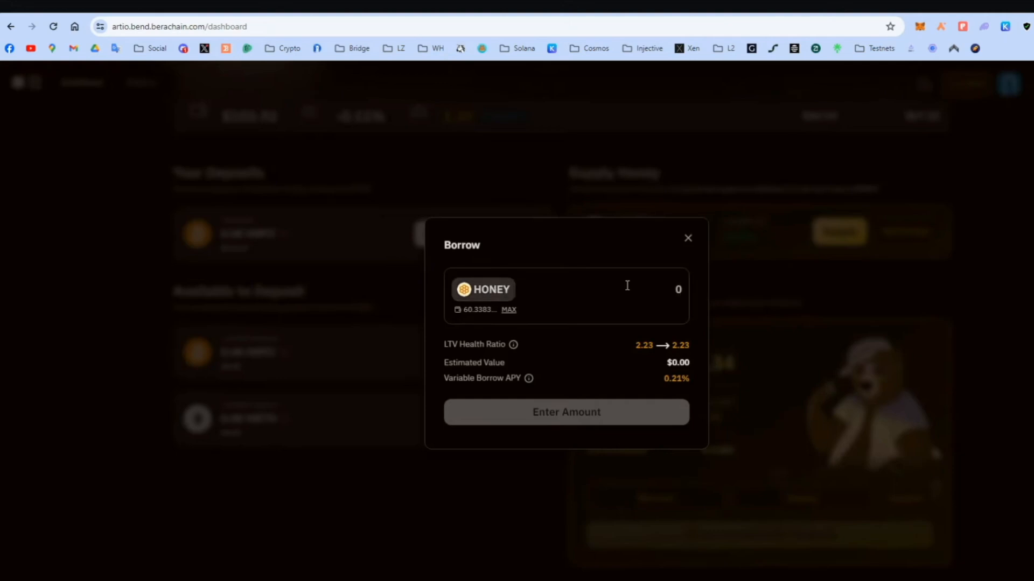
left_click(687, 237)
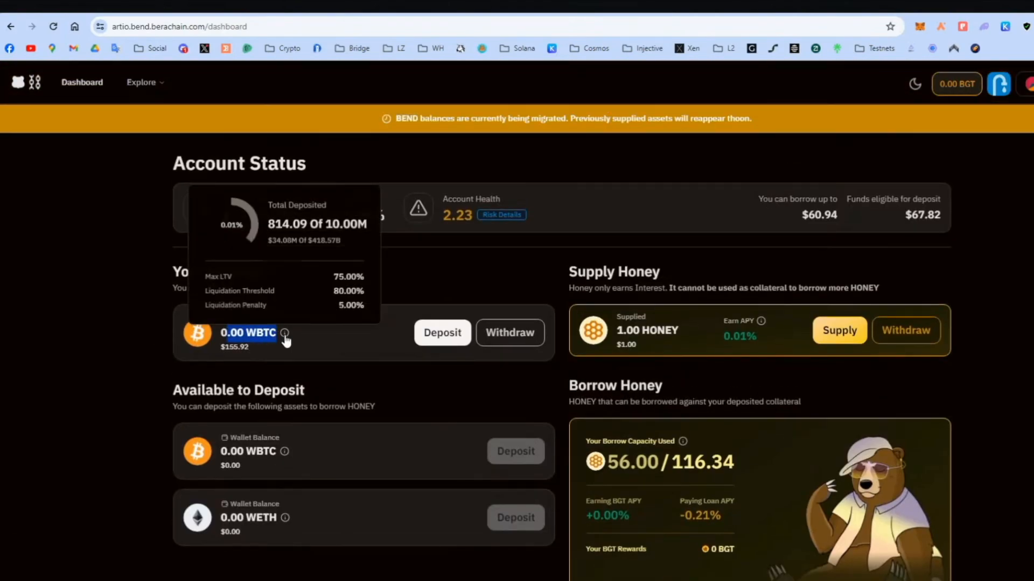
scroll("down", 3)
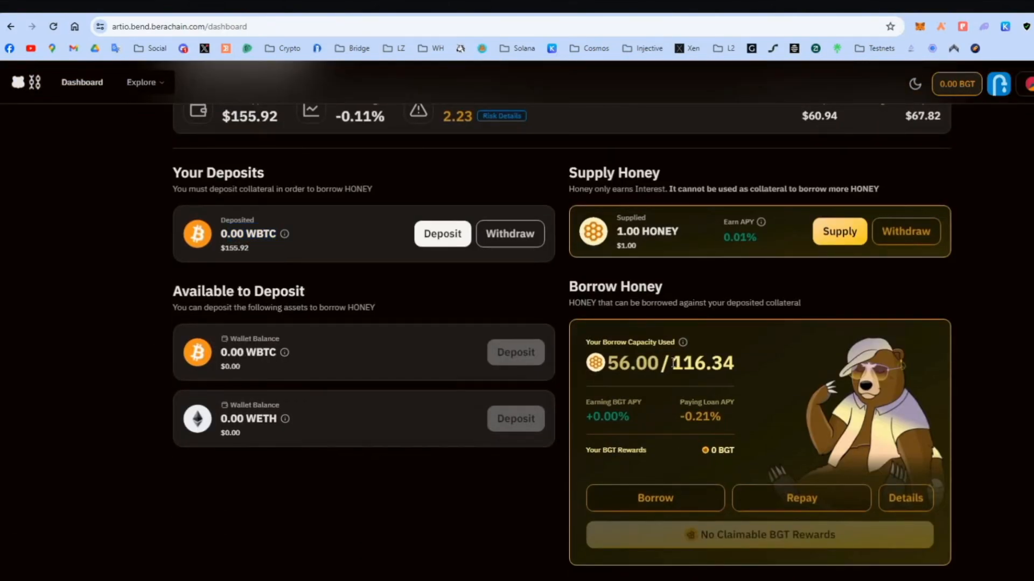
scroll("down", 3)
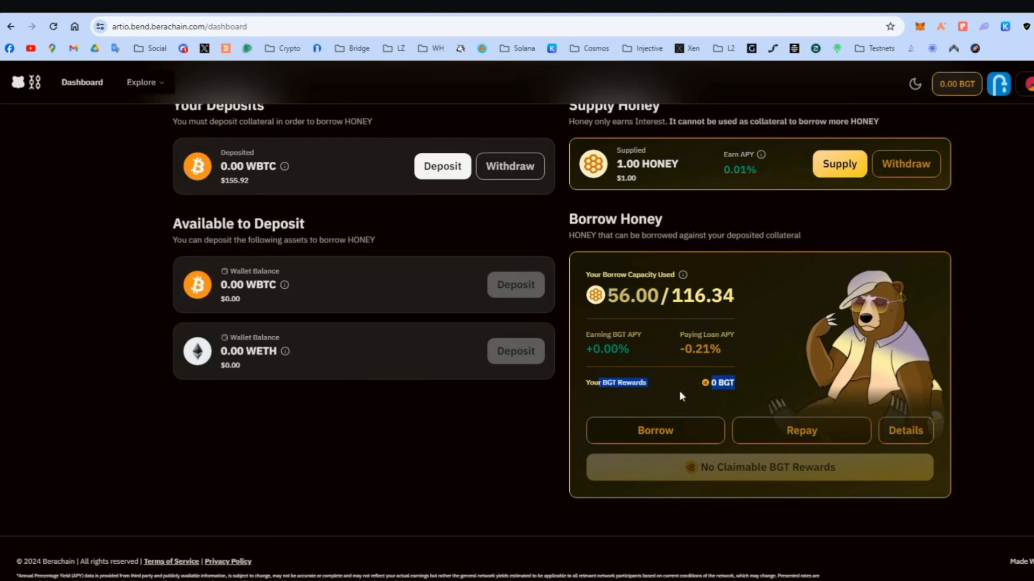
mouse_move(683, 390)
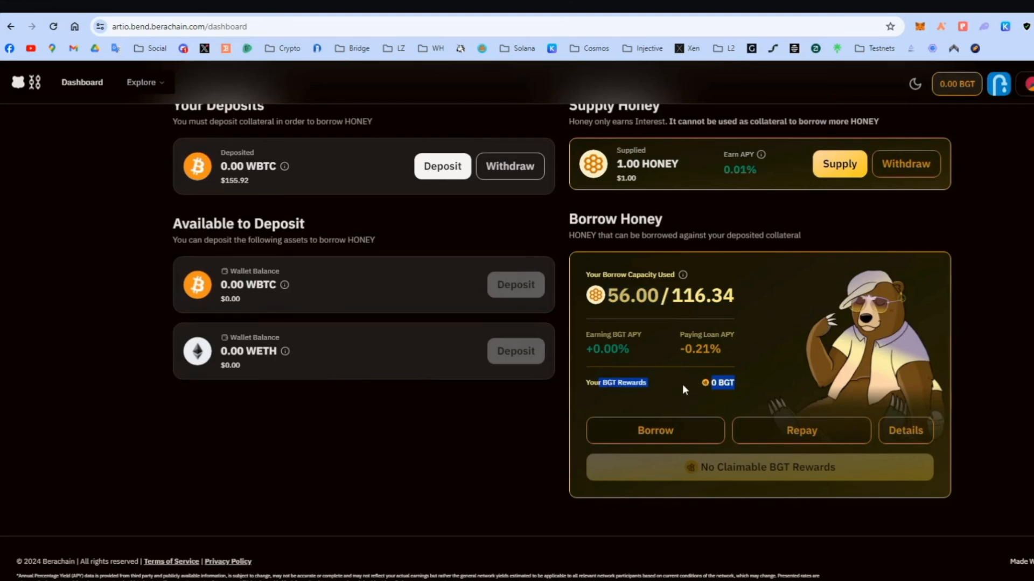
mouse_move(905, 429)
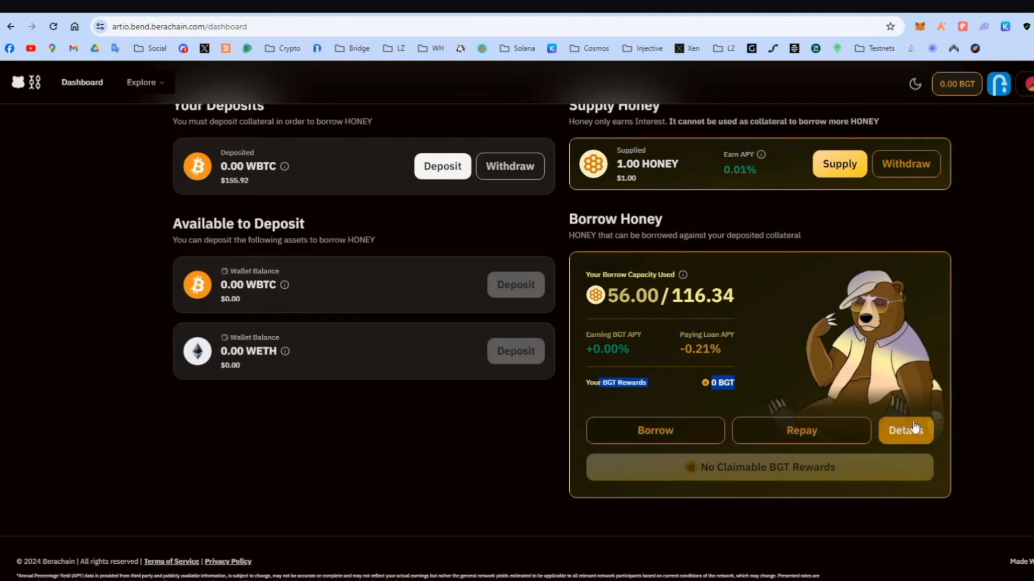
mouse_move(805, 479)
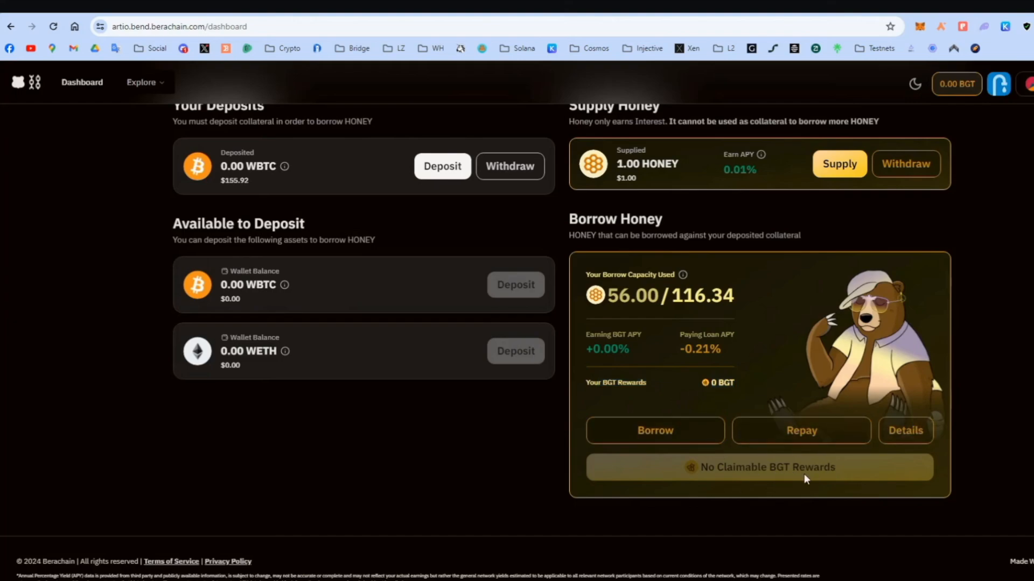
mouse_move(801, 431)
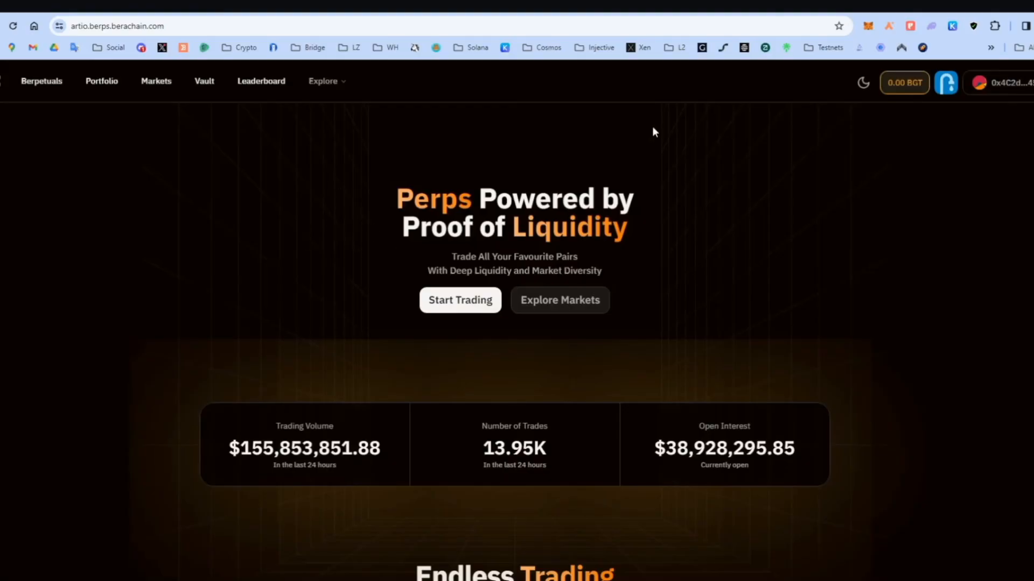
Enter 10 HONEY to deposit in the vault and review its Epoch 33 stats.
left_click(203, 81)
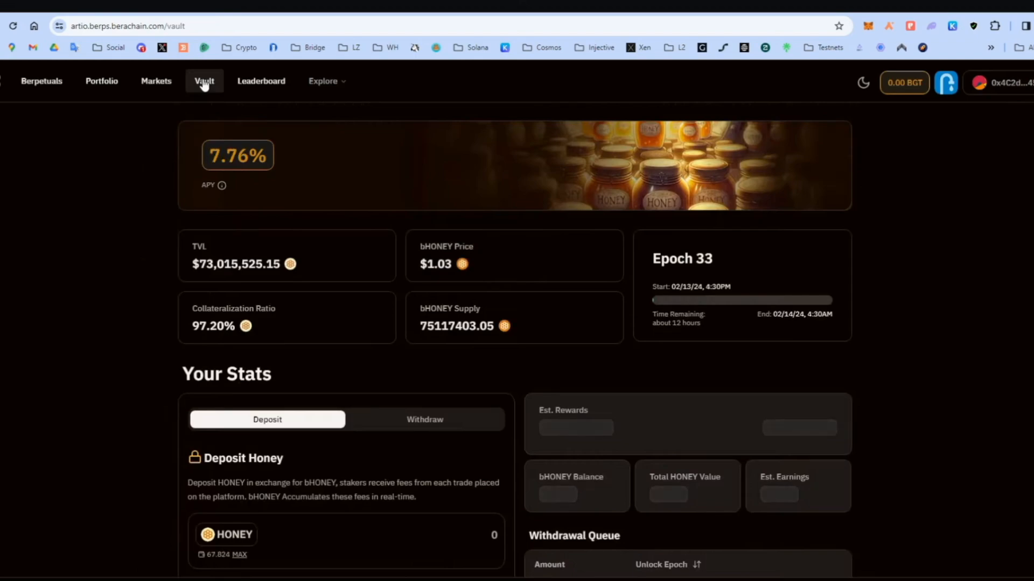
scroll("down", 3)
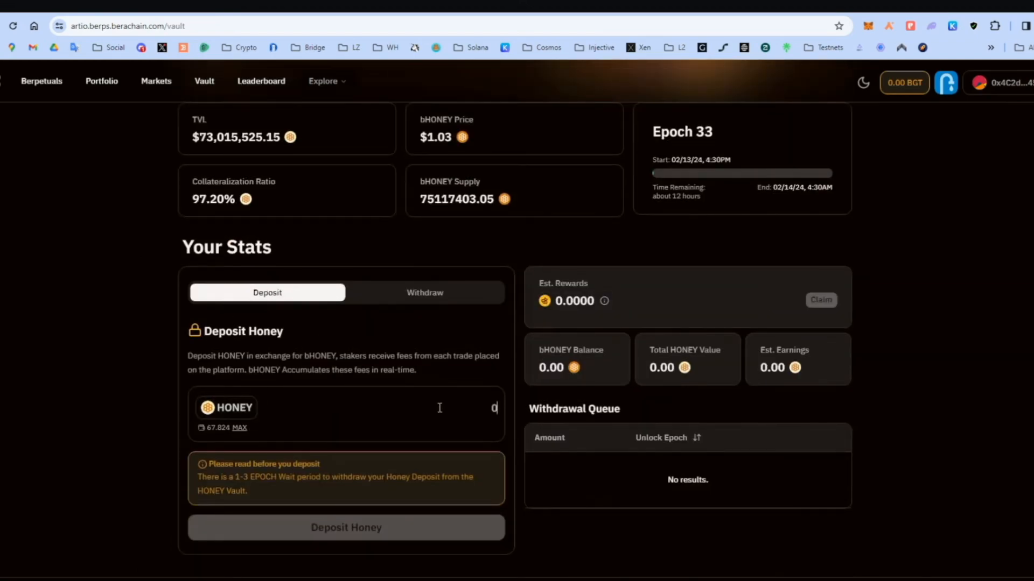
type("10")
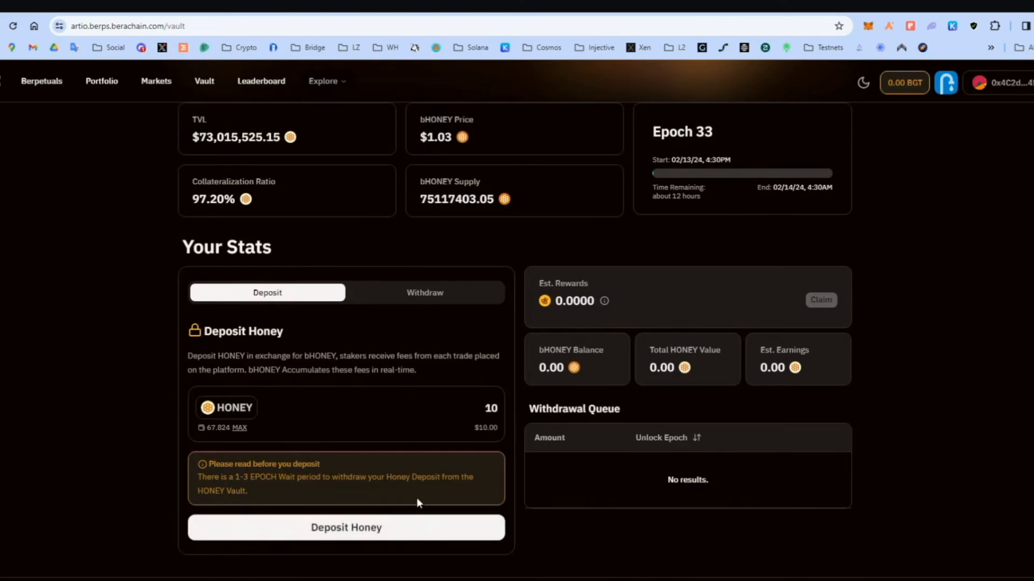
scroll("up", 3)
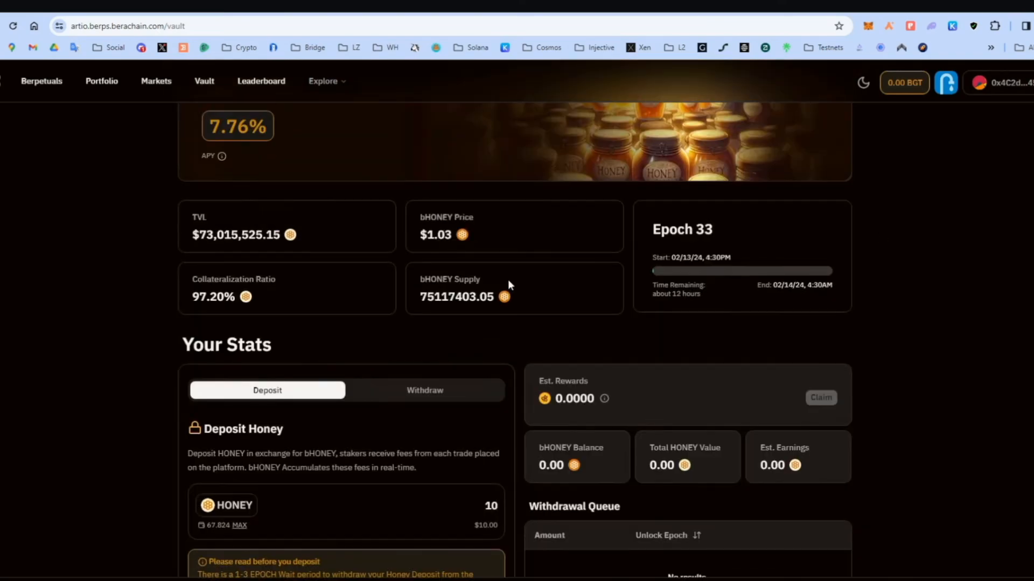
scroll("down", 3)
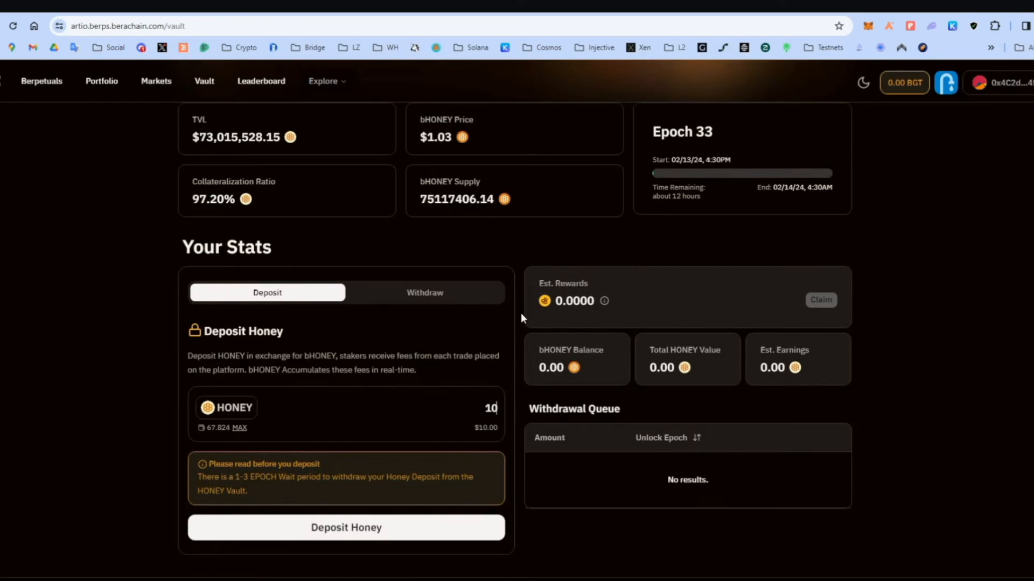
scroll("up", 3)
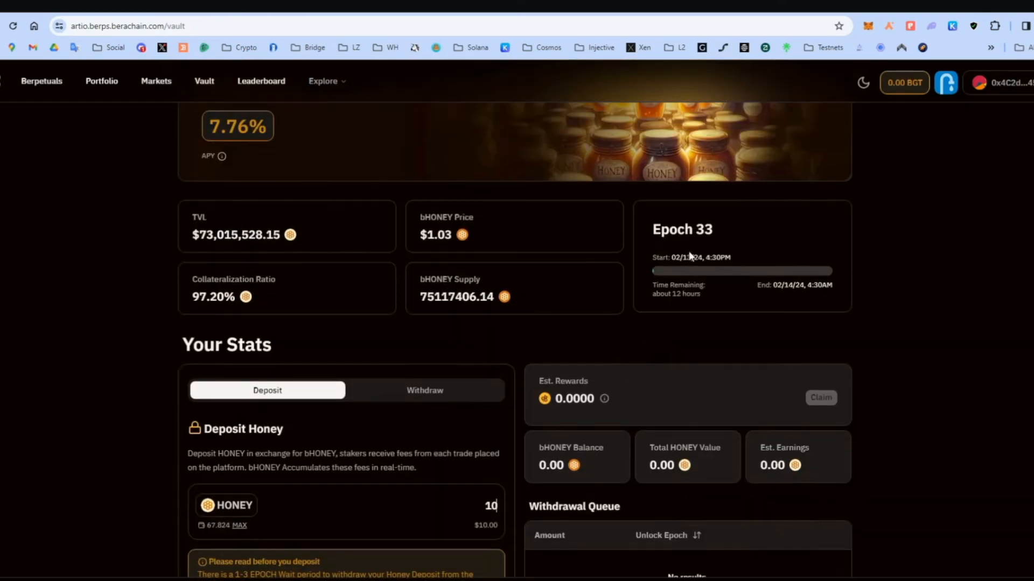
double_click(681, 230)
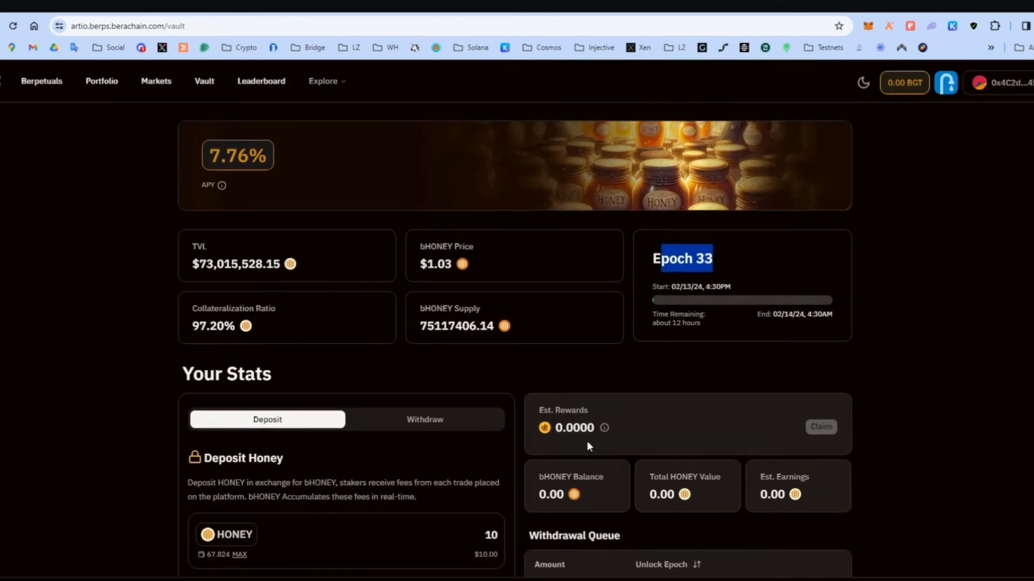
mouse_move(690, 472)
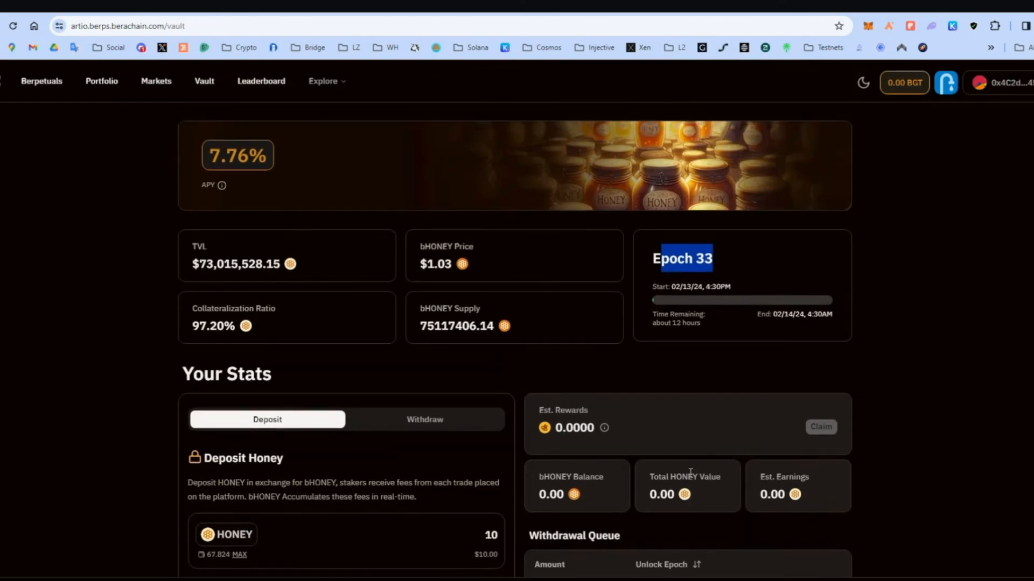
Bring up the ETH-USDC Berpetuals page and set a 16x leverage long for a $160 position.
left_click(41, 81)
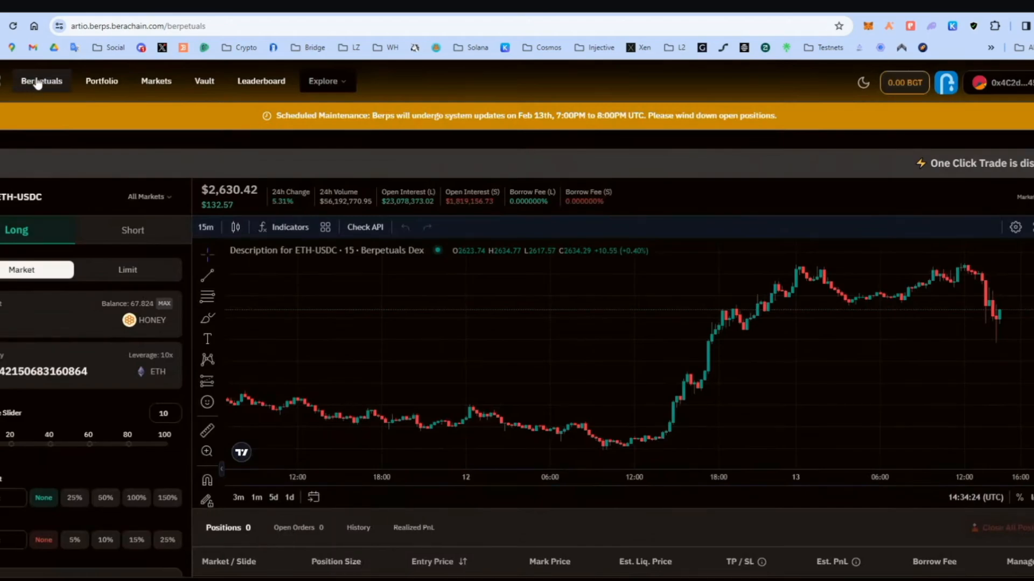
mouse_move(37, 130)
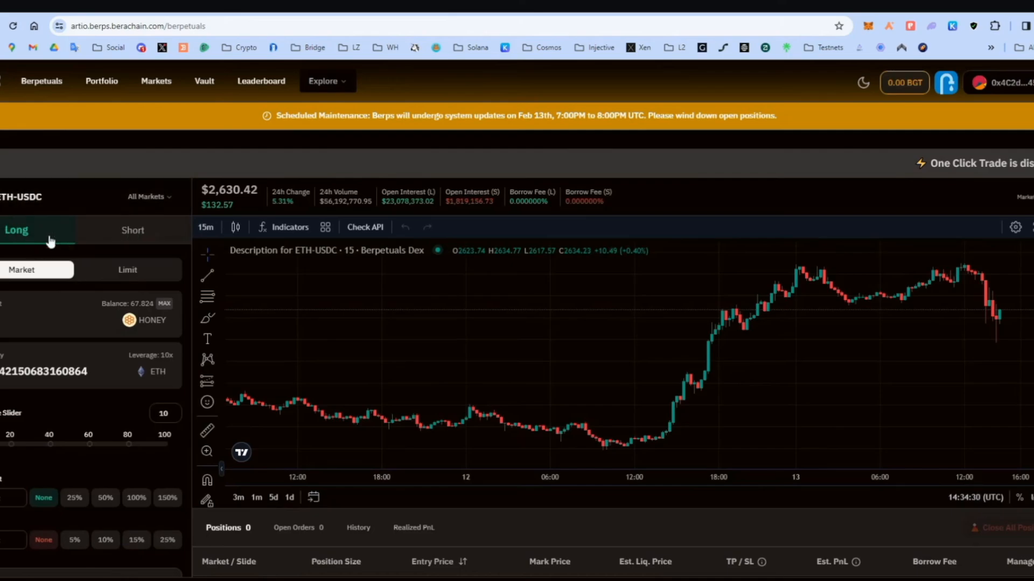
mouse_move(88, 313)
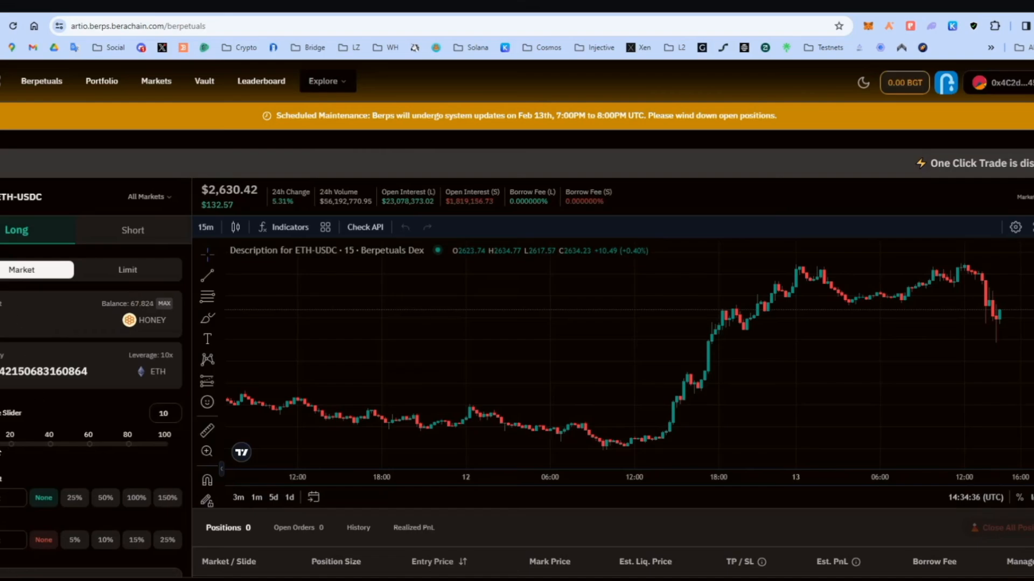
scroll("down", 3)
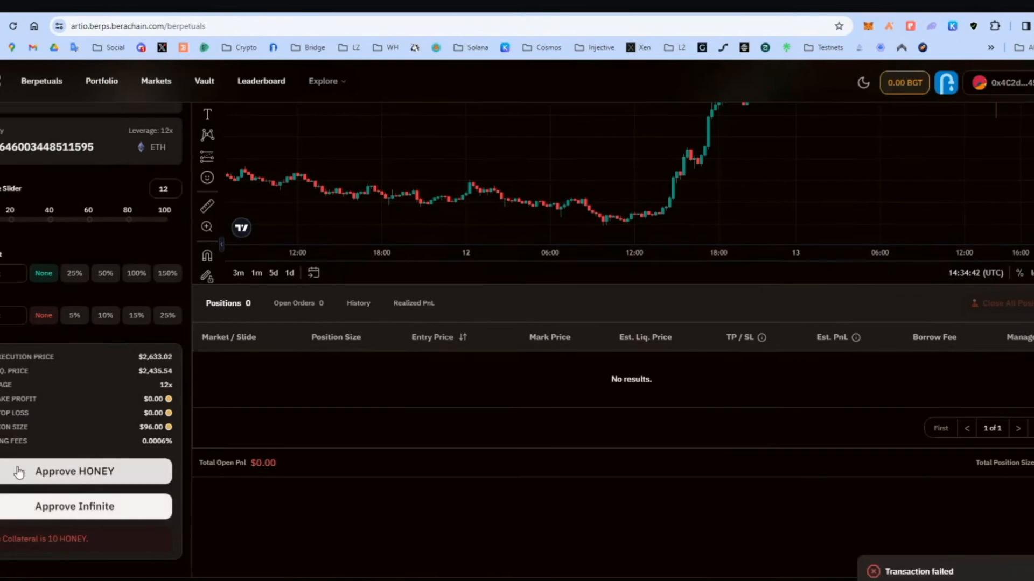
scroll("up", 3)
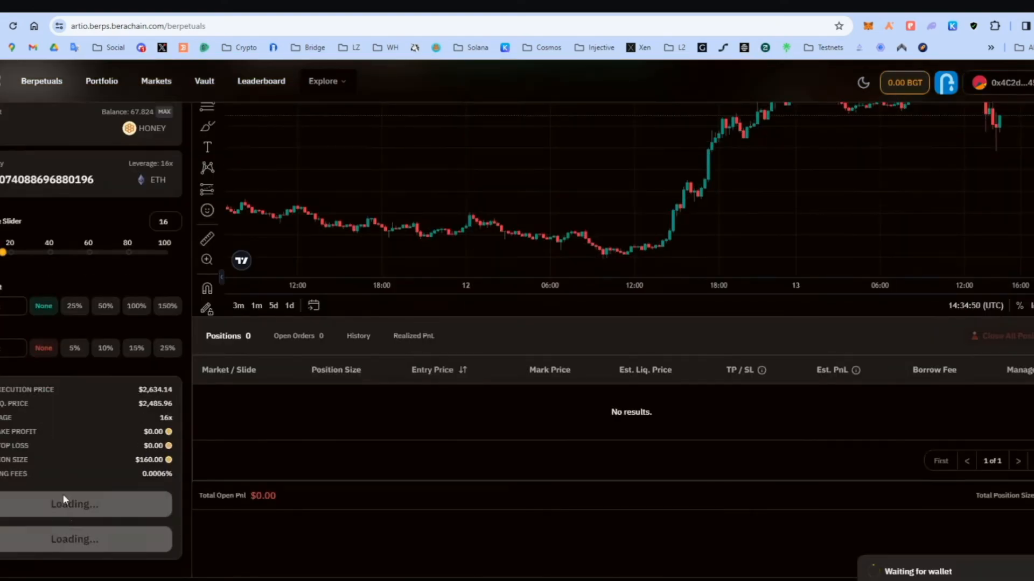
Approve HONEY spending for the trade and confirm it in MetaMask.
left_click(869, 25)
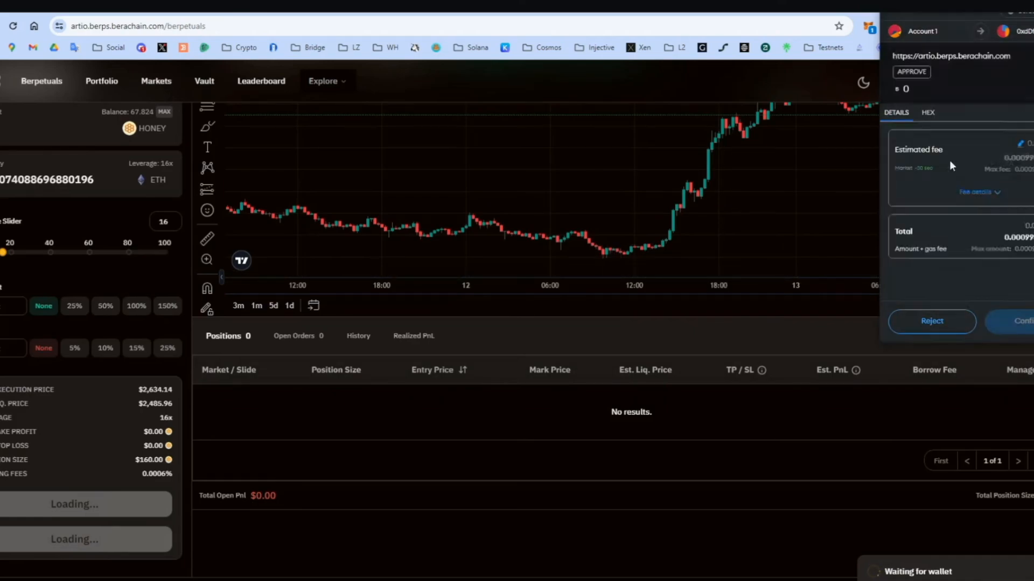
left_click(1024, 321)
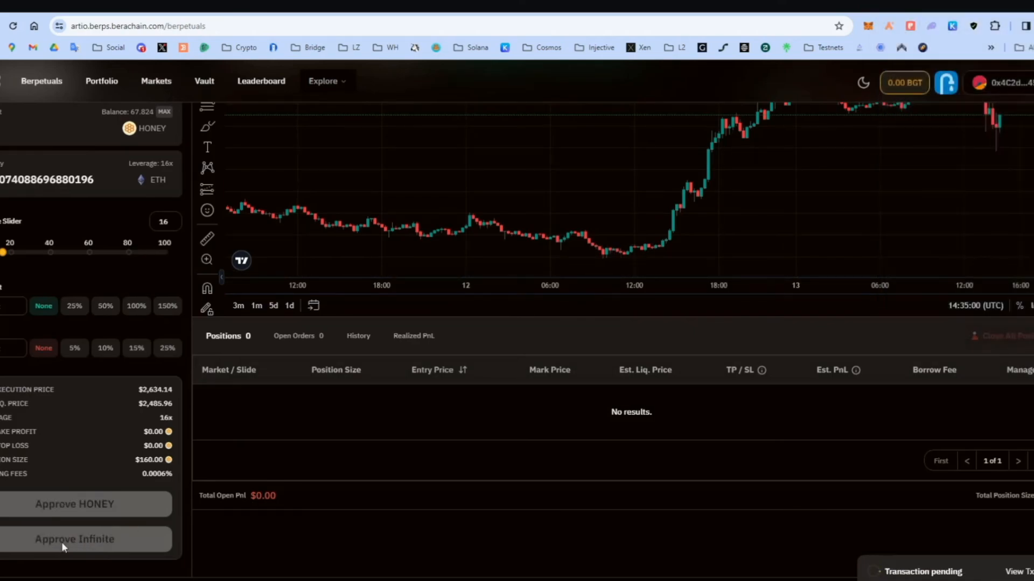
Approve HONEY spending and place the 16x ETH-USDC market long order.
left_click(74, 539)
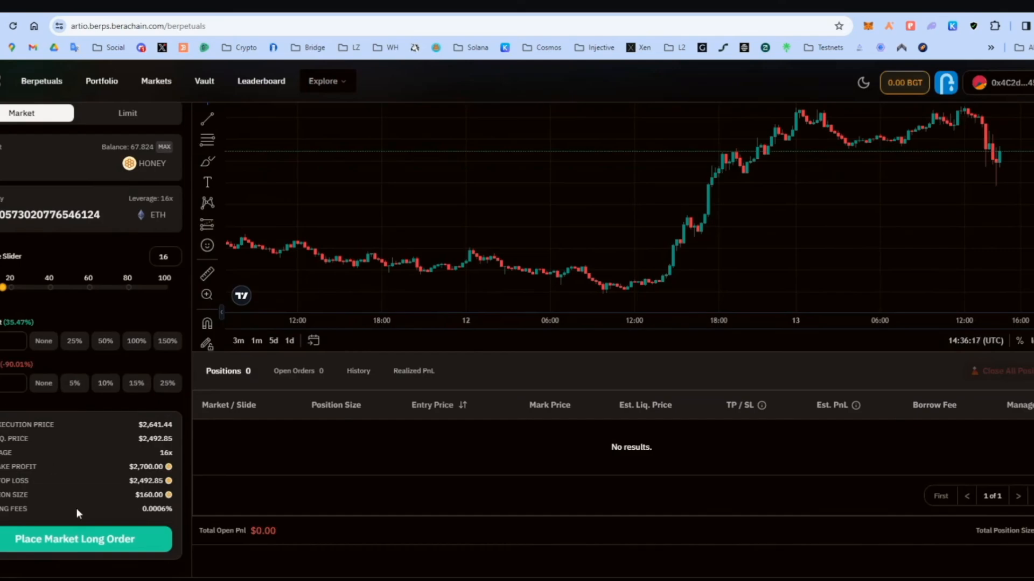
left_click(74, 540)
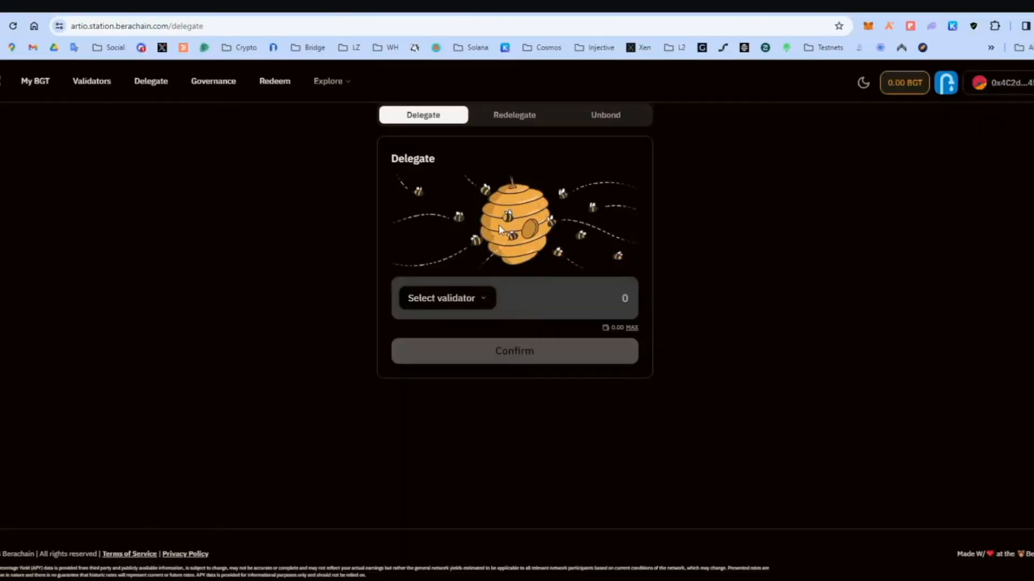
Enter 0.1 BGT as the delegation amount and choose Citadel.One as validator.
left_click(624, 298)
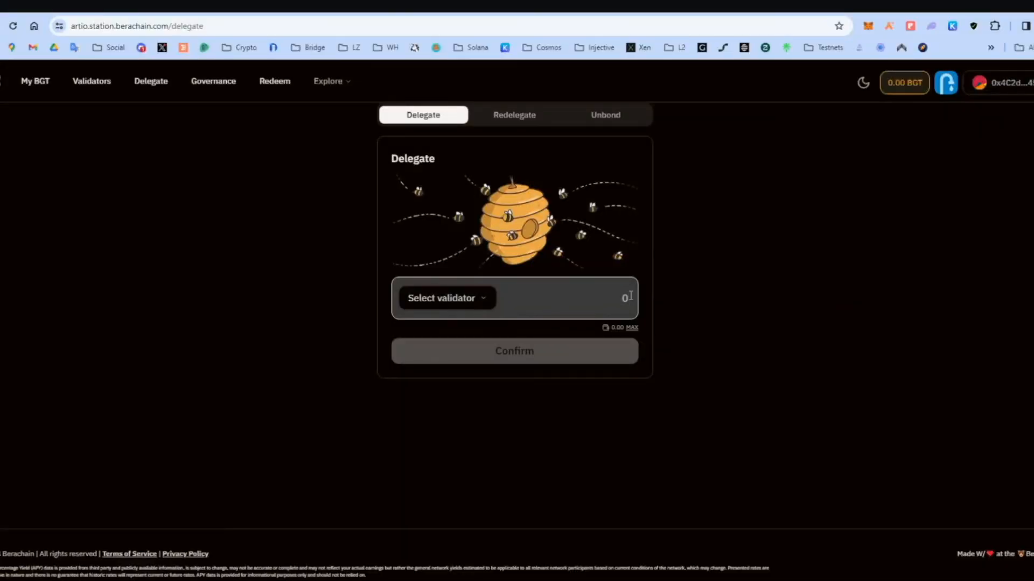
type("0.1")
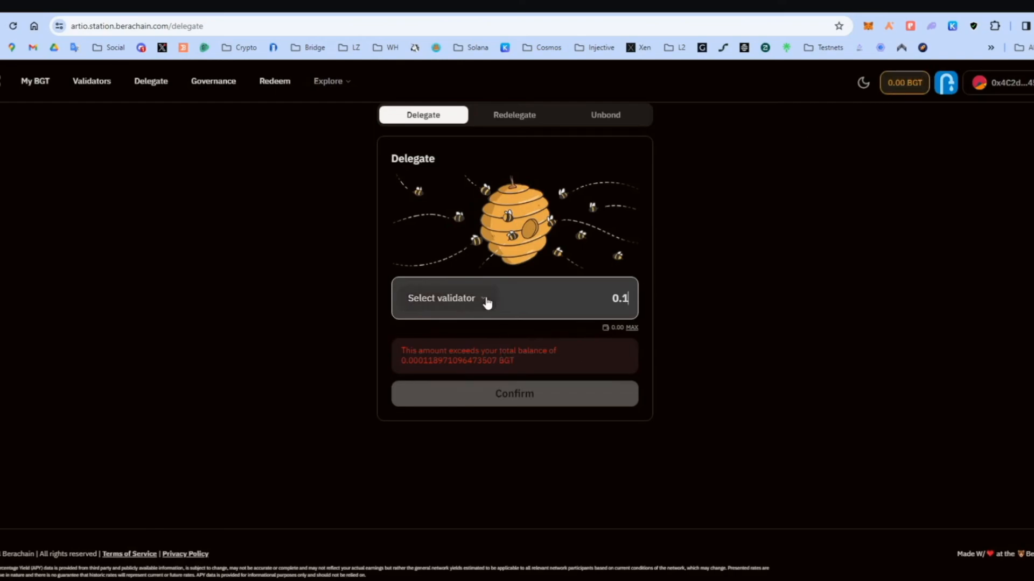
left_click(441, 298)
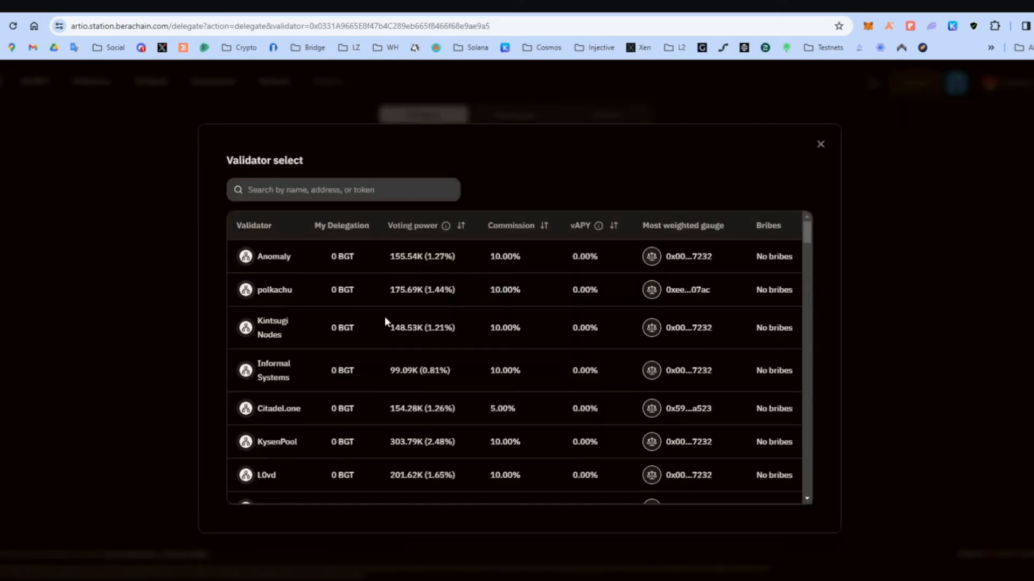
mouse_move(560, 348)
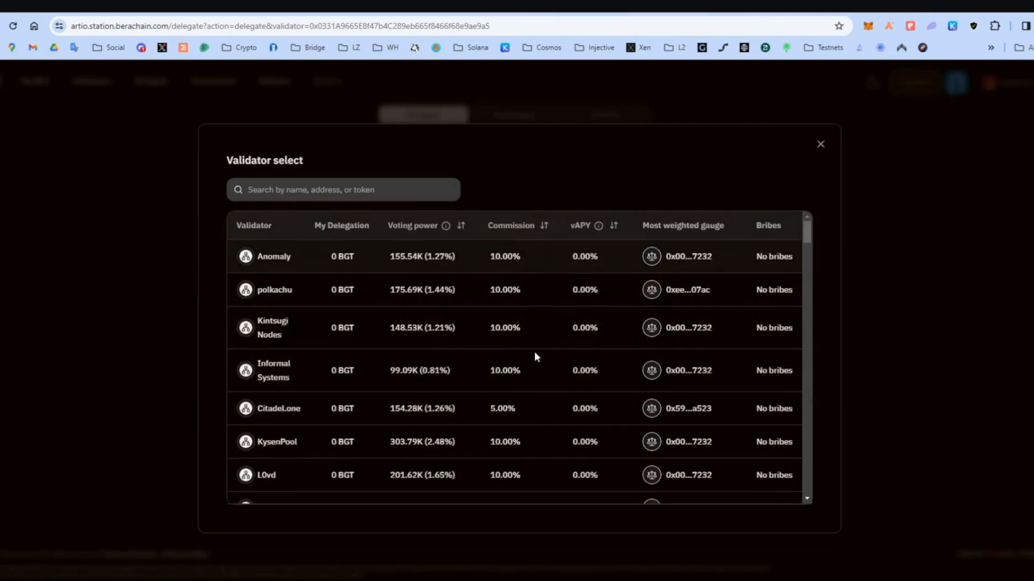
mouse_move(504, 409)
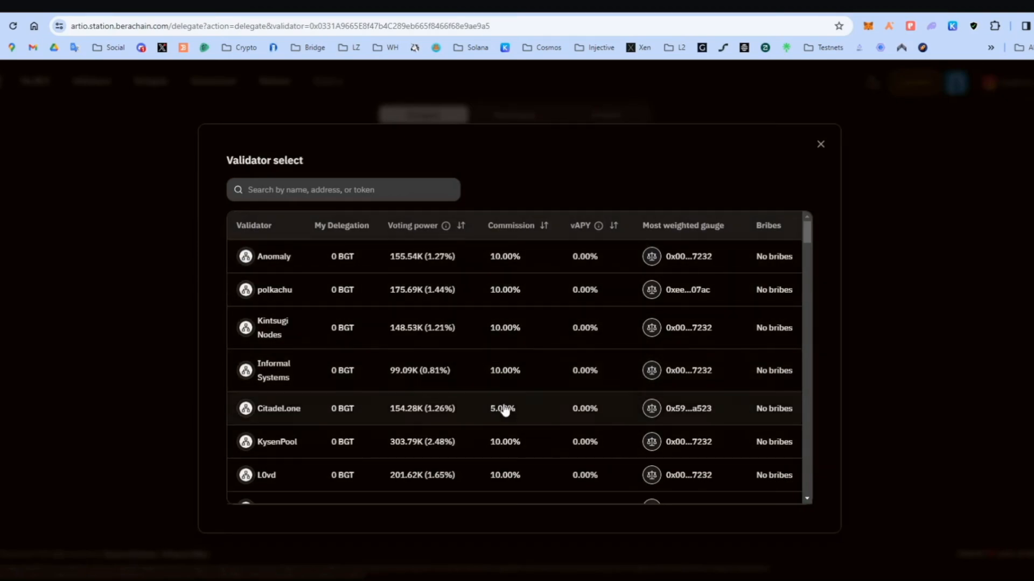
left_click(278, 408)
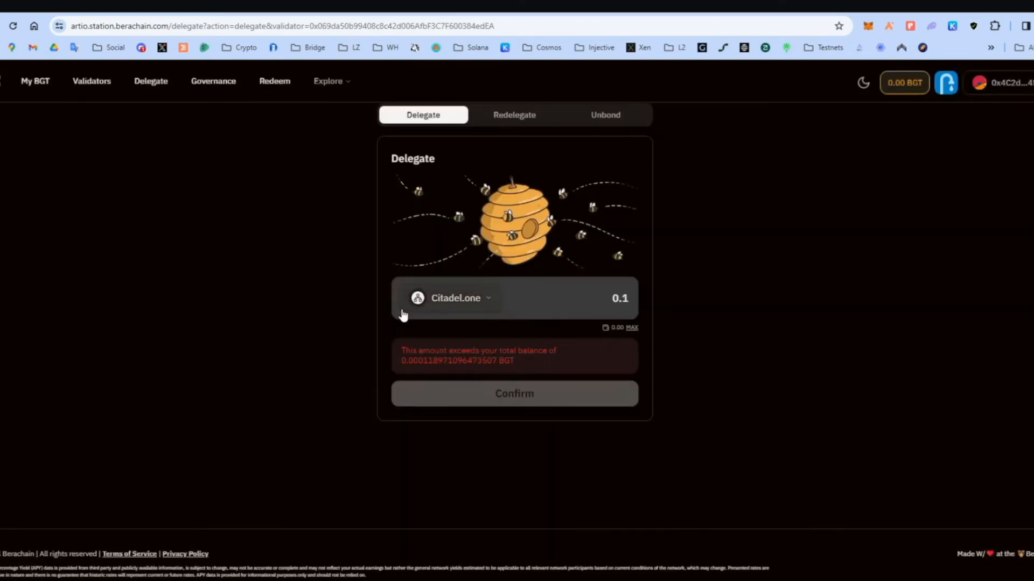
View the 'New Easy add RPC required !' proposal's 96% Yes tally and return to Governance.
left_click(214, 80)
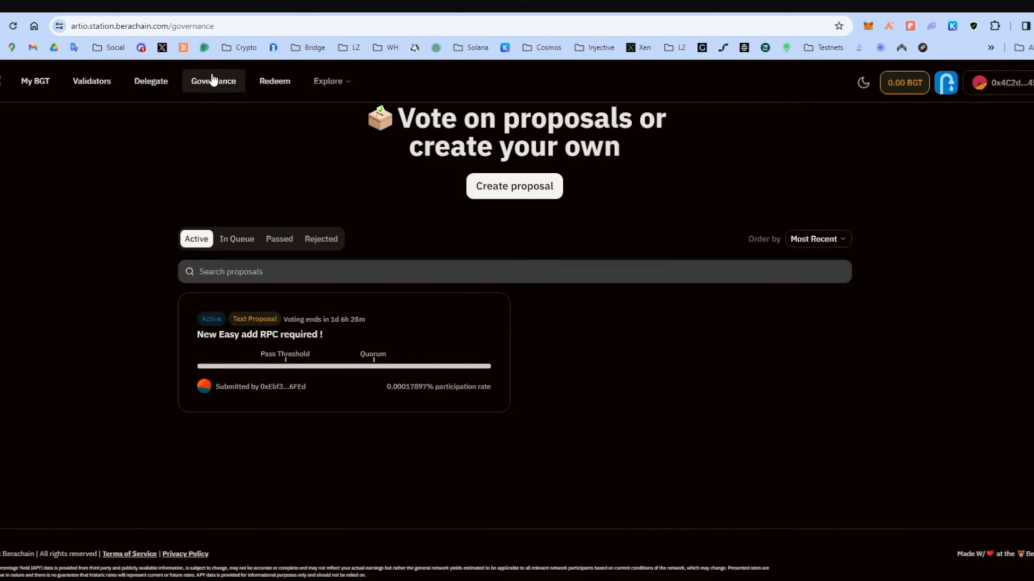
mouse_move(689, 317)
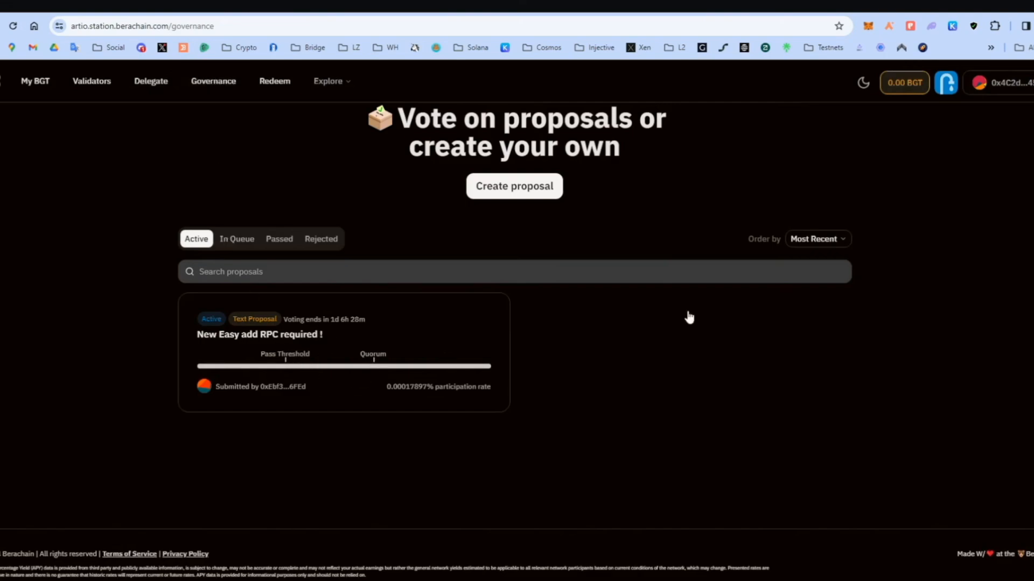
mouse_move(320, 369)
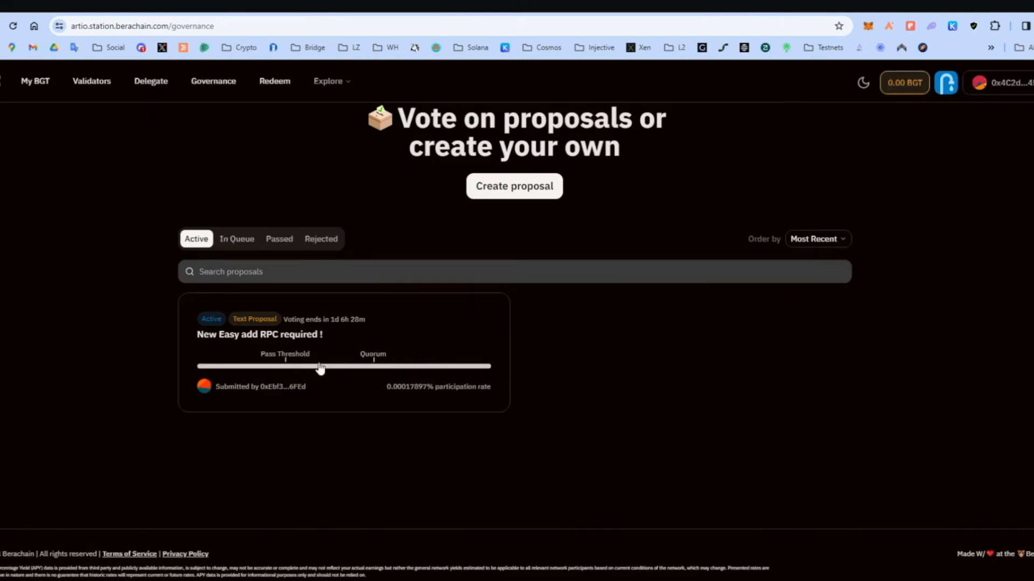
mouse_move(211, 357)
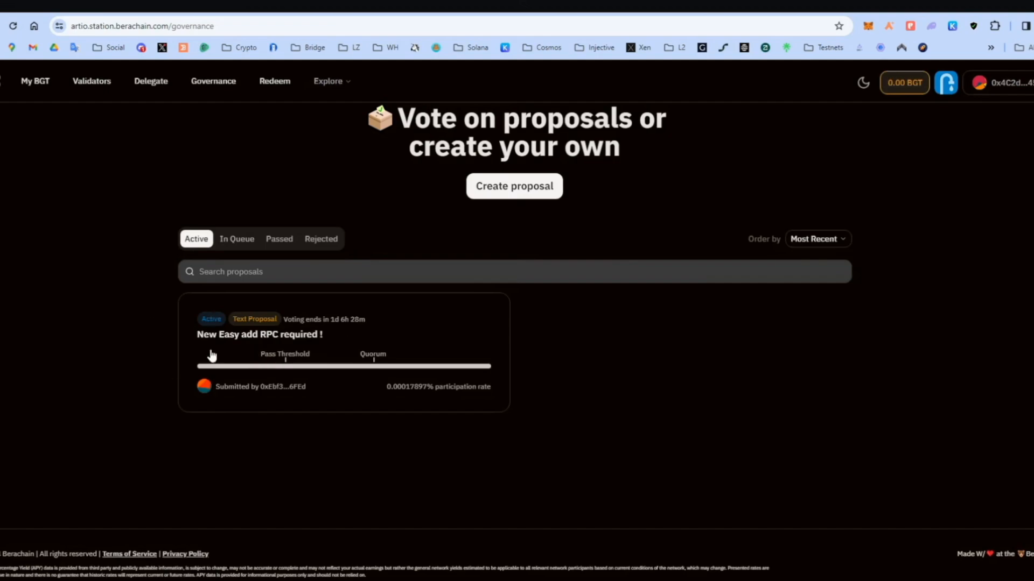
mouse_move(904, 83)
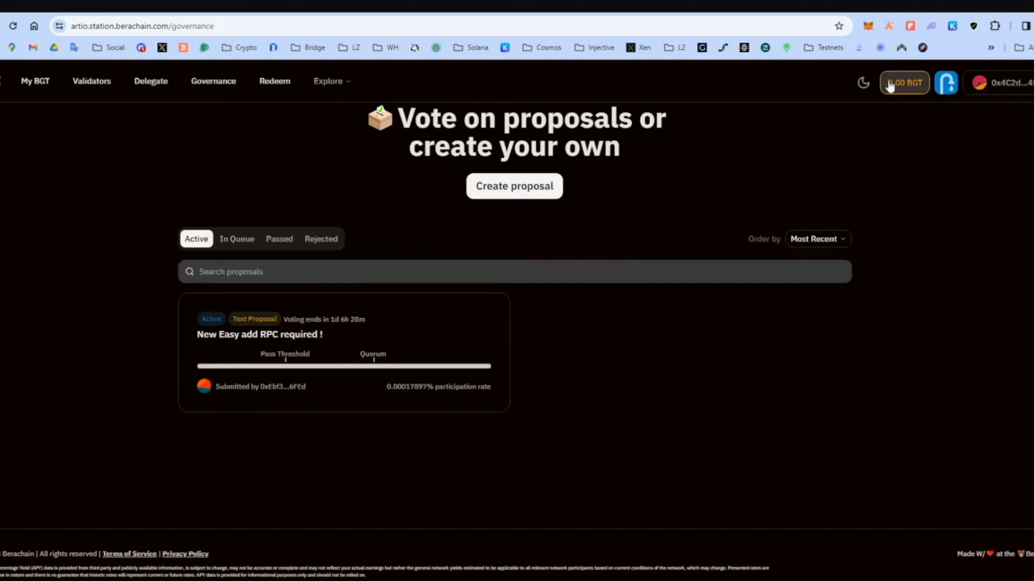
mouse_move(368, 353)
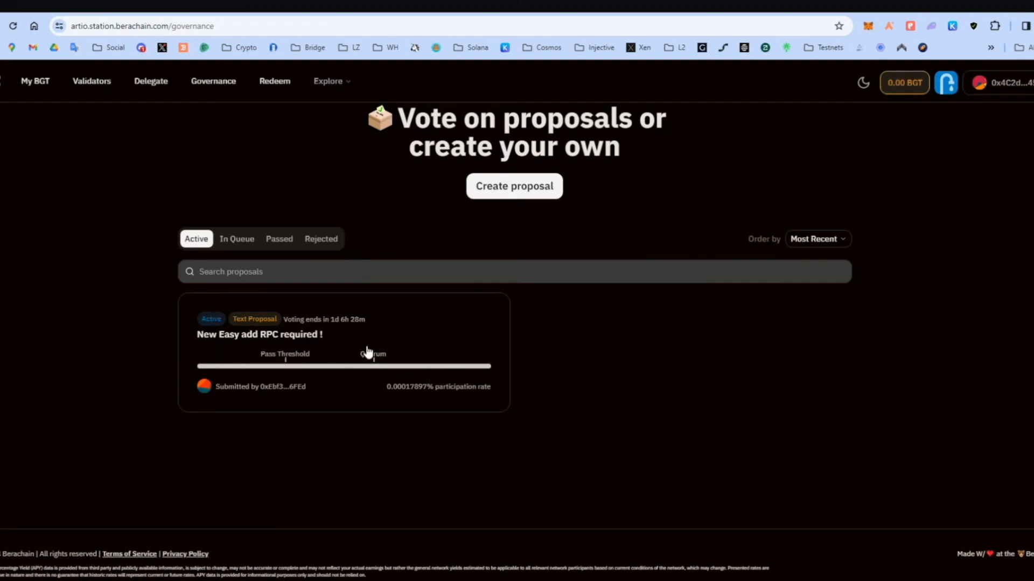
left_click(259, 334)
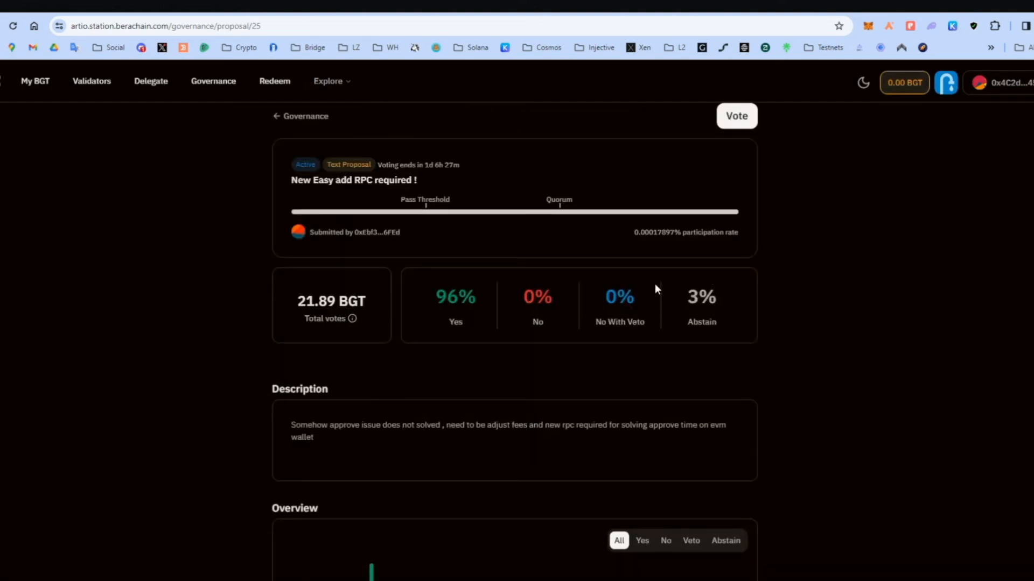
mouse_move(336, 123)
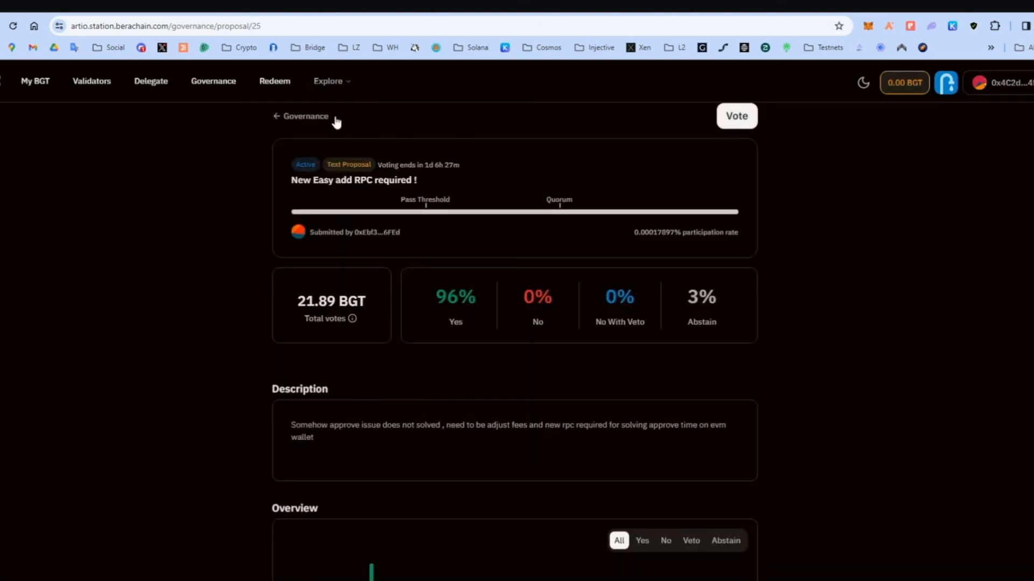
left_click(305, 116)
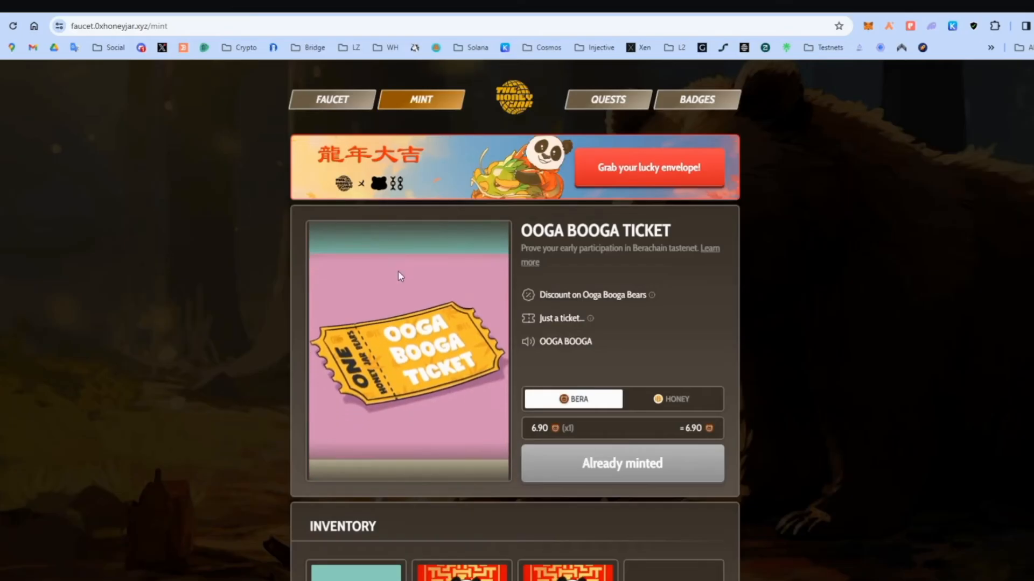
Claim the 0.1 BERA daily drip on the faucet, which fails with an error.
left_click(332, 100)
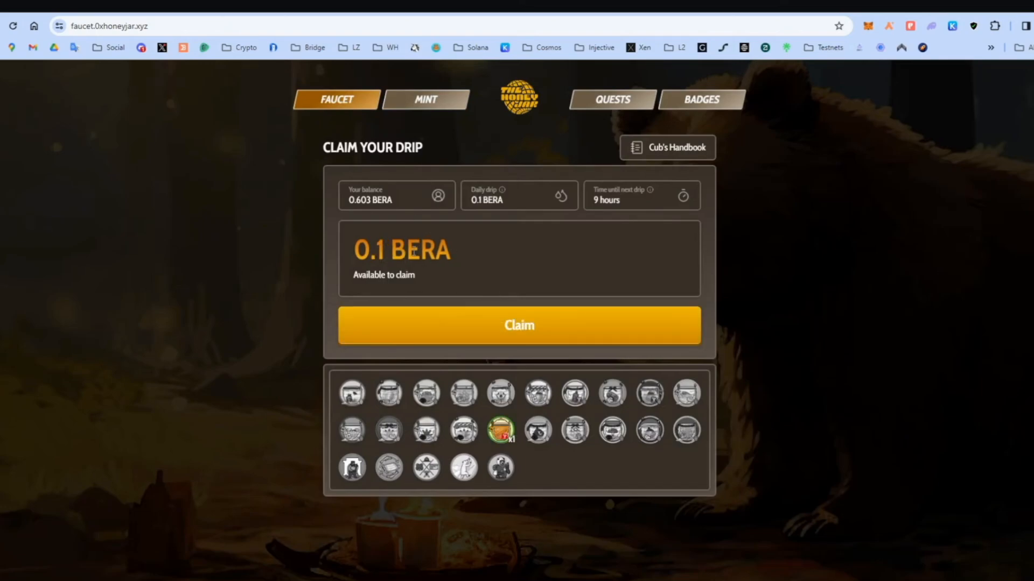
left_click(519, 325)
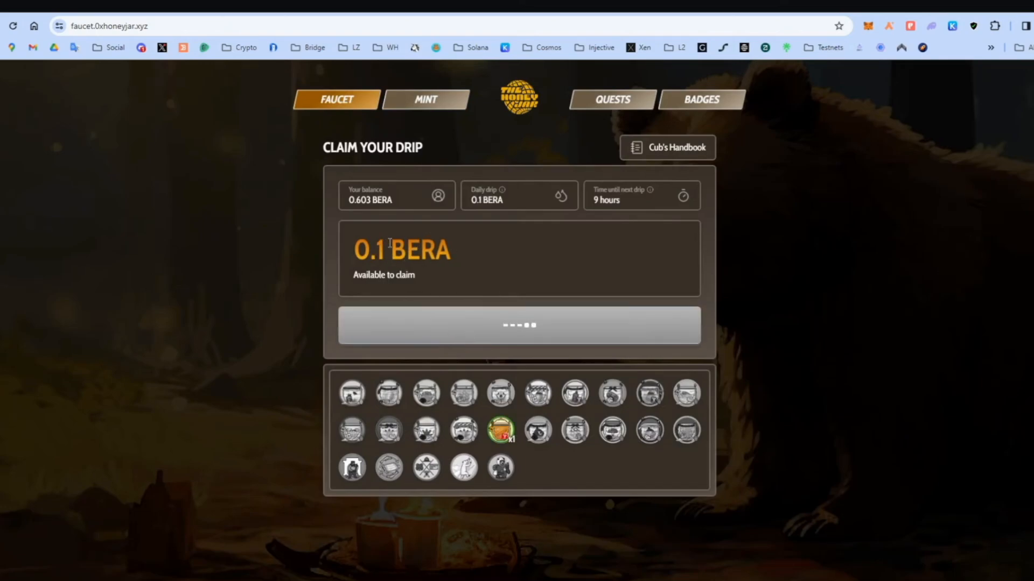
mouse_move(300, 166)
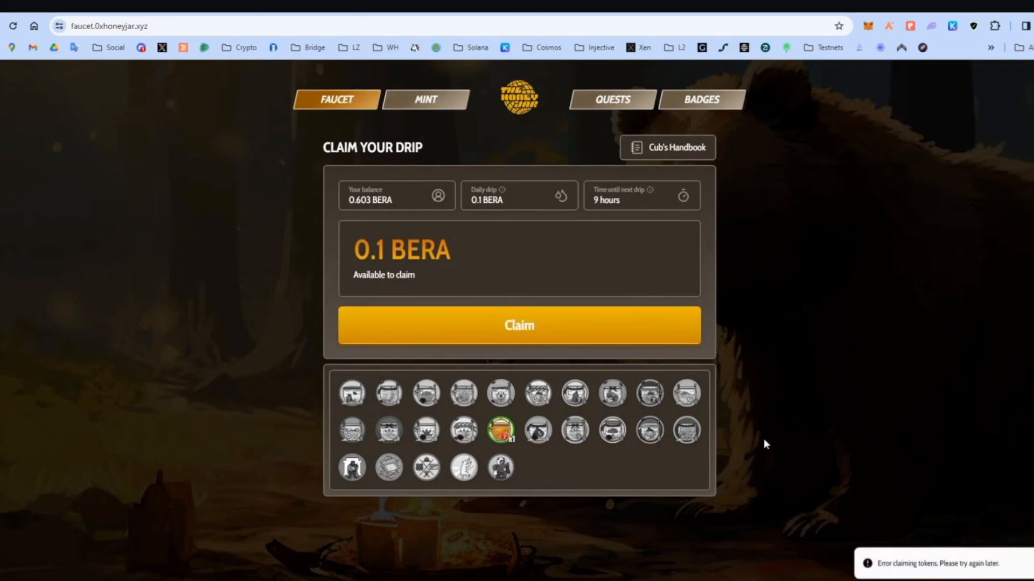
left_click(425, 99)
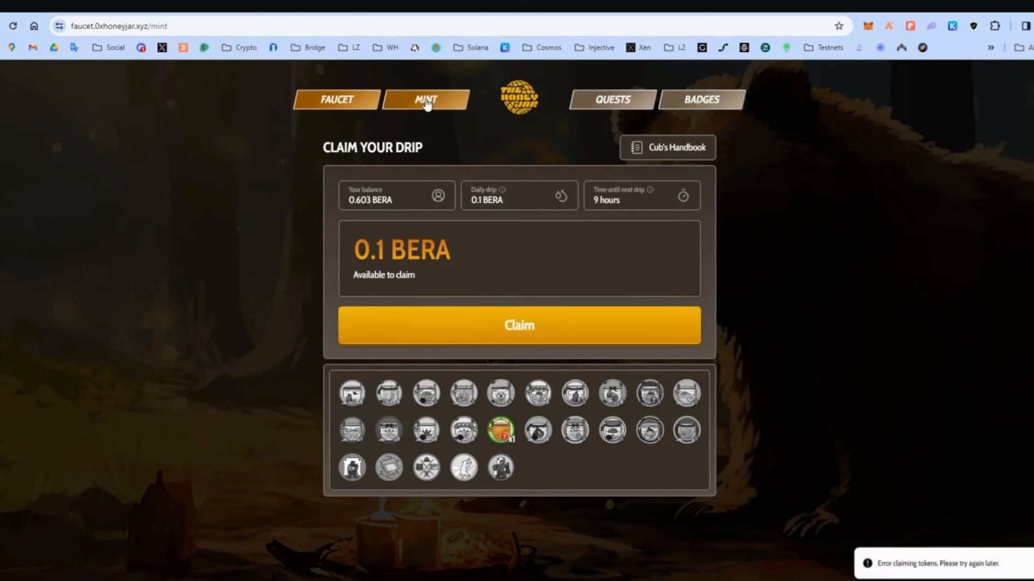
Show the Ooga Booga Ticket price in HONEY and review the inventory with ticket and two envelopes.
left_click(425, 99)
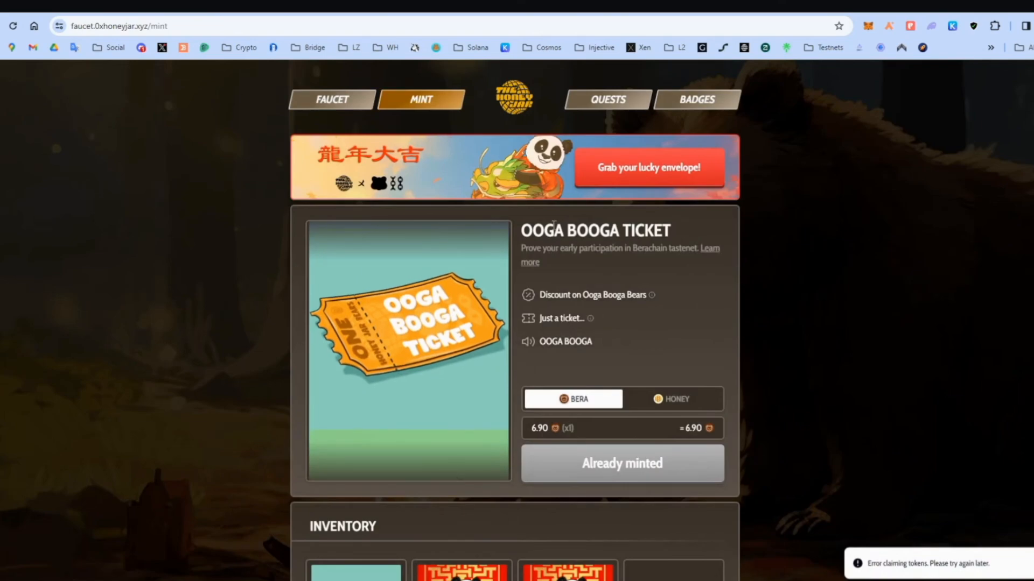
scroll("down", 3)
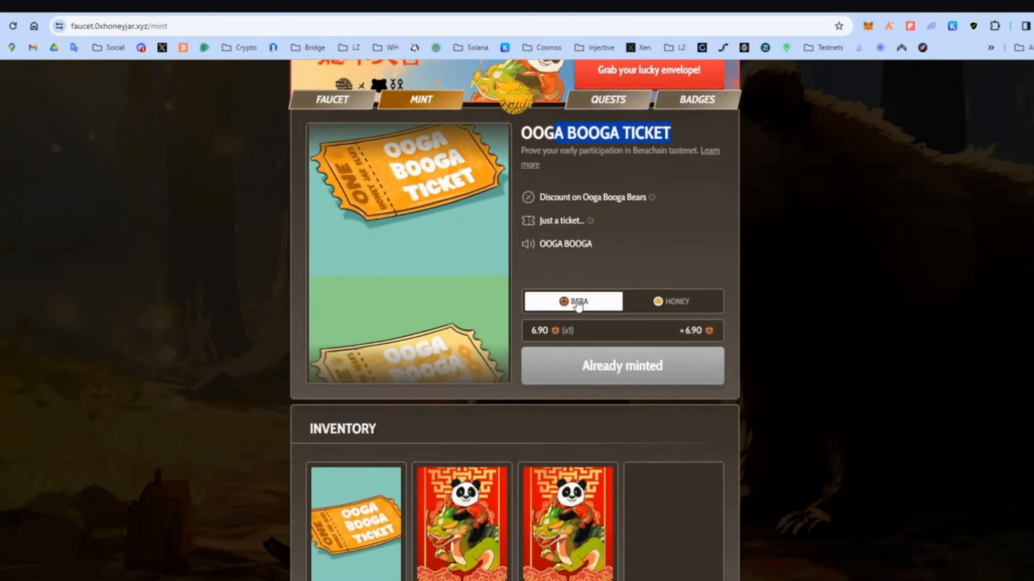
left_click(670, 301)
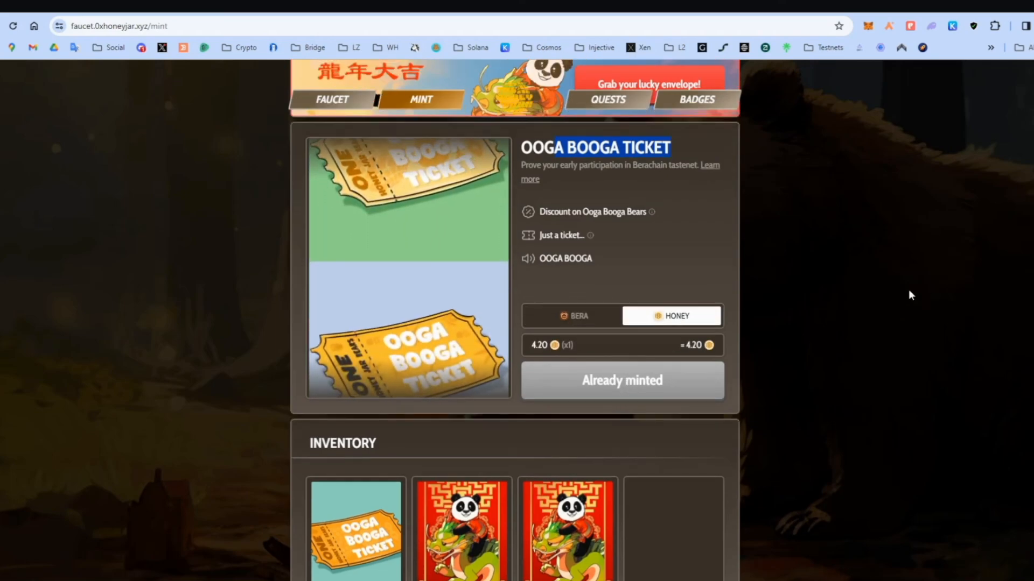
scroll("up", 3)
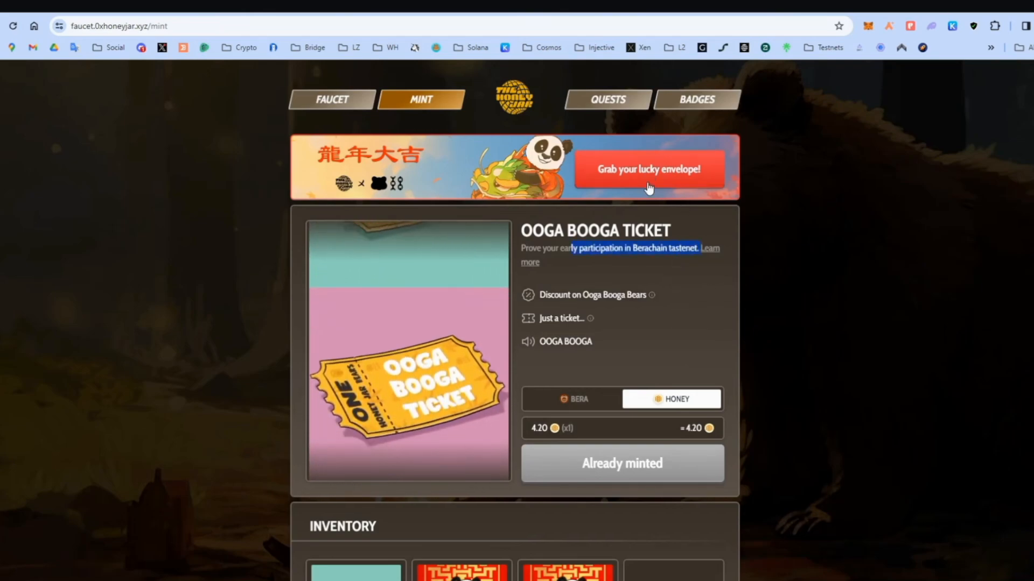
scroll("down", 3)
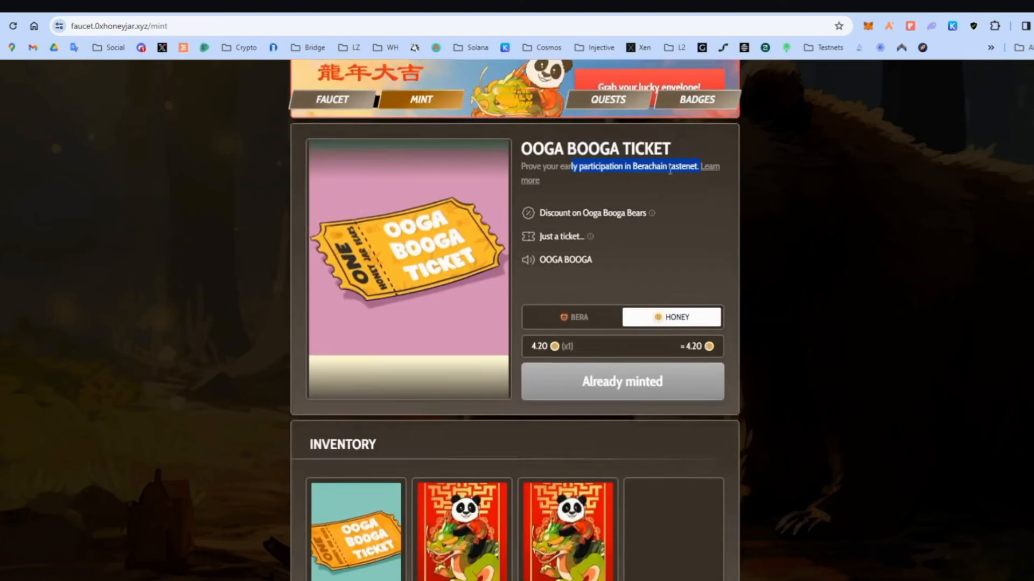
scroll("down", 3)
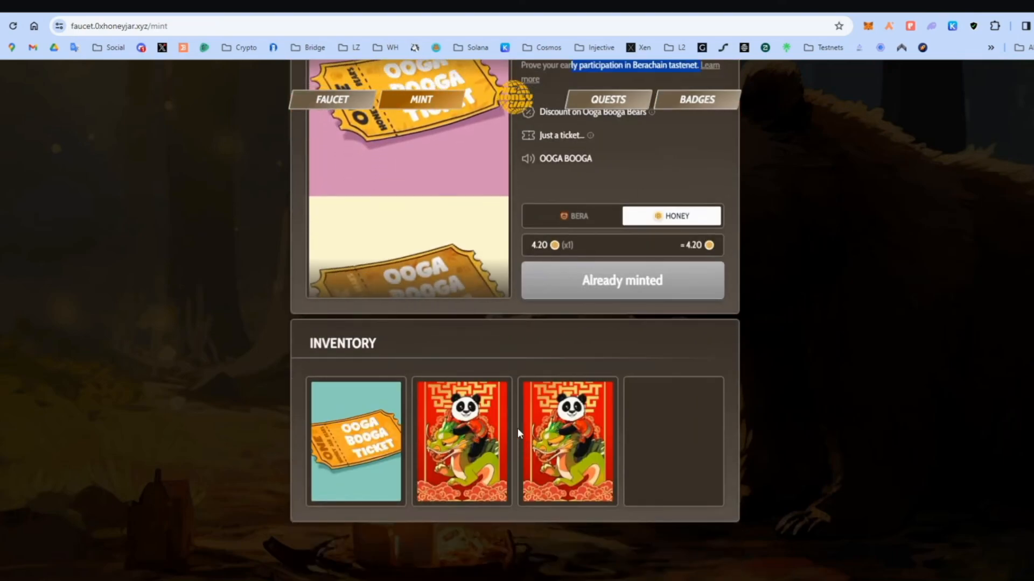
left_click(462, 441)
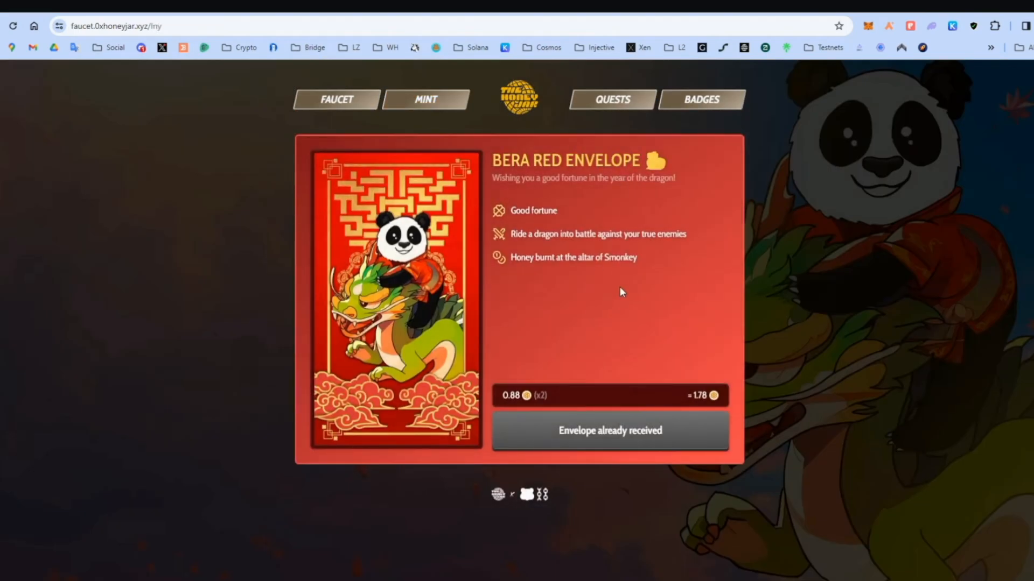
mouse_move(515, 384)
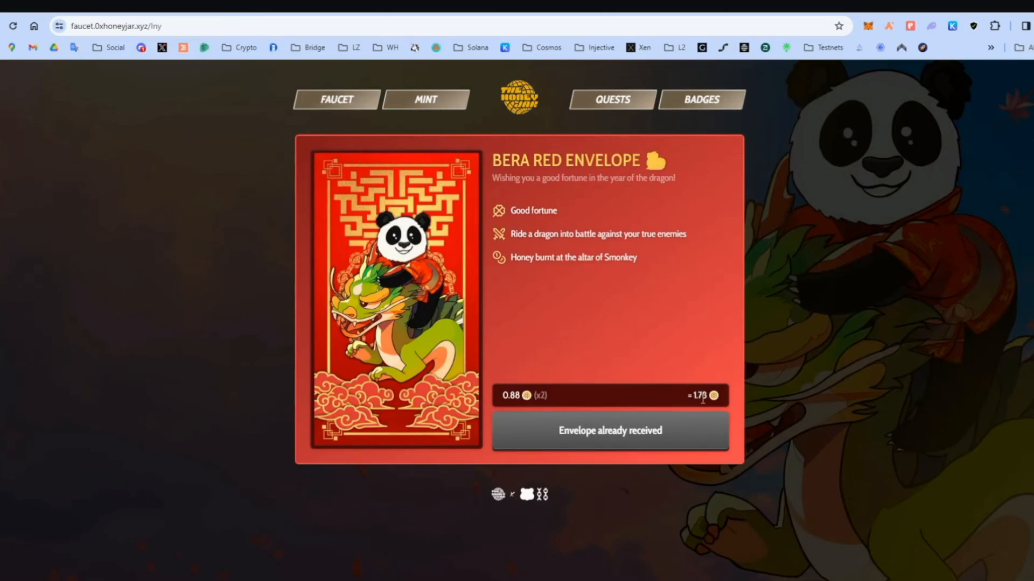
mouse_move(642, 442)
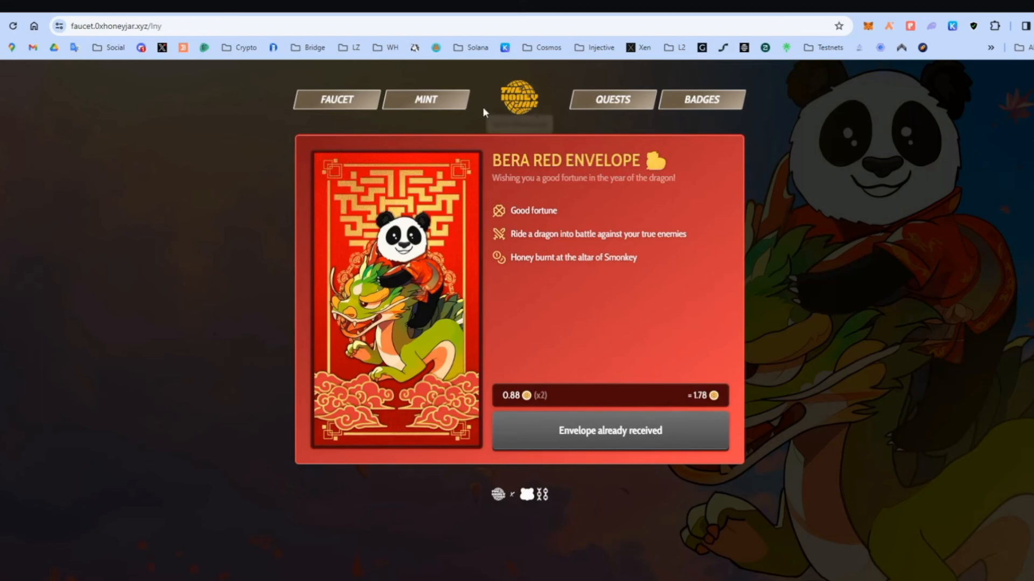
left_click(425, 99)
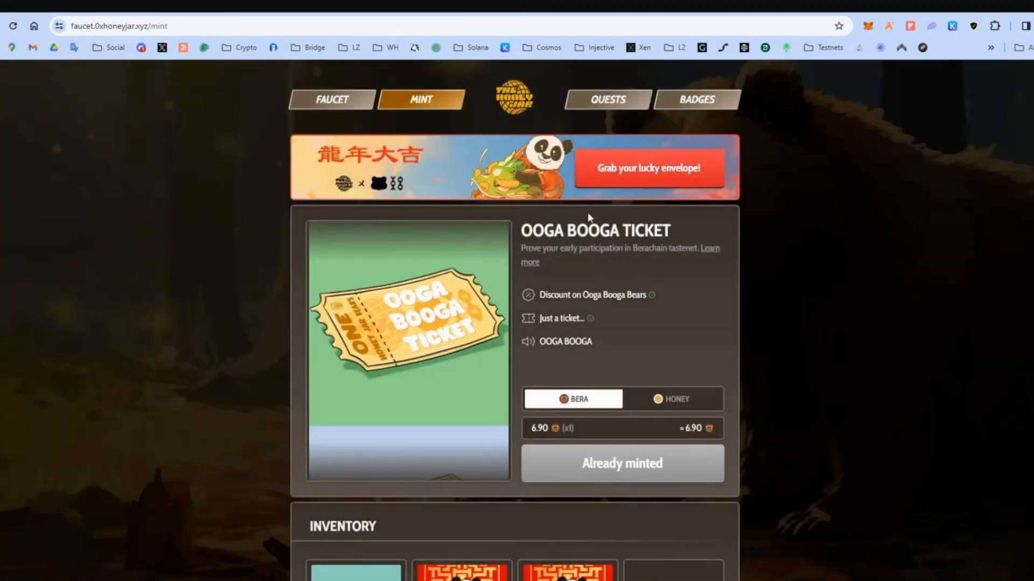
Browse through the quest carousel on the Quests page.
left_click(607, 99)
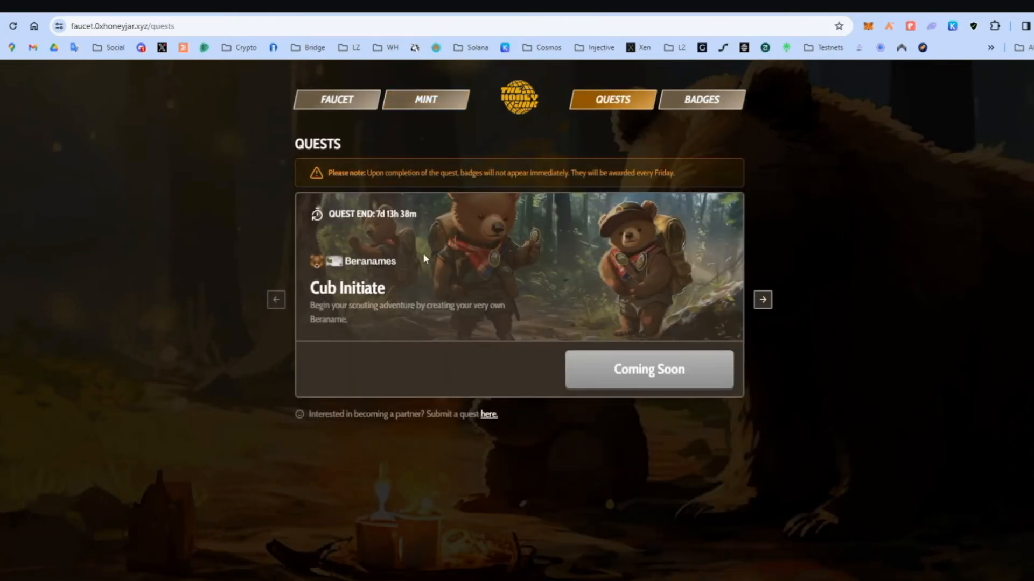
left_click(762, 299)
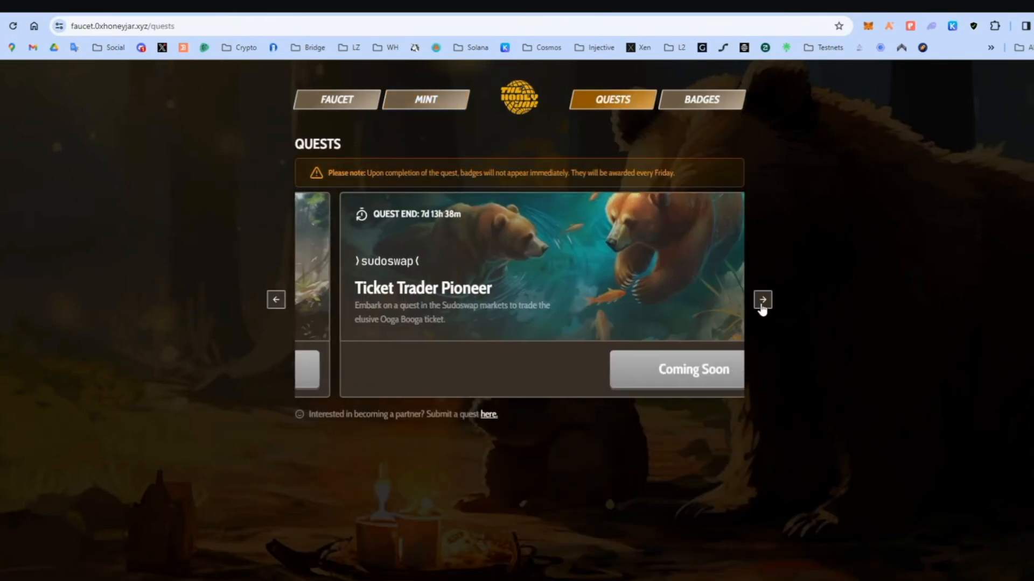
left_click(762, 301)
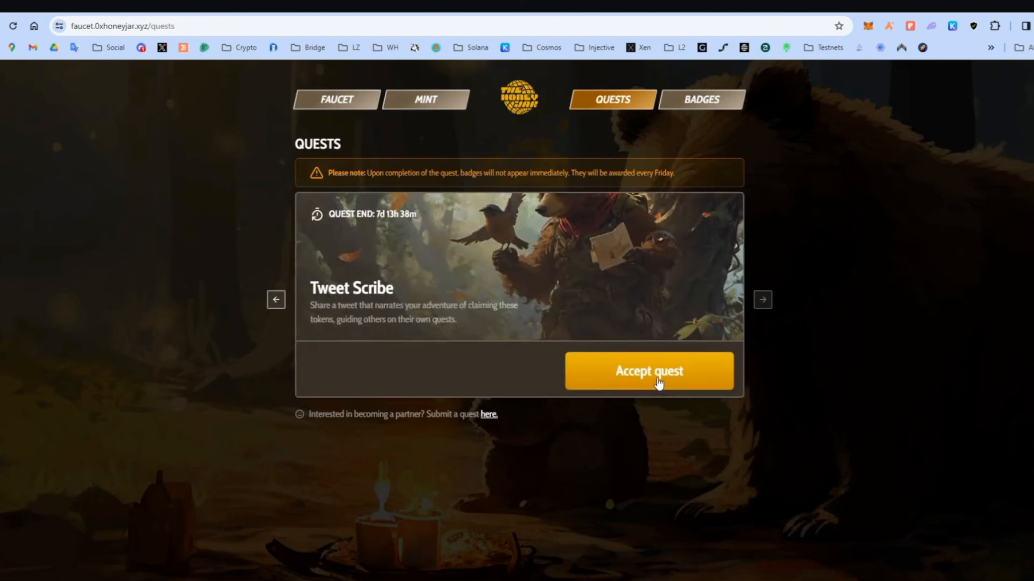
left_click(762, 300)
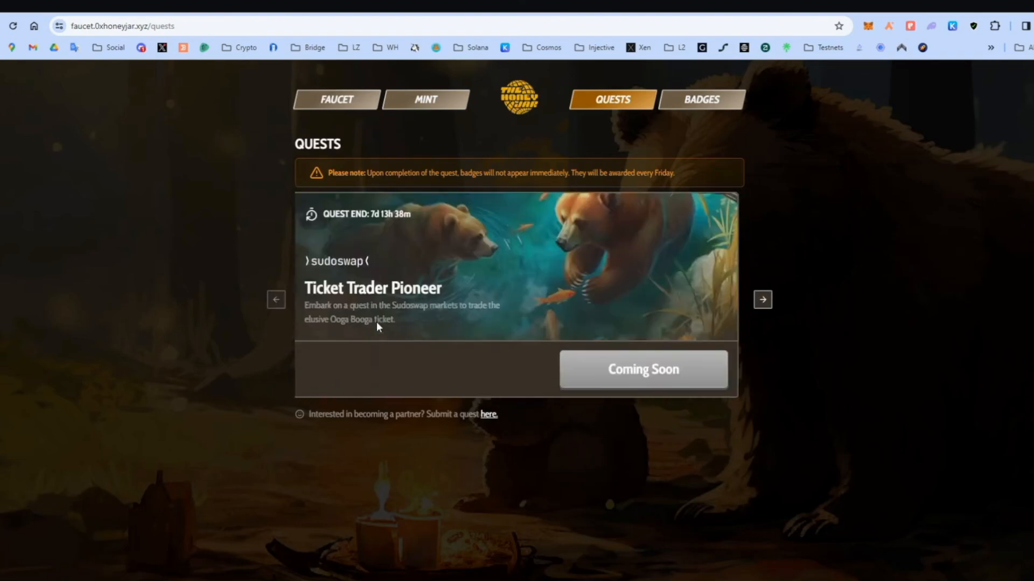
left_click(762, 300)
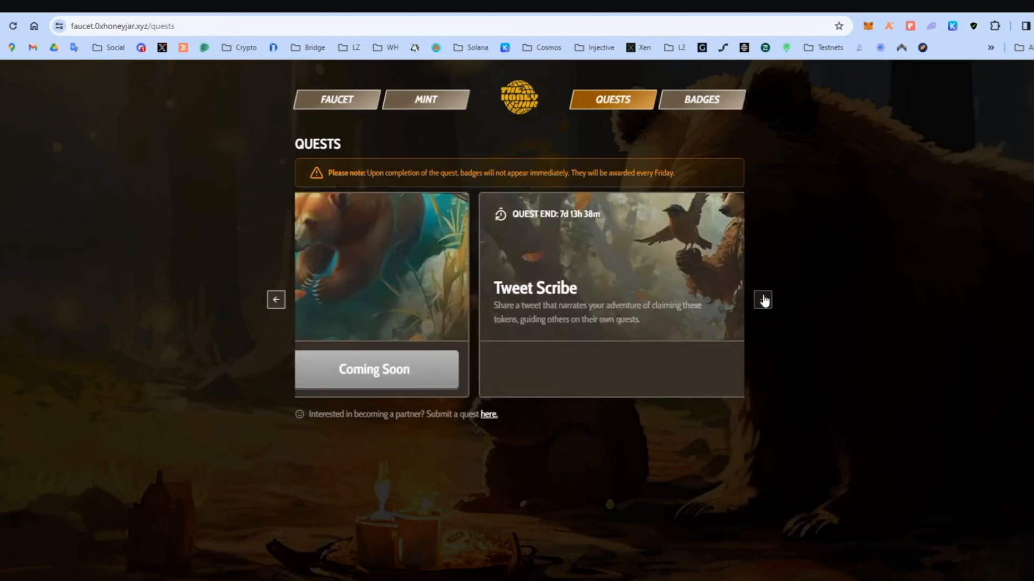
left_click(762, 300)
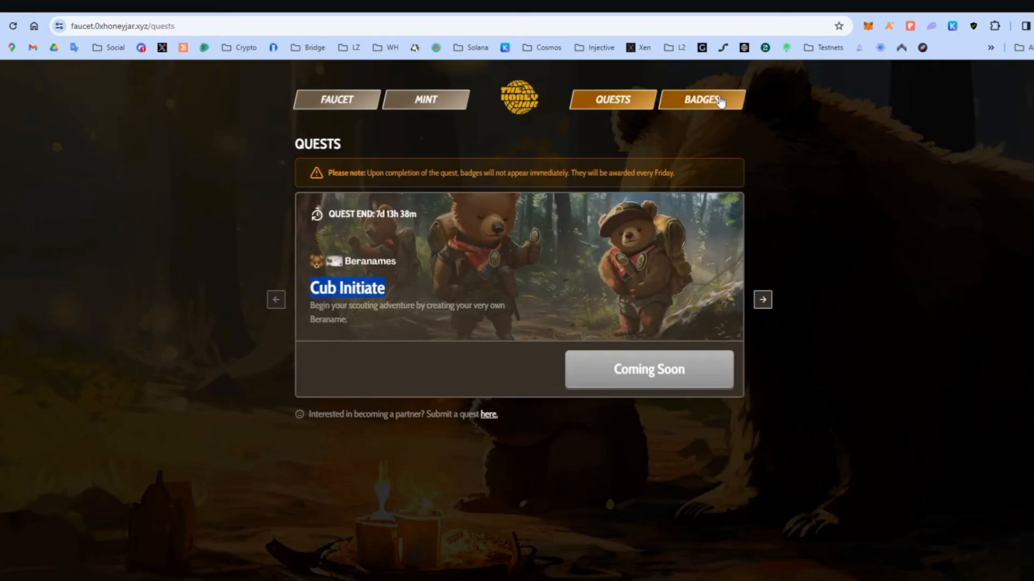
Check the badge collection, then return to quests and bring up Tweet Scribe.
left_click(701, 99)
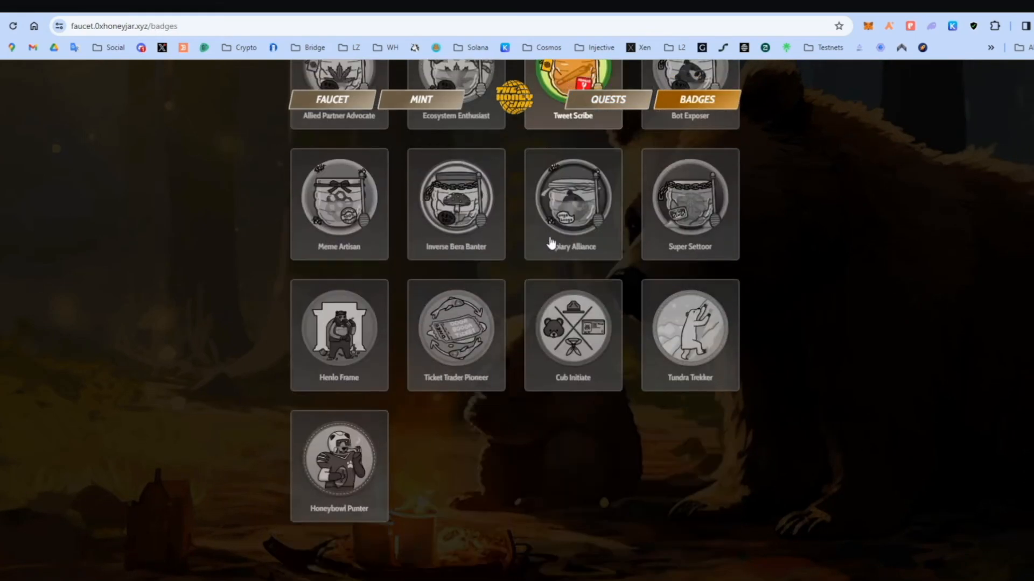
scroll("up", 3)
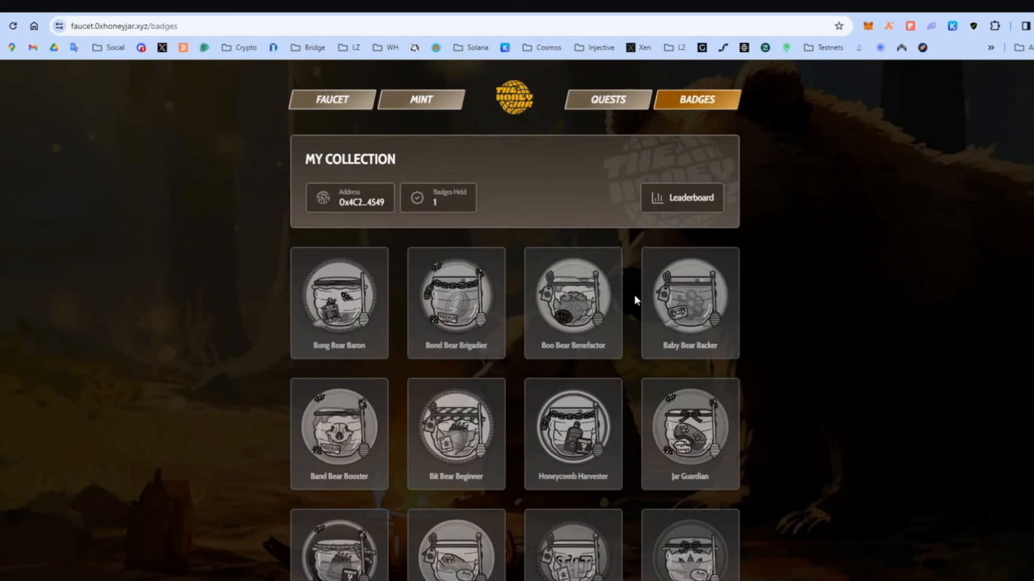
left_click(606, 99)
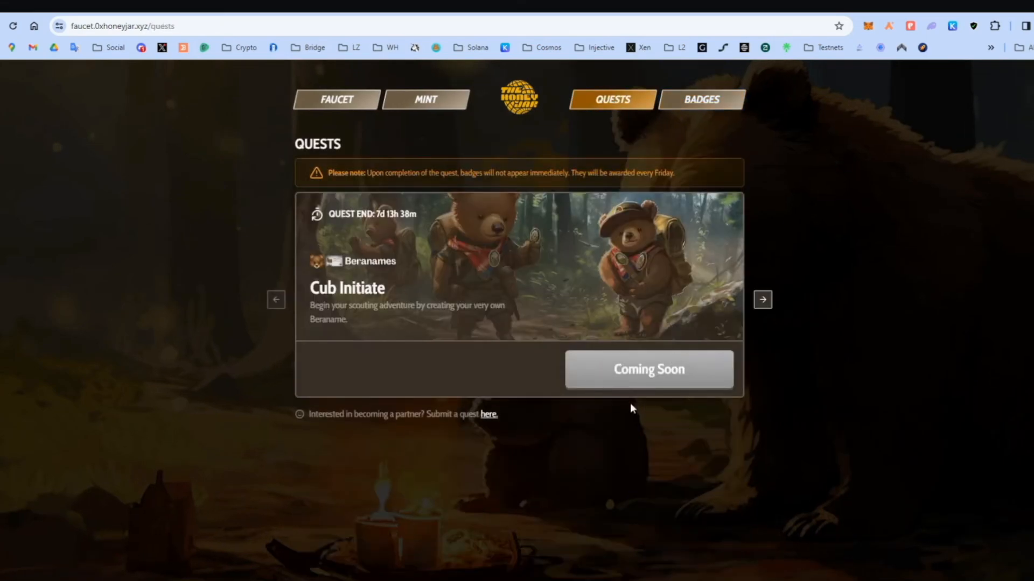
left_click(762, 299)
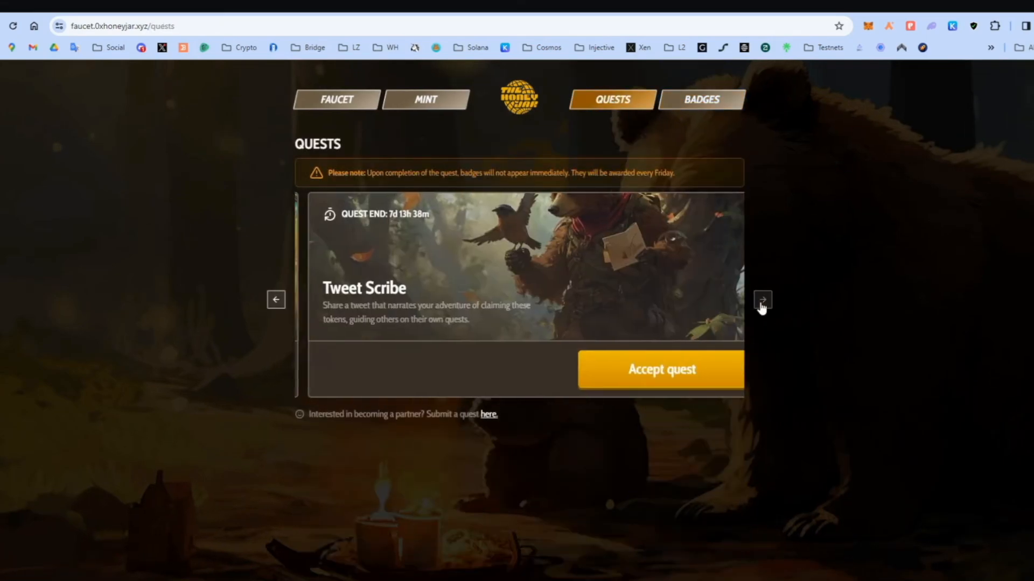
Accept the Tweet Scribe quest and view My Collection showing one badge.
left_click(660, 369)
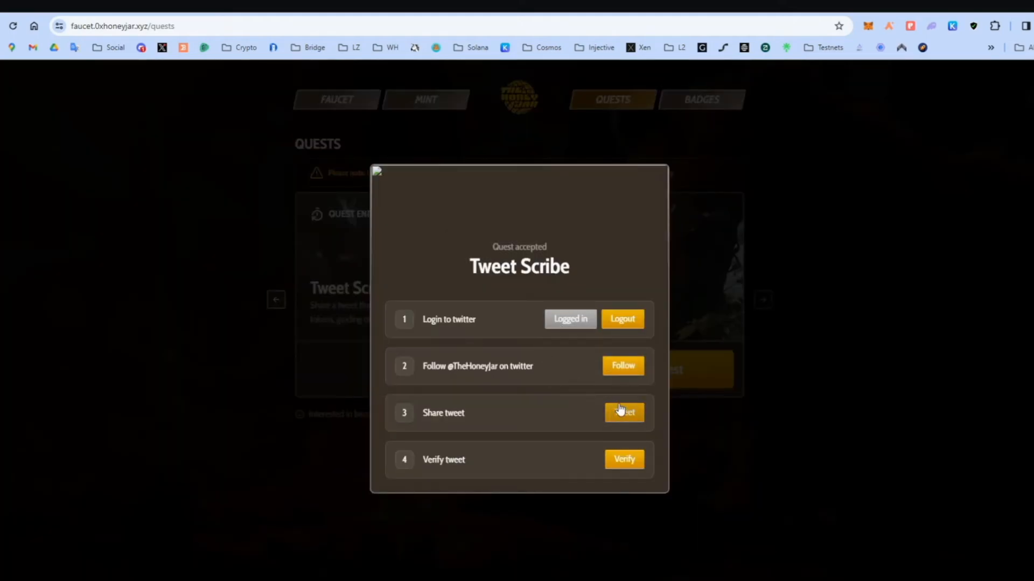
mouse_move(732, 387)
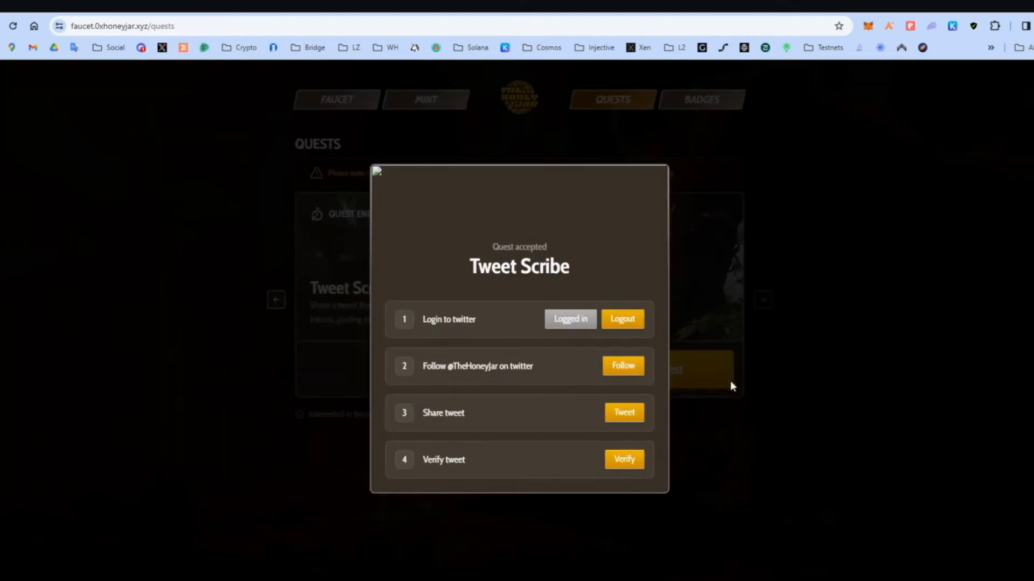
mouse_move(600, 303)
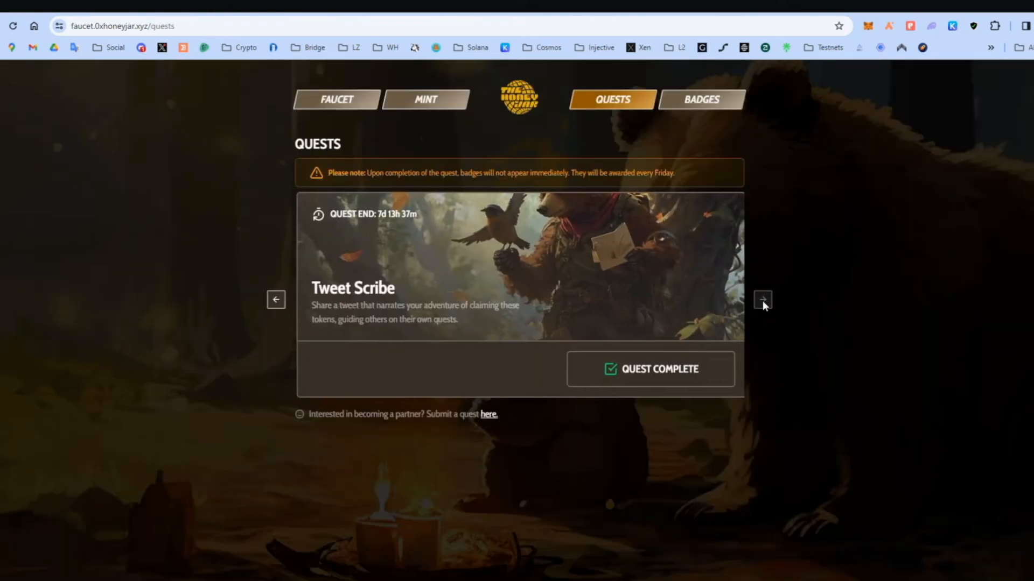
left_click(701, 99)
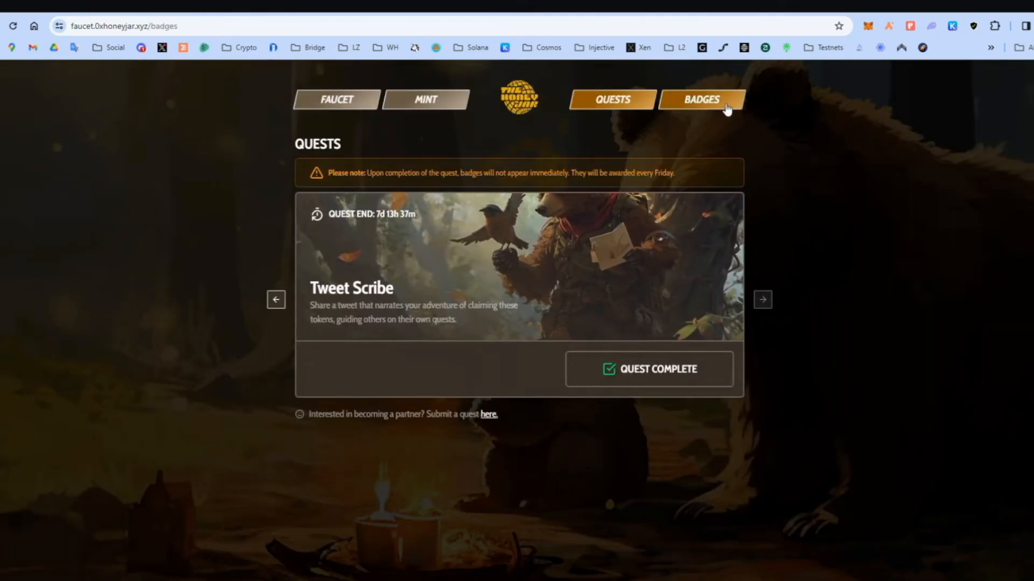
left_click(701, 99)
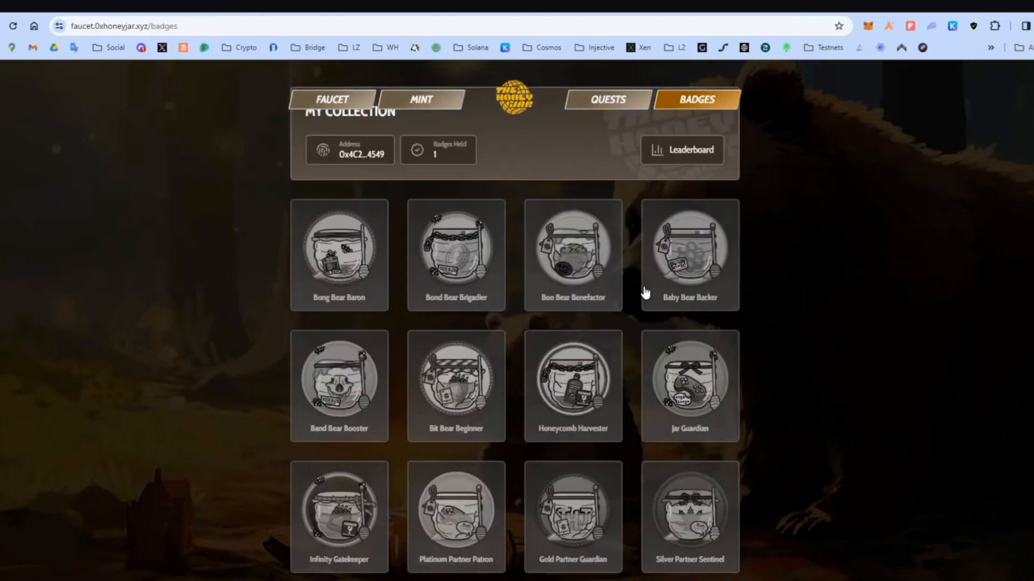
scroll("up", 3)
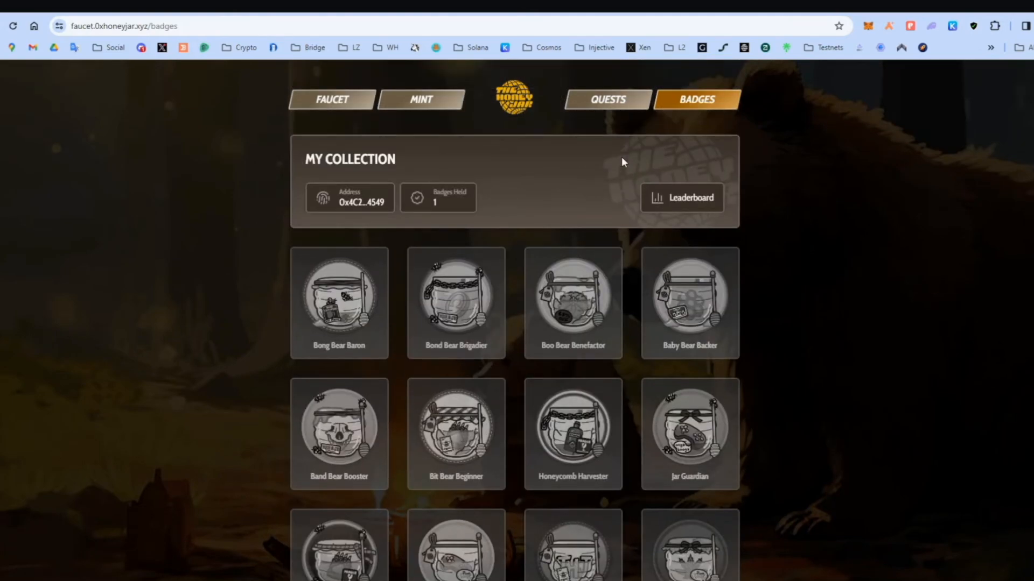
left_click(605, 99)
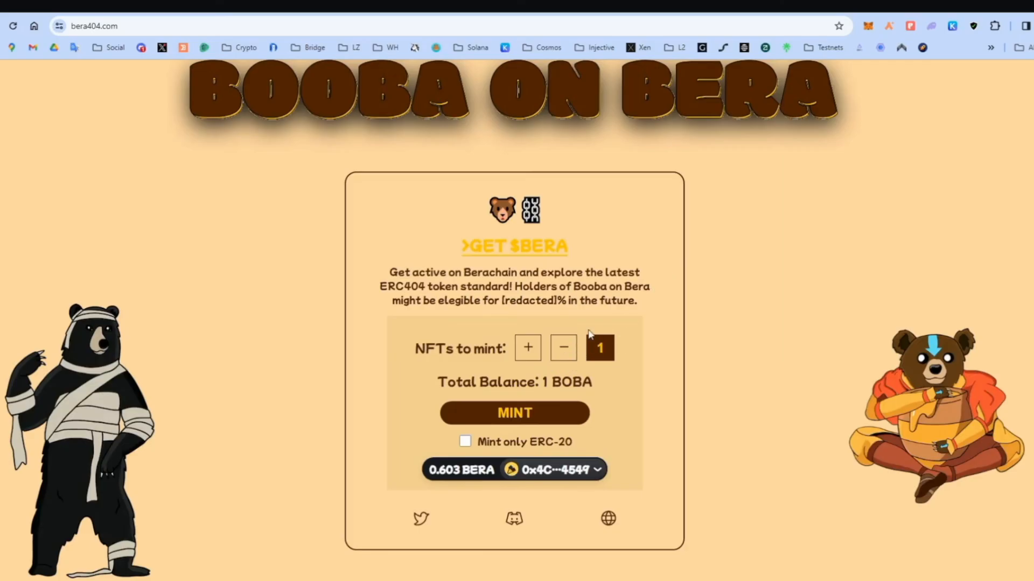
mouse_move(540, 412)
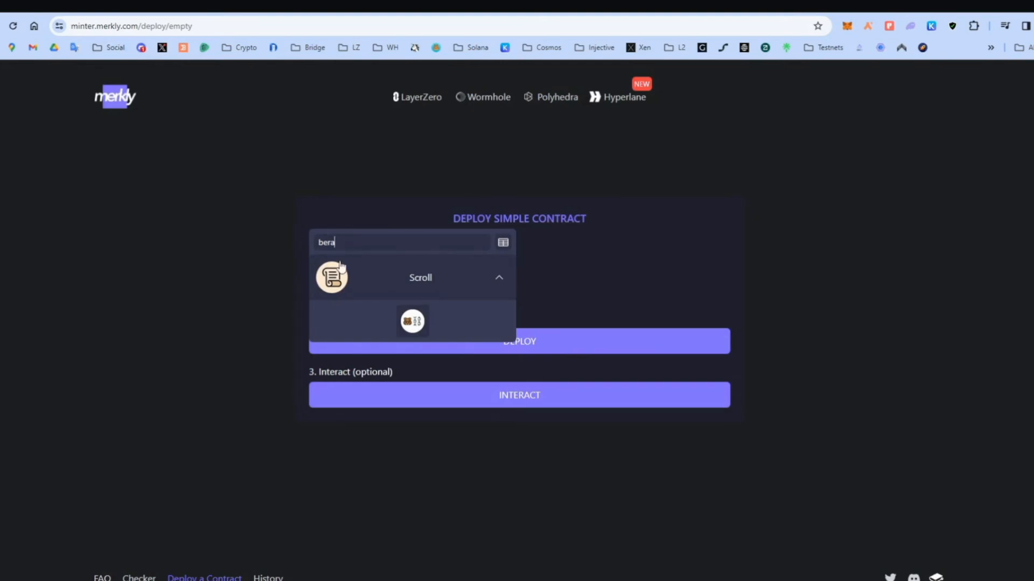
Deploy a simple contract on Berachain Testnet, connecting MetaMask to Merkly.
left_click(412, 320)
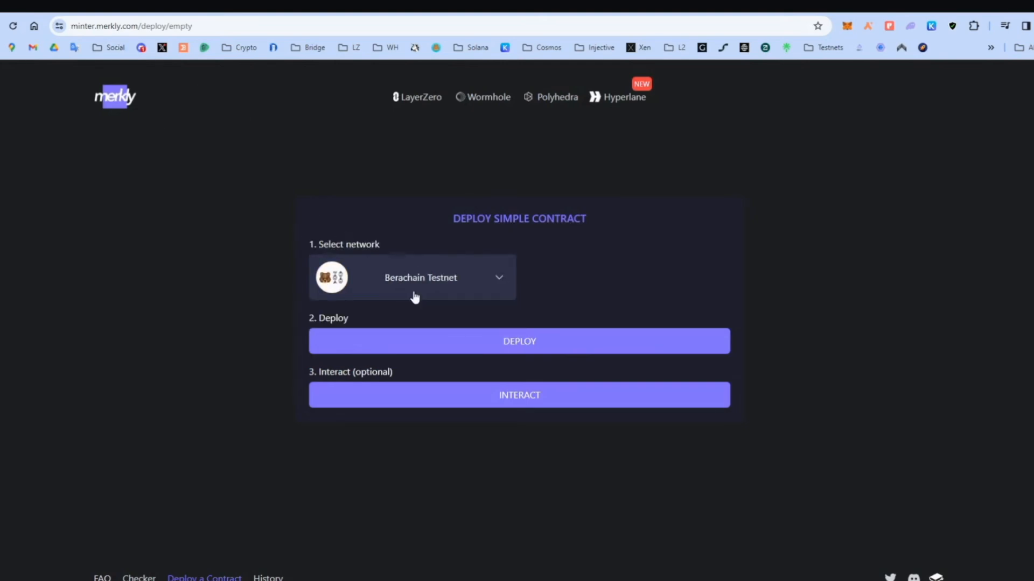
mouse_move(531, 341)
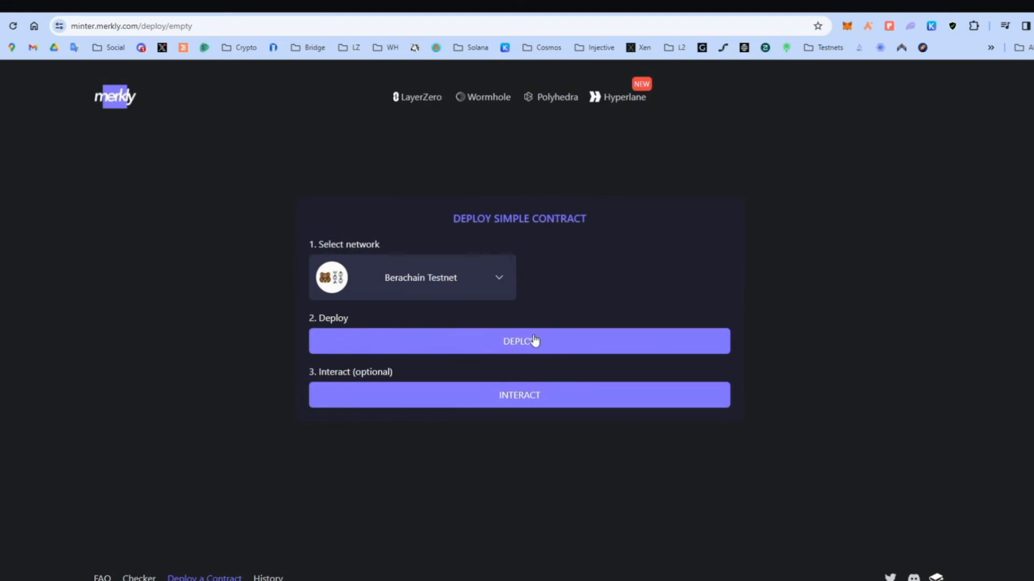
left_click(519, 341)
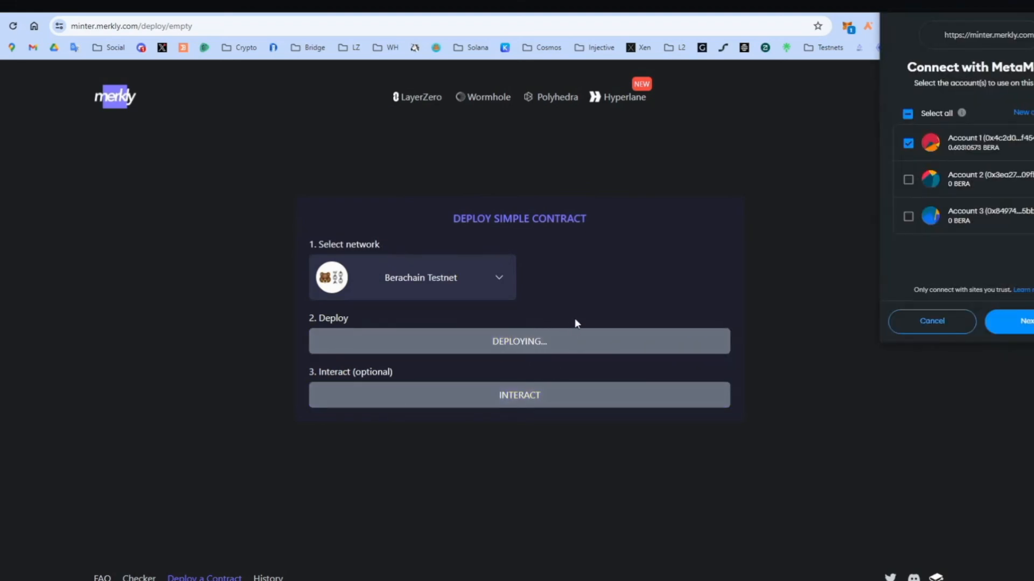
left_click(1026, 321)
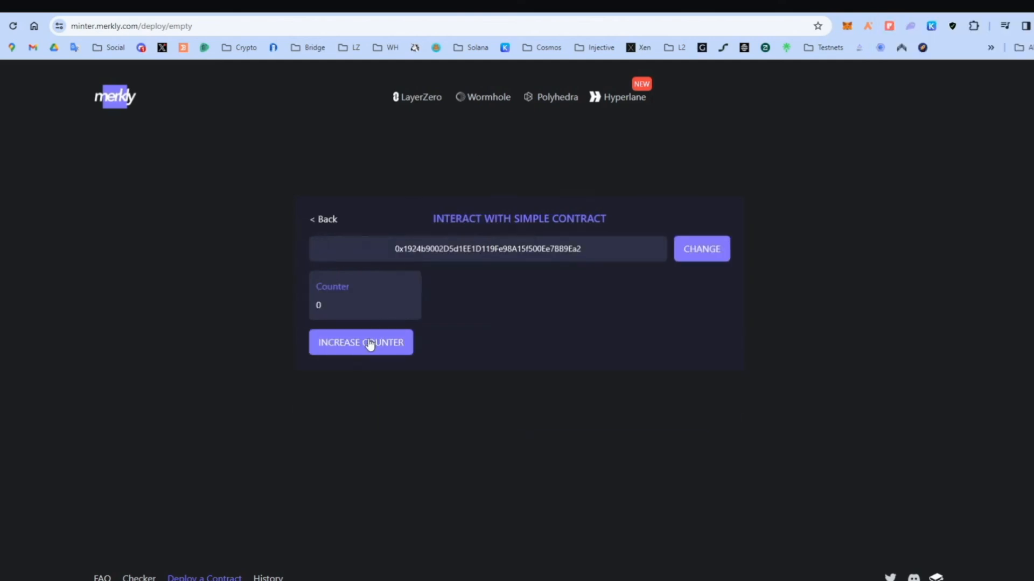
Send the Increase Counter transaction on the deployed contract and confirm it.
left_click(361, 343)
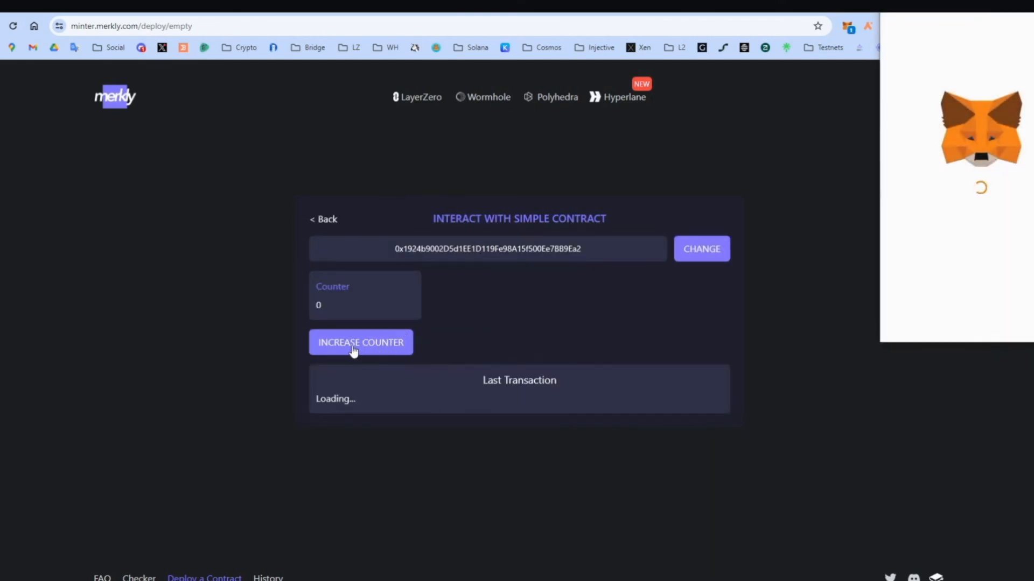
left_click(361, 343)
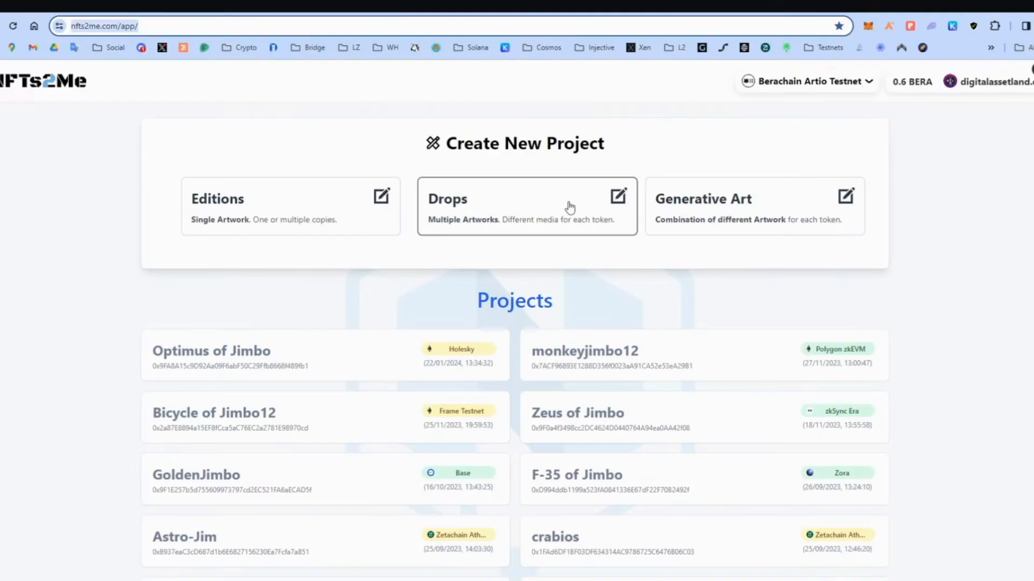
mouse_move(791, 73)
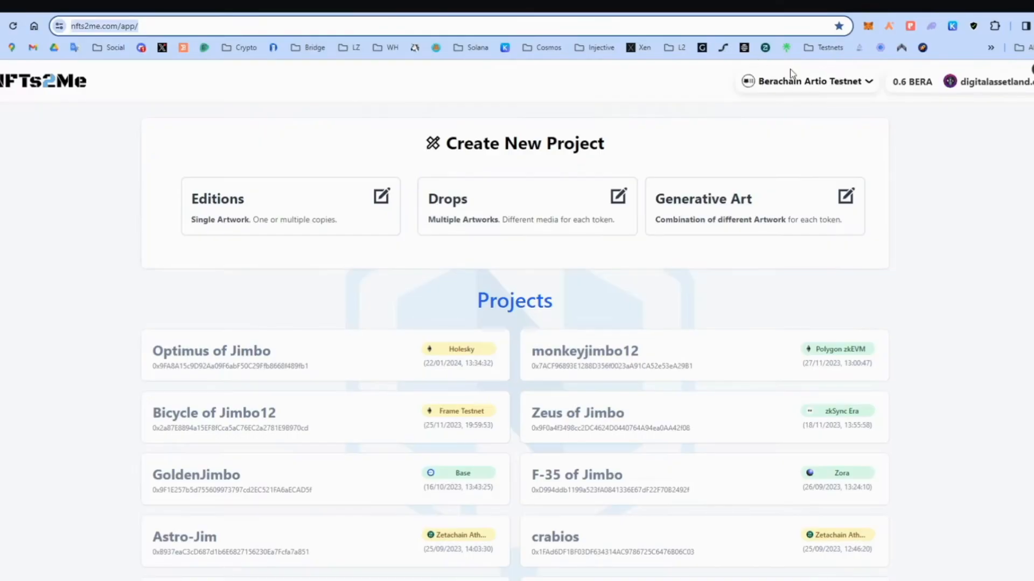
Create an Editions project and deploy the Bear of Jimbo collection to Berachain Artio Testnet.
left_click(290, 206)
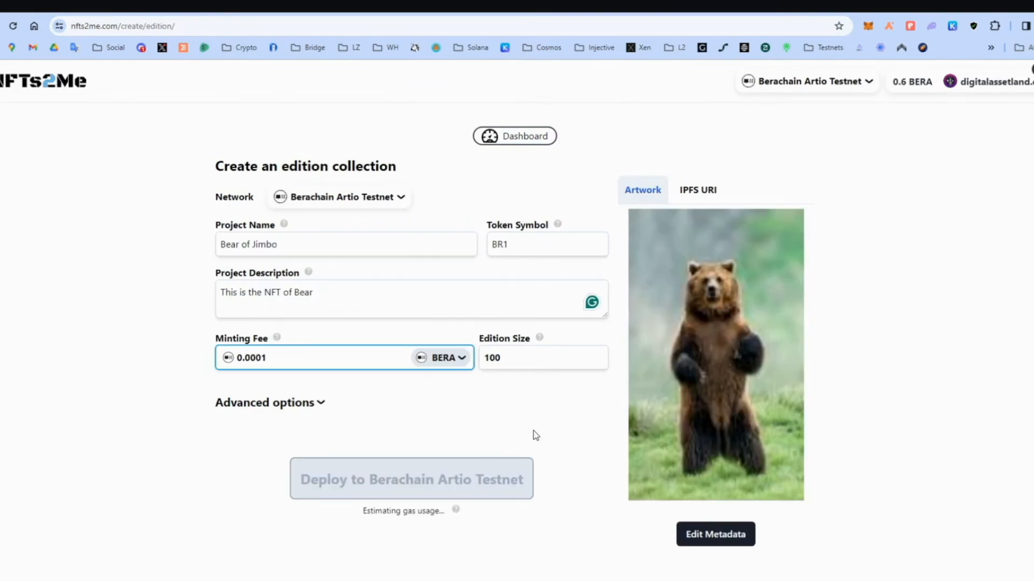
left_click(410, 479)
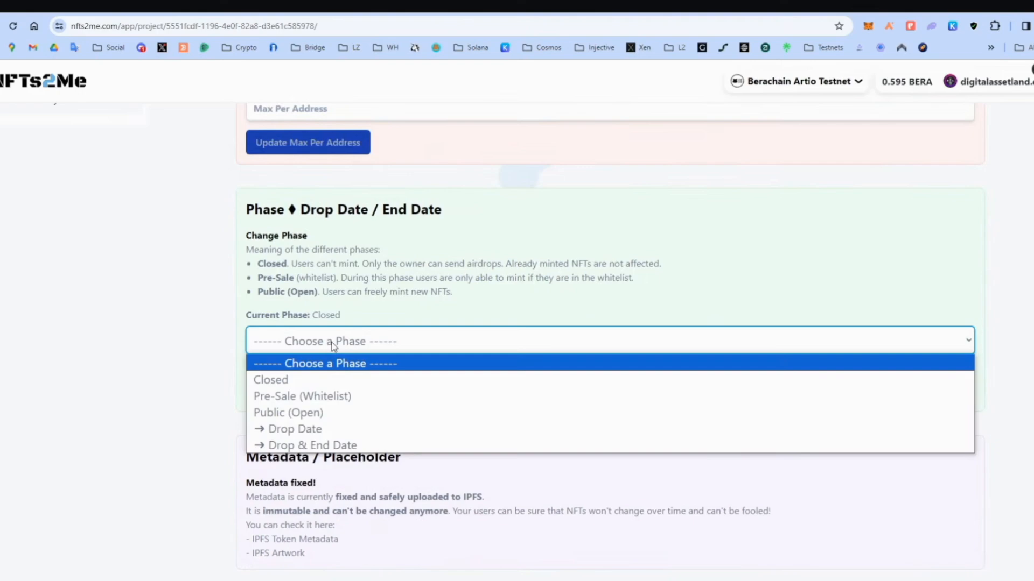
Set the minting phase to Public (Open) and confirm the update in MetaMask.
left_click(289, 412)
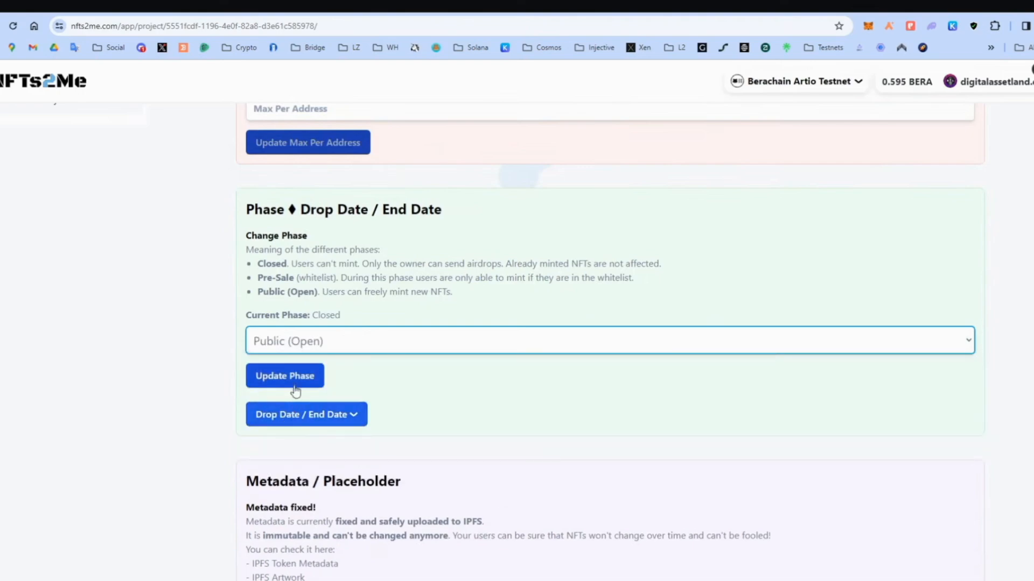
left_click(284, 376)
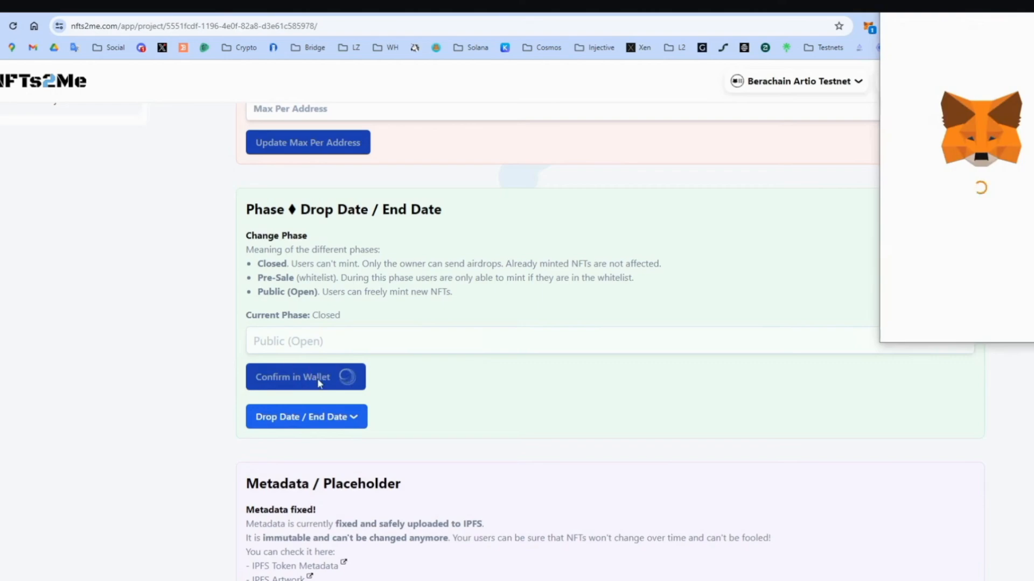
left_click(305, 376)
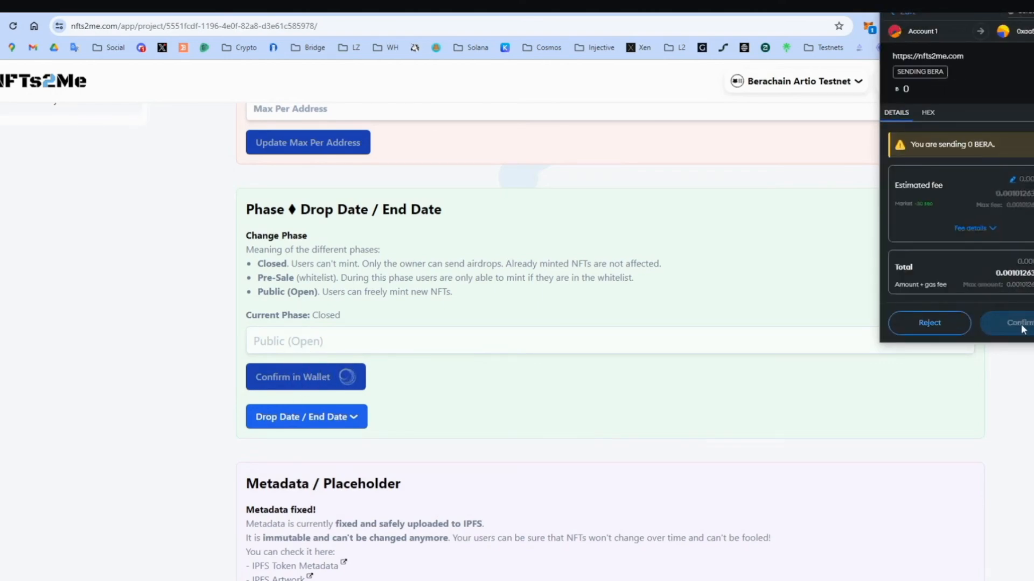
left_click(1019, 322)
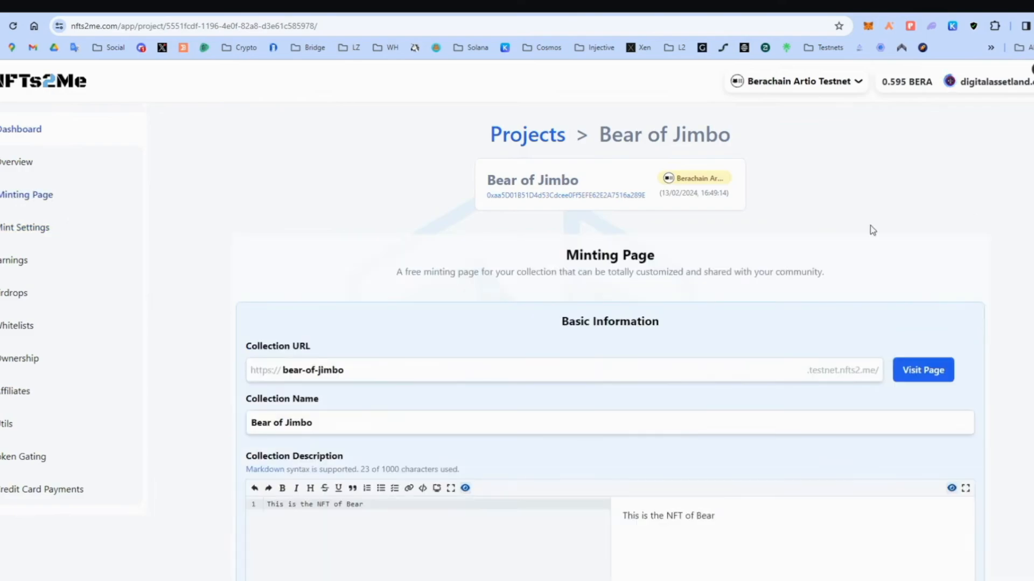
Connect MetaMask to the collection's public minting page.
left_click(923, 369)
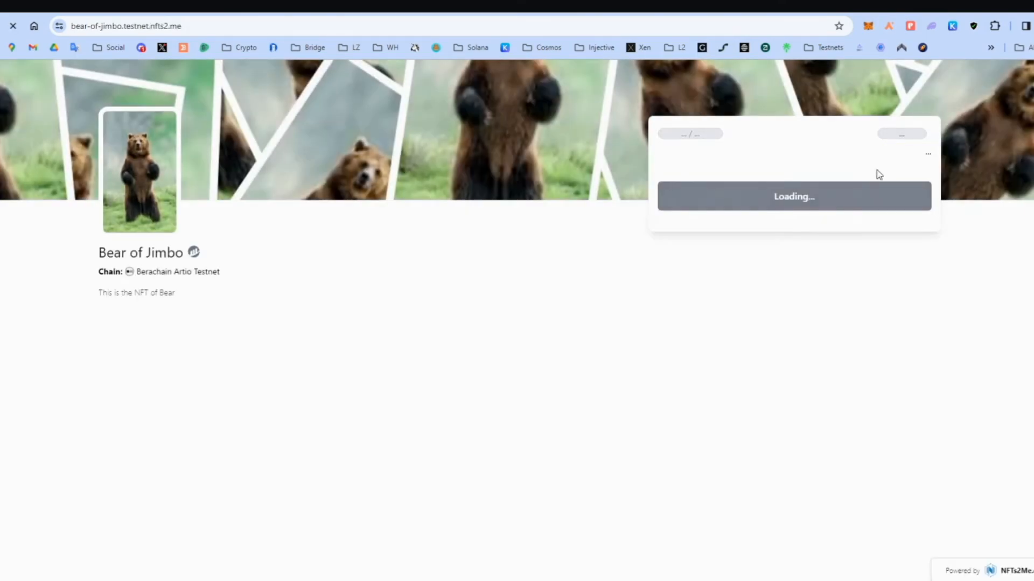
left_click(785, 233)
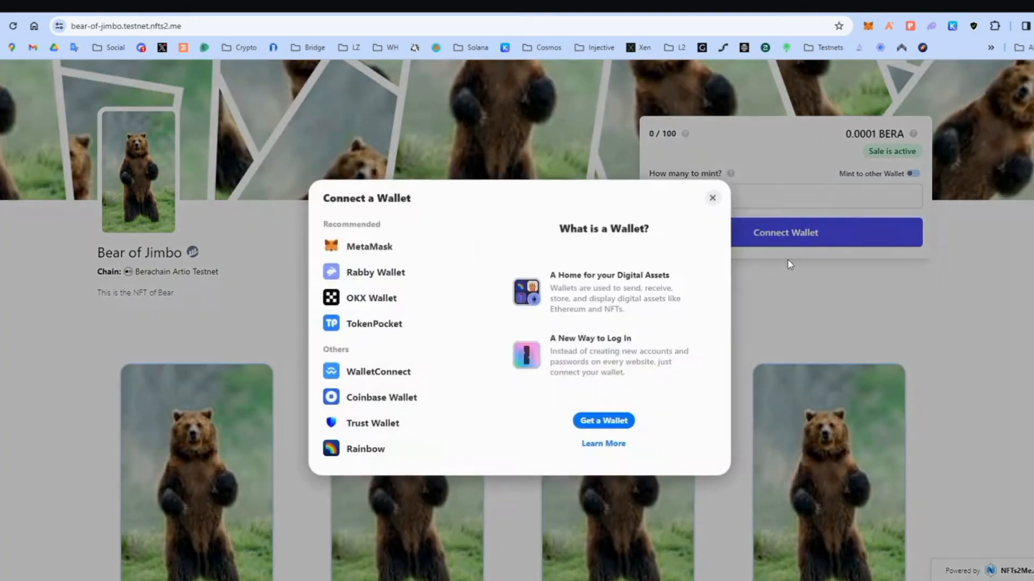
left_click(369, 246)
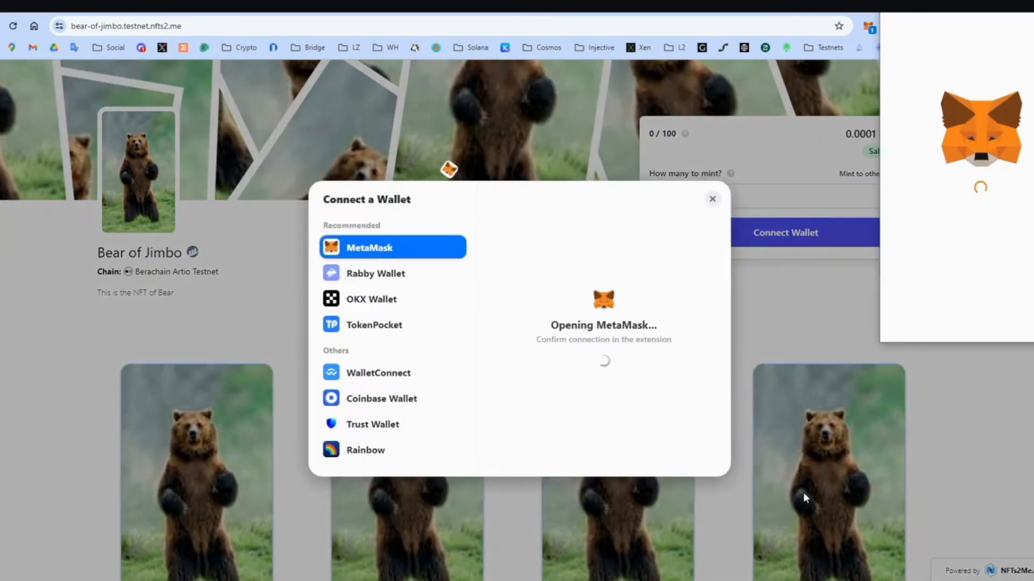
mouse_move(984, 310)
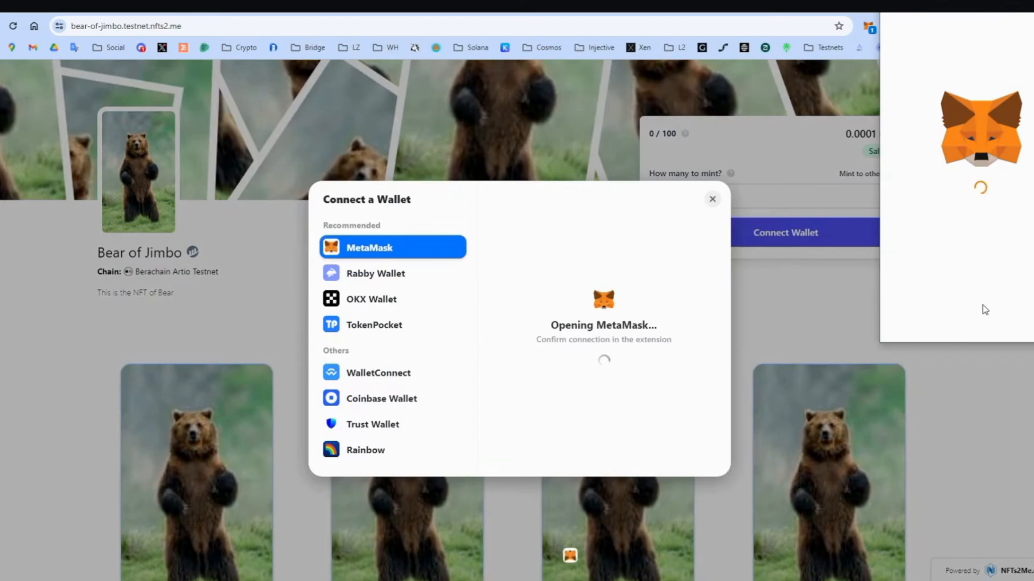
mouse_move(218, 420)
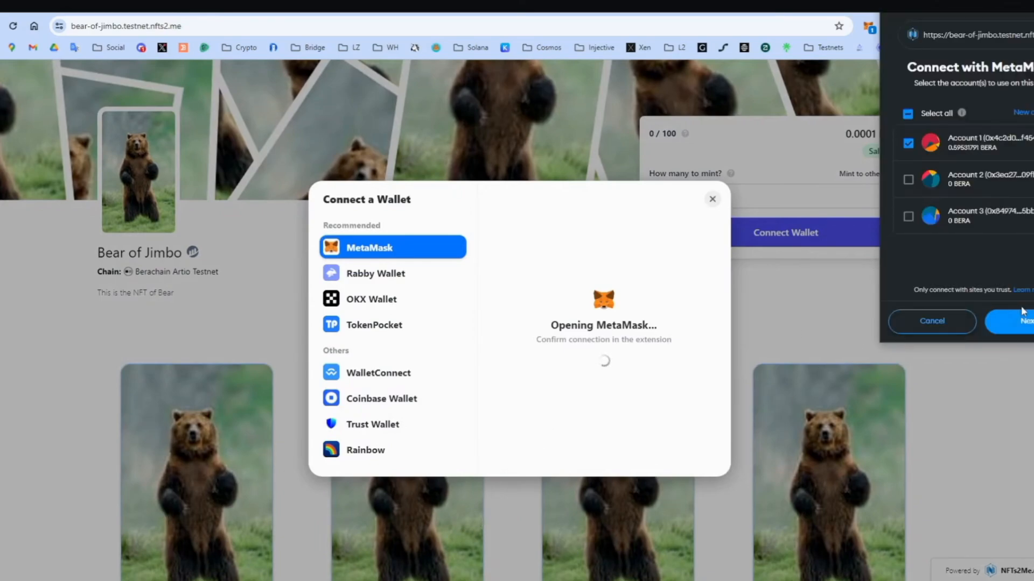
left_click(1022, 321)
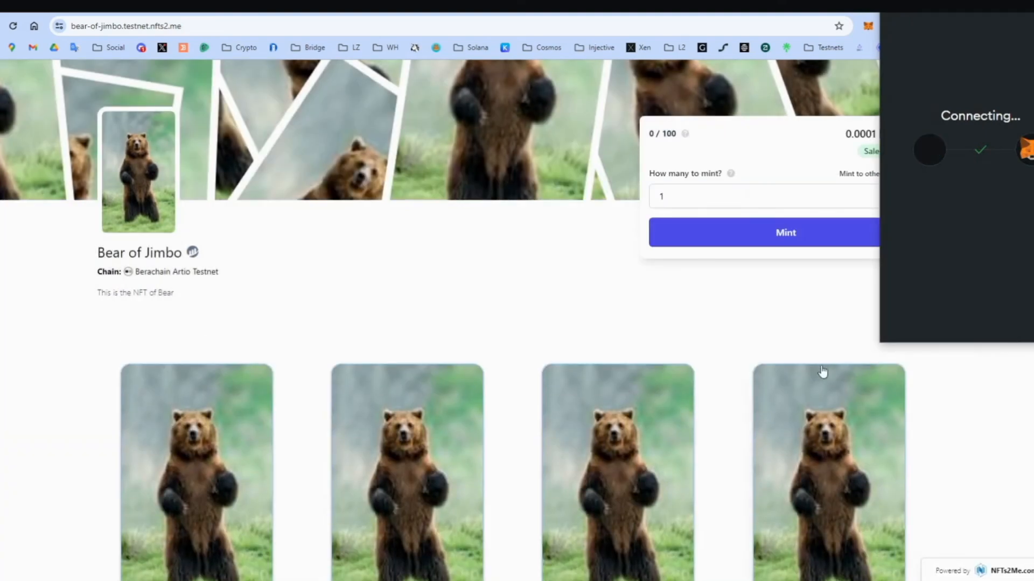
Mint one Bear of Jimbo NFT and confirm the transaction in MetaMask.
left_click(785, 233)
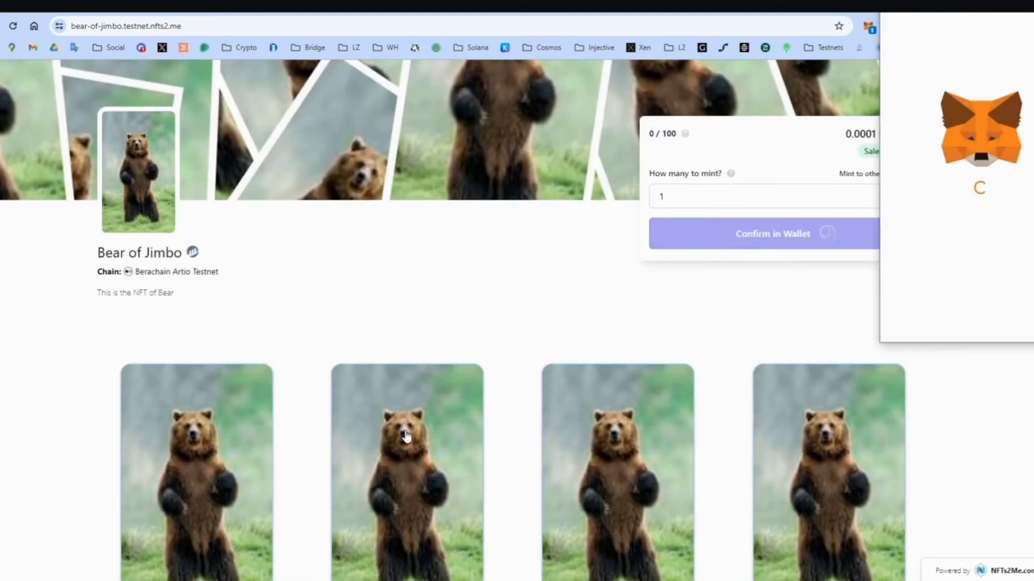
mouse_move(501, 277)
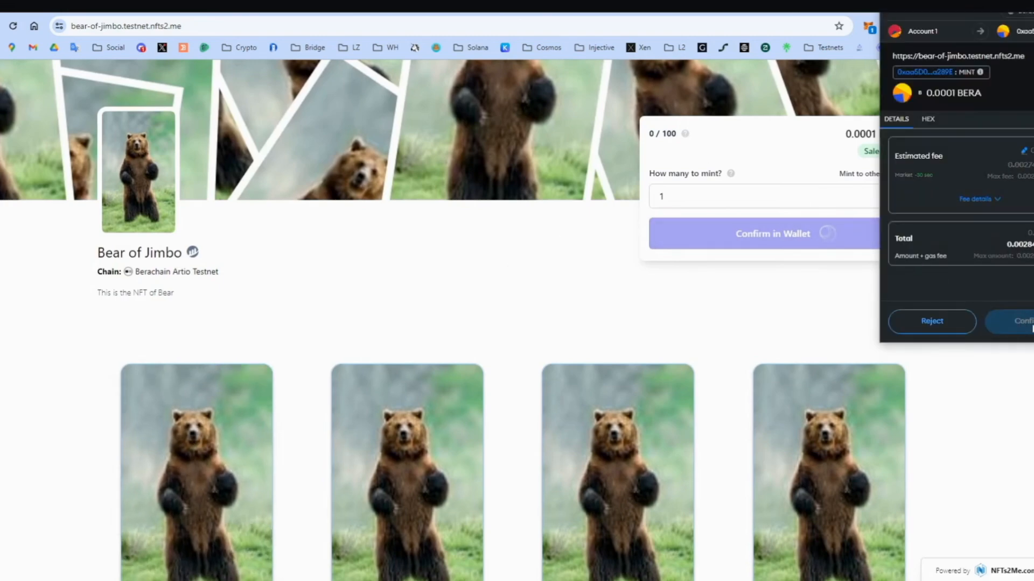
left_click(1024, 321)
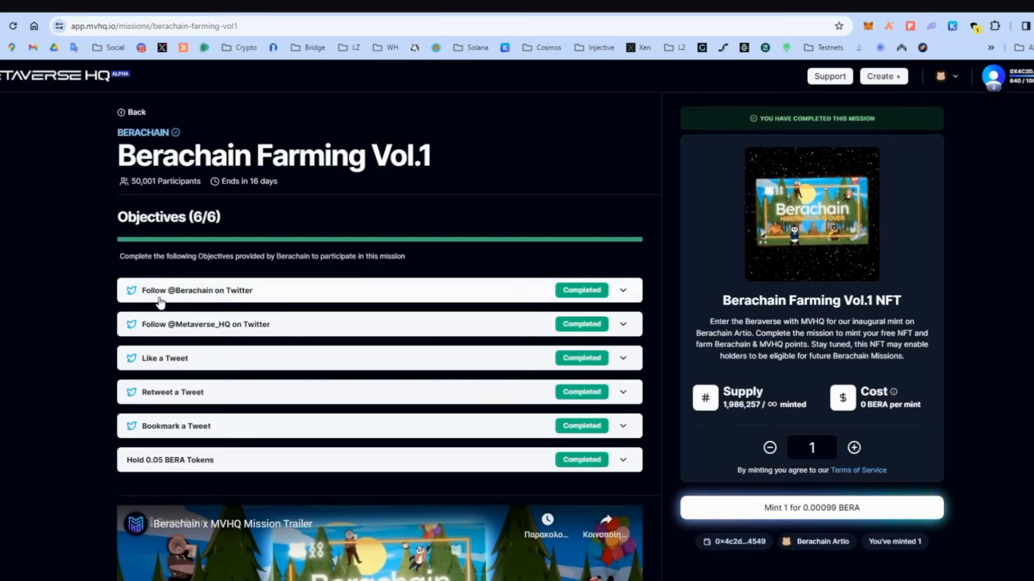
mouse_move(178, 348)
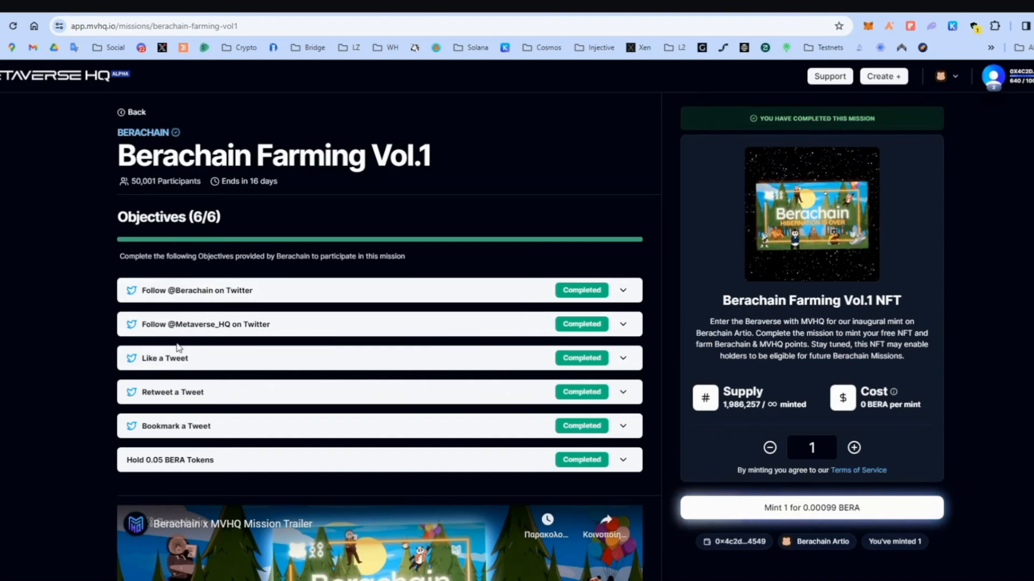